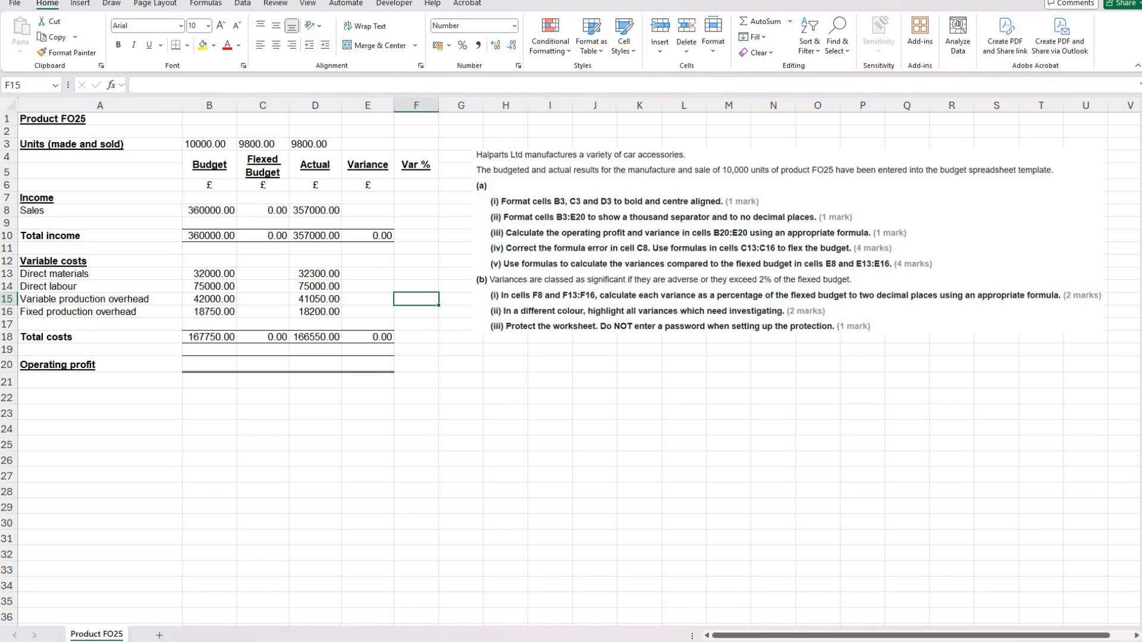
Make the unit figures in B3:D3 bold and centre-aligned
left_click(208, 105)
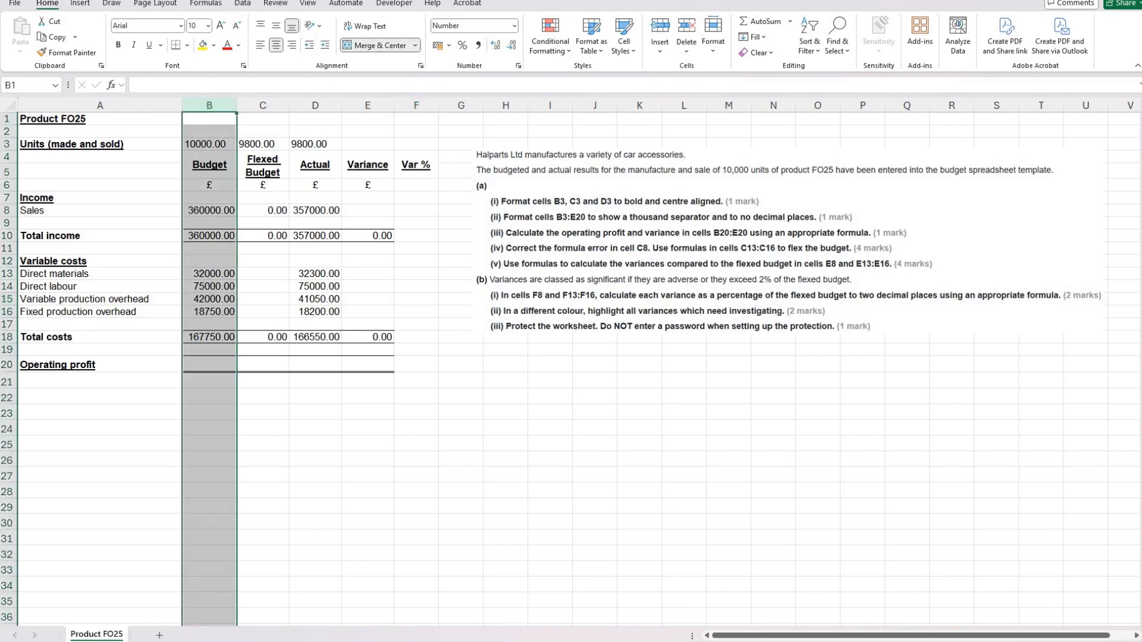
mouse_move(559, 387)
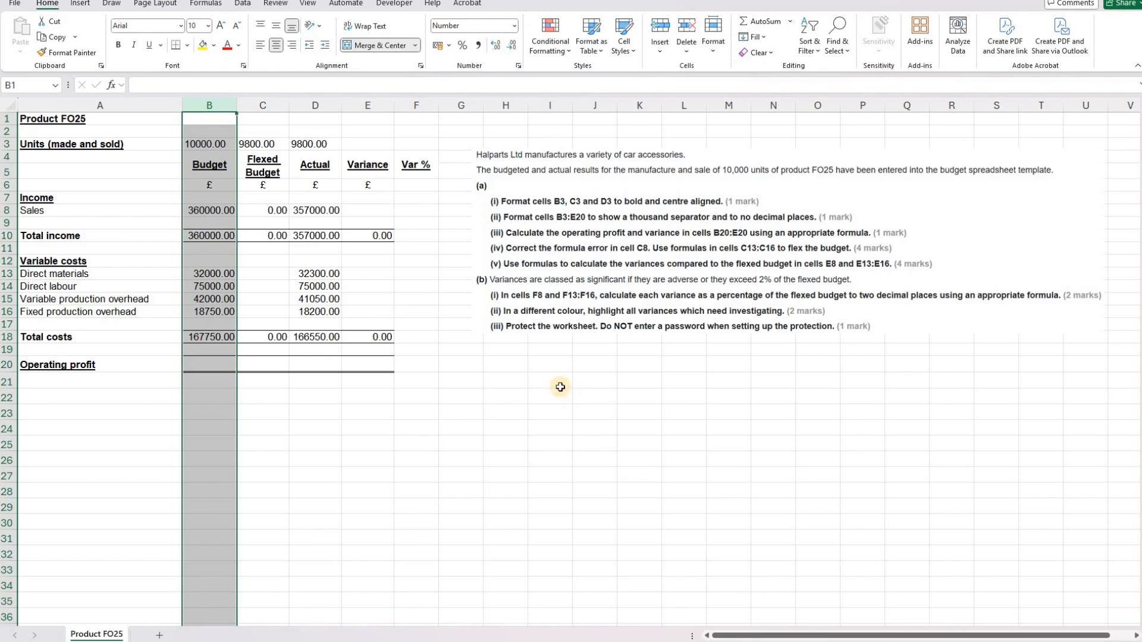
mouse_move(544, 372)
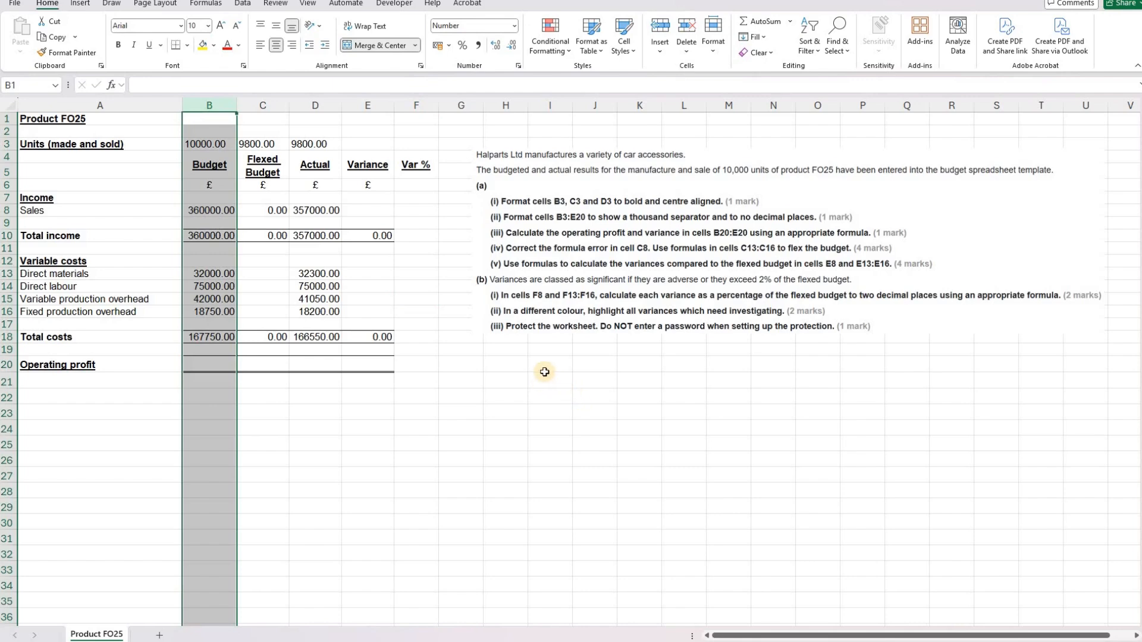
mouse_move(558, 209)
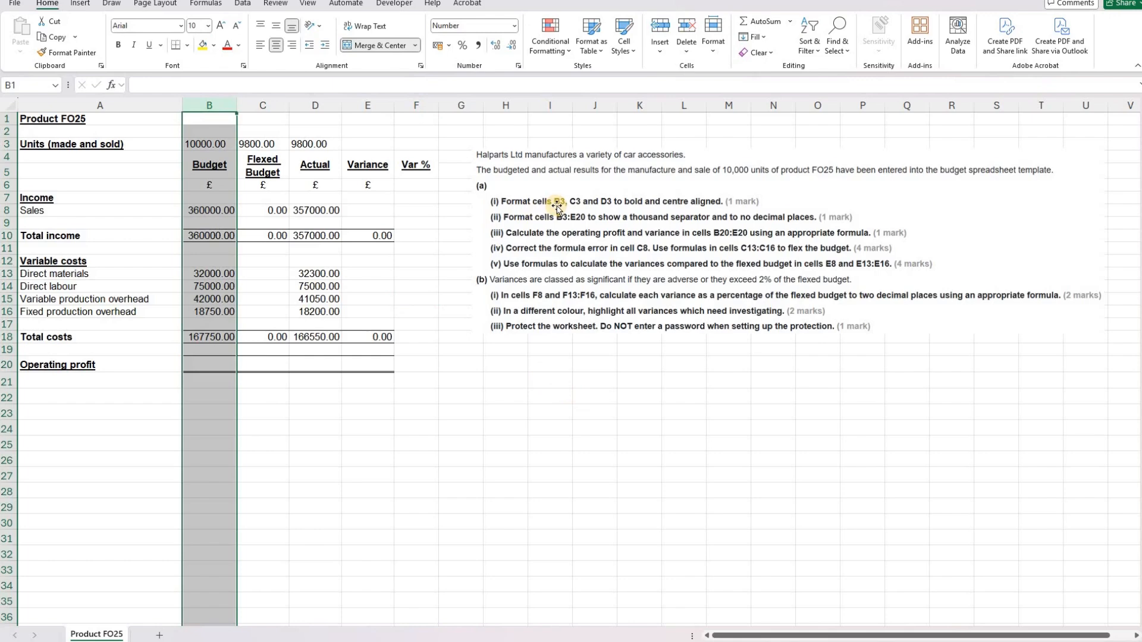
mouse_move(608, 208)
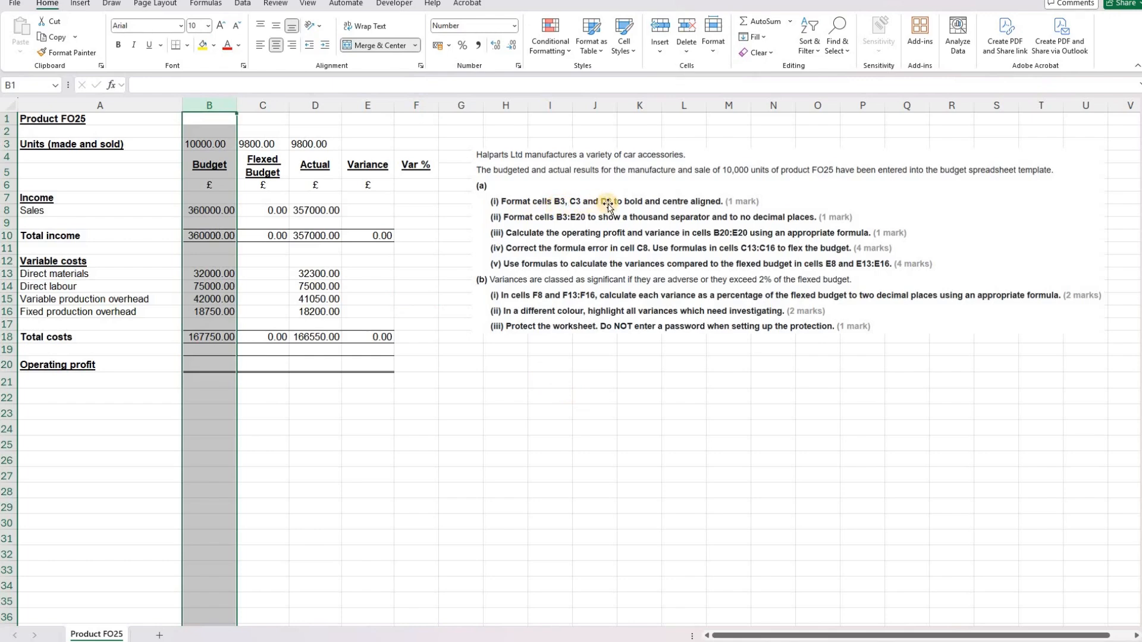
mouse_move(589, 240)
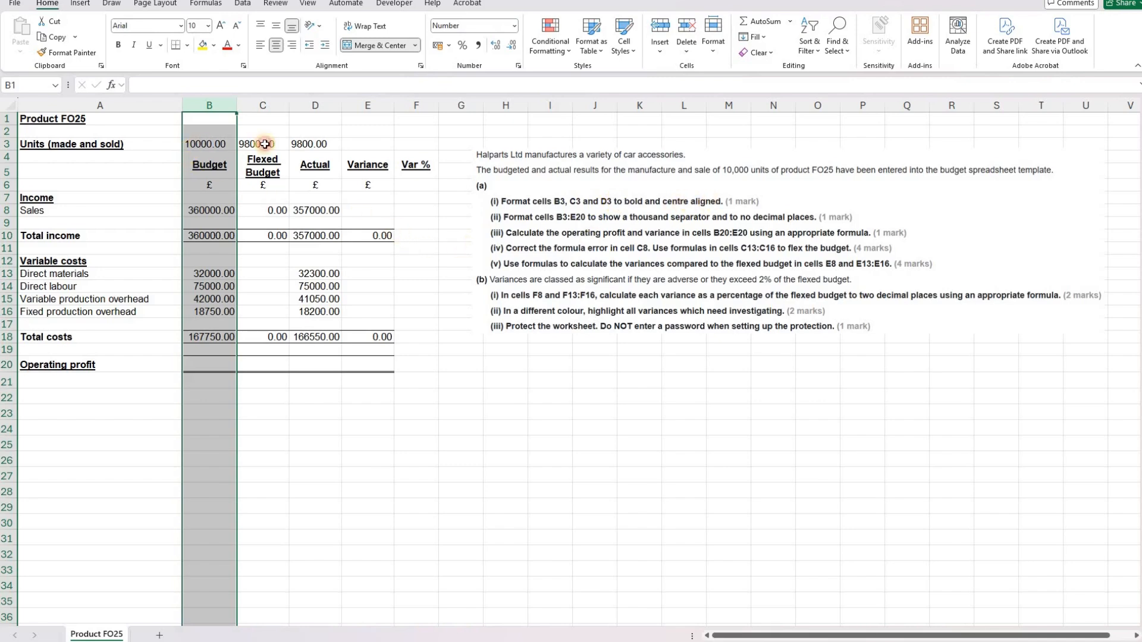
left_click(210, 143)
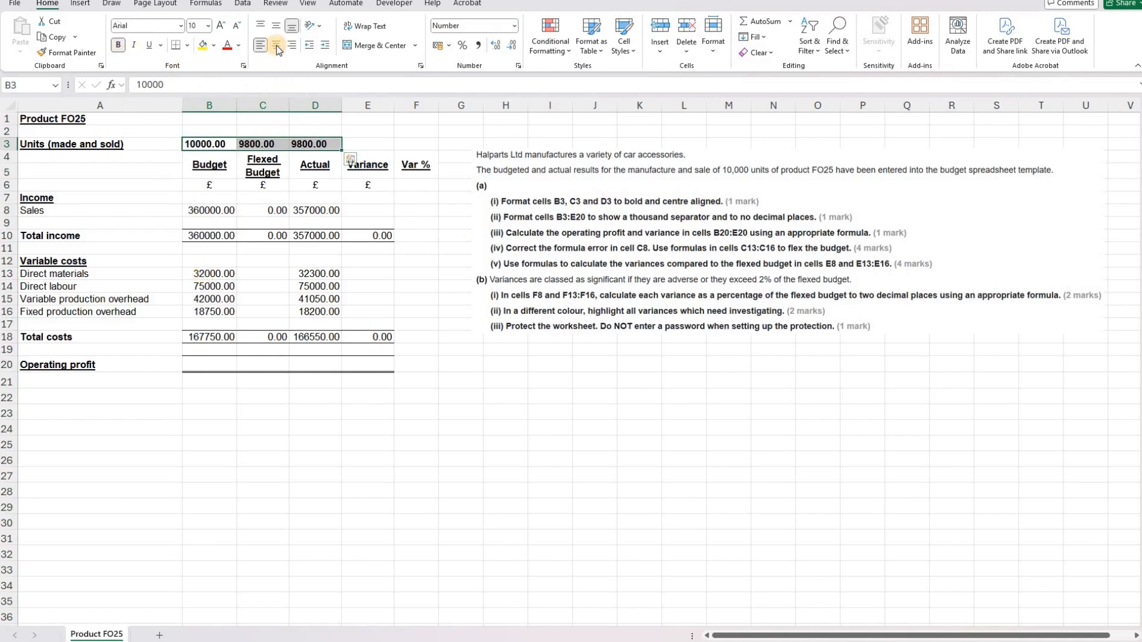
left_click(276, 45)
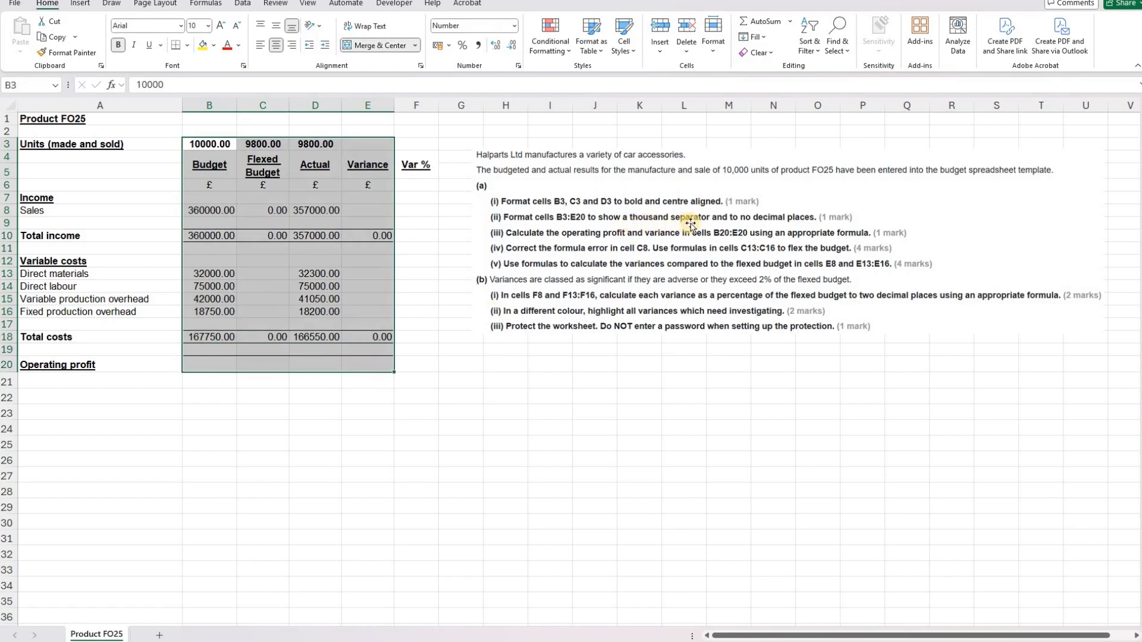
mouse_move(794, 221)
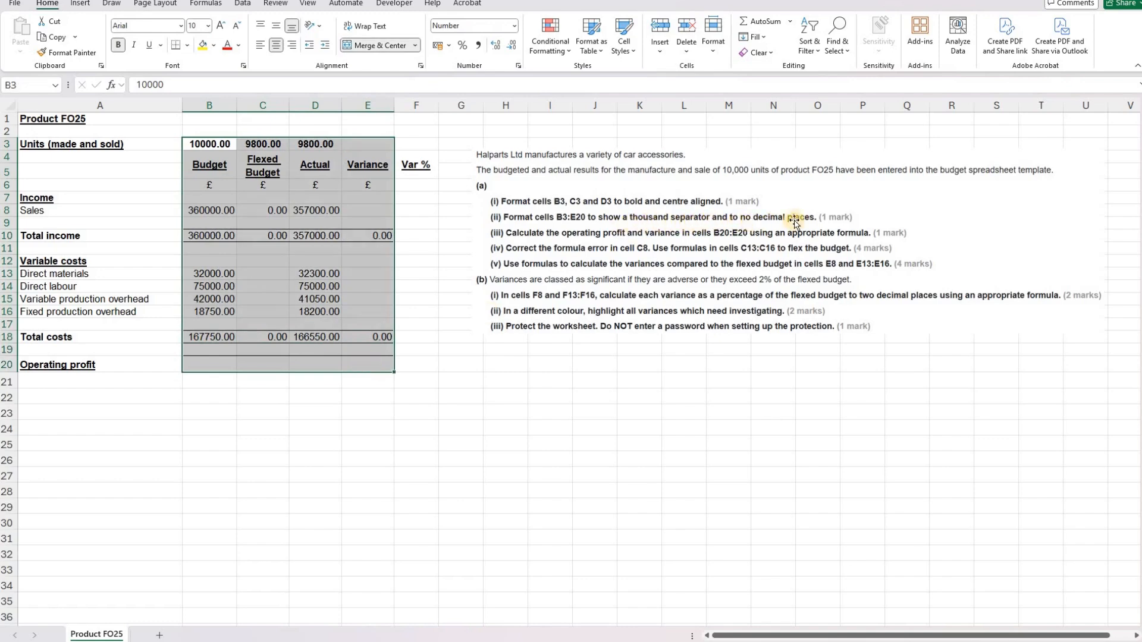
mouse_move(822, 221)
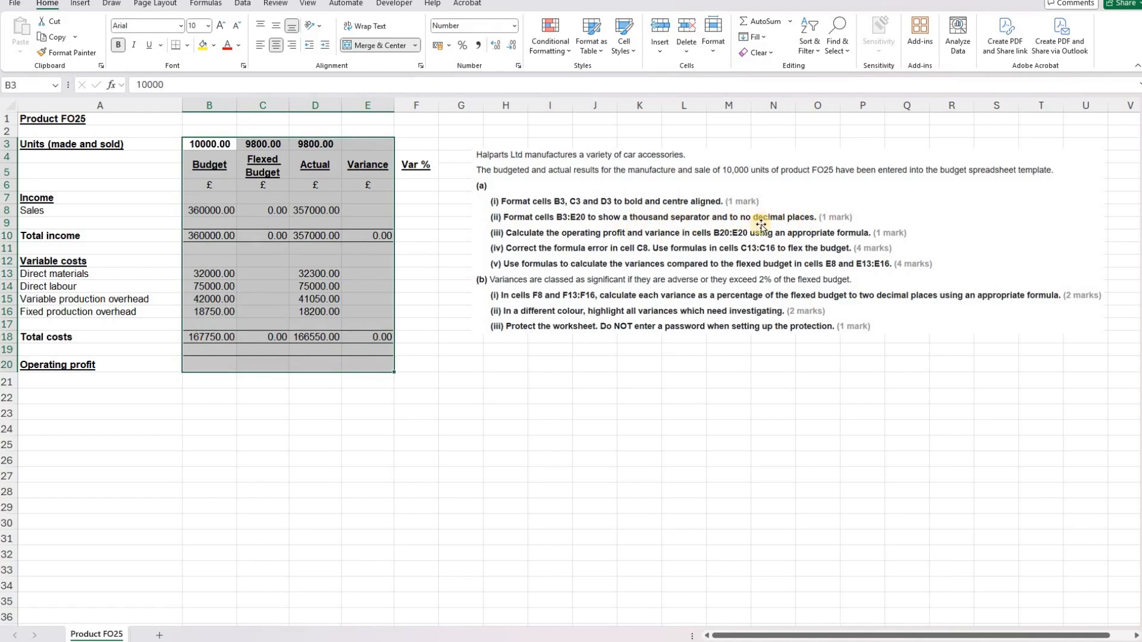
mouse_move(517, 69)
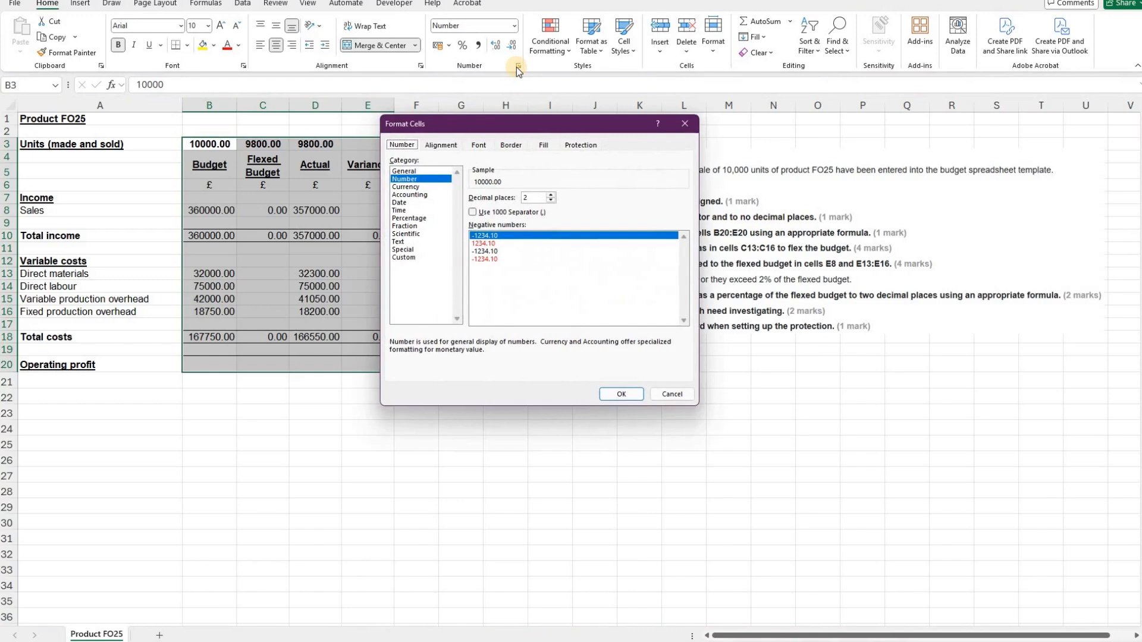
mouse_move(473, 217)
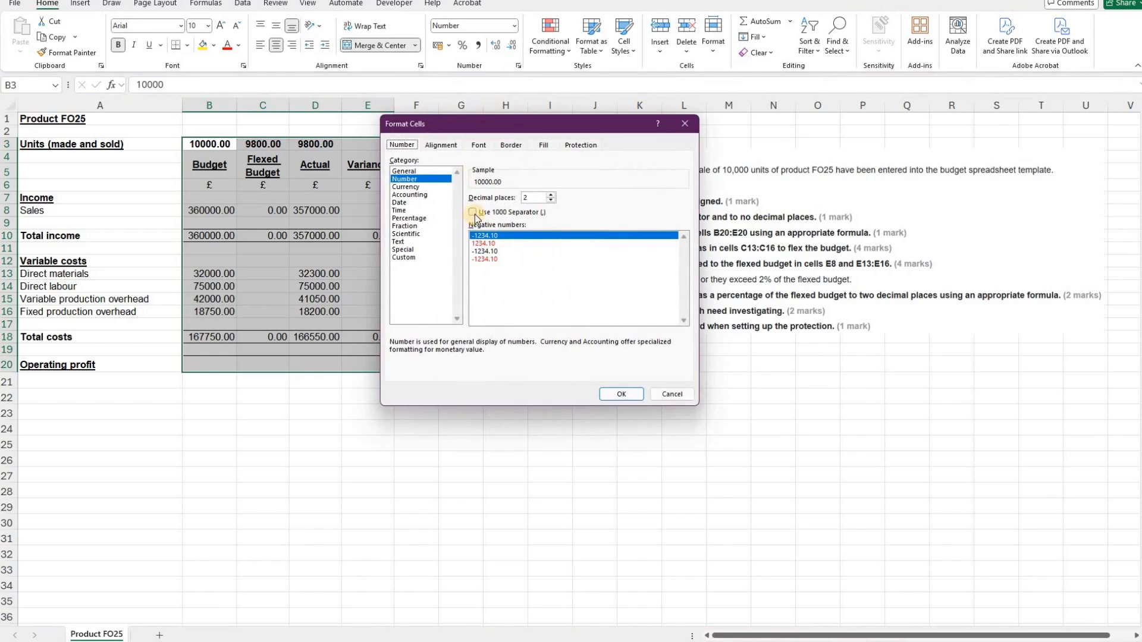
Format B3:E20 with a 1000 separator and 0 decimal places
left_click(474, 212)
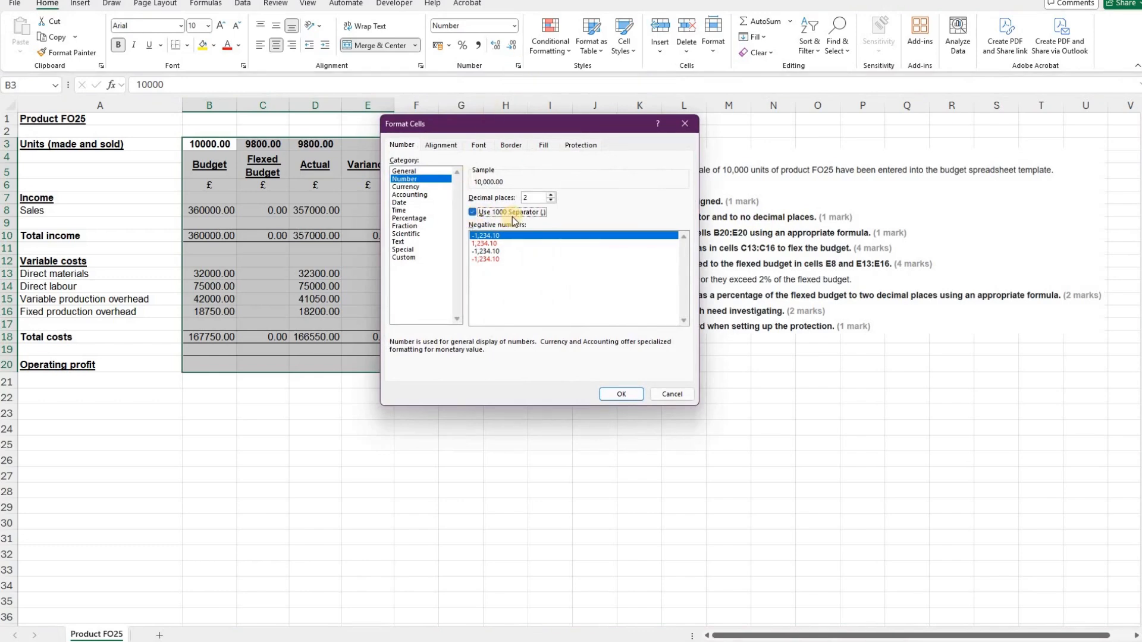
left_click(548, 201)
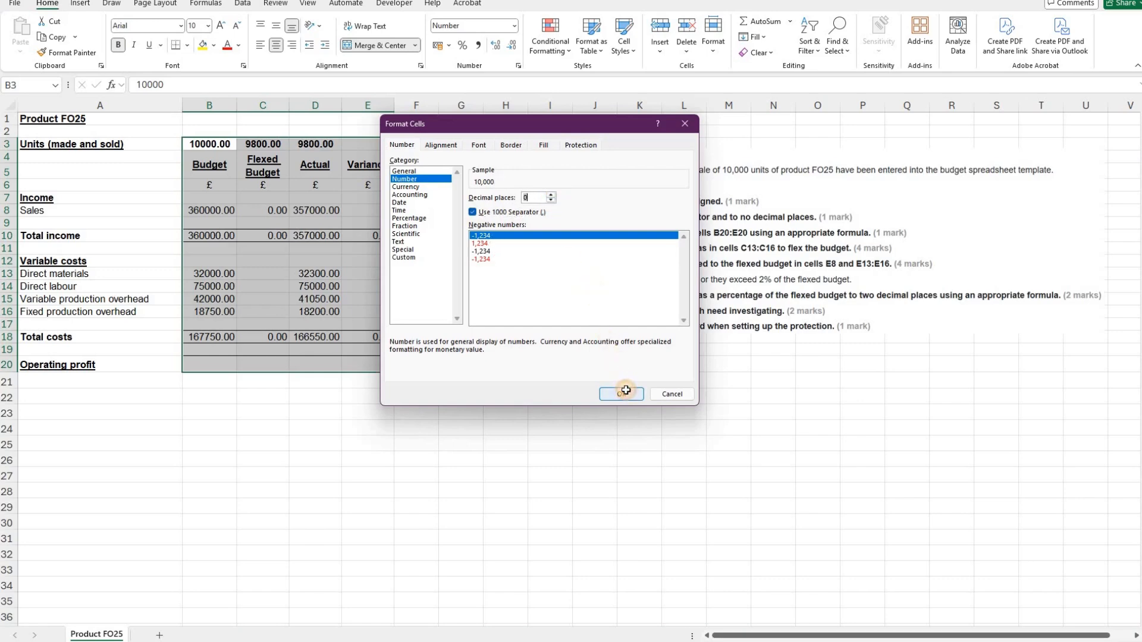
left_click(620, 393)
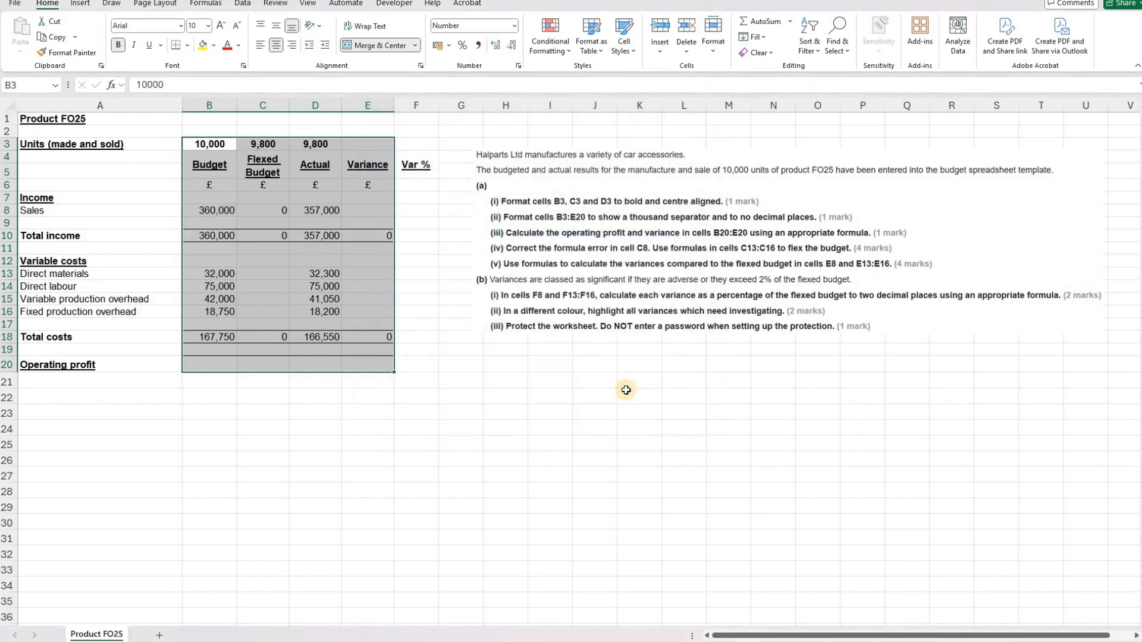
mouse_move(535, 237)
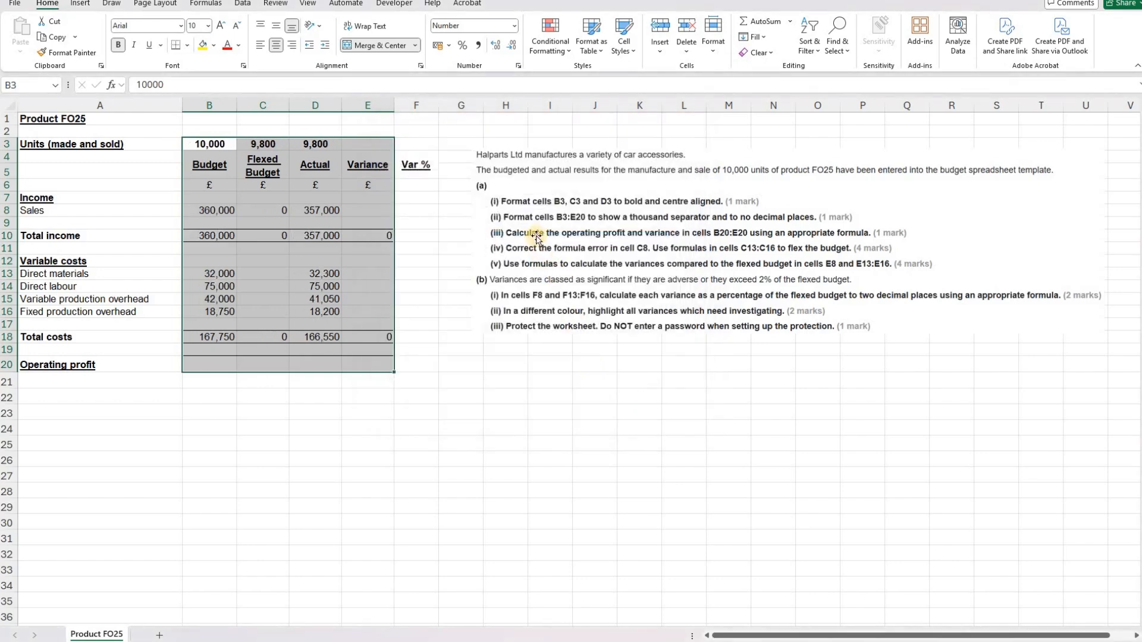
mouse_move(629, 236)
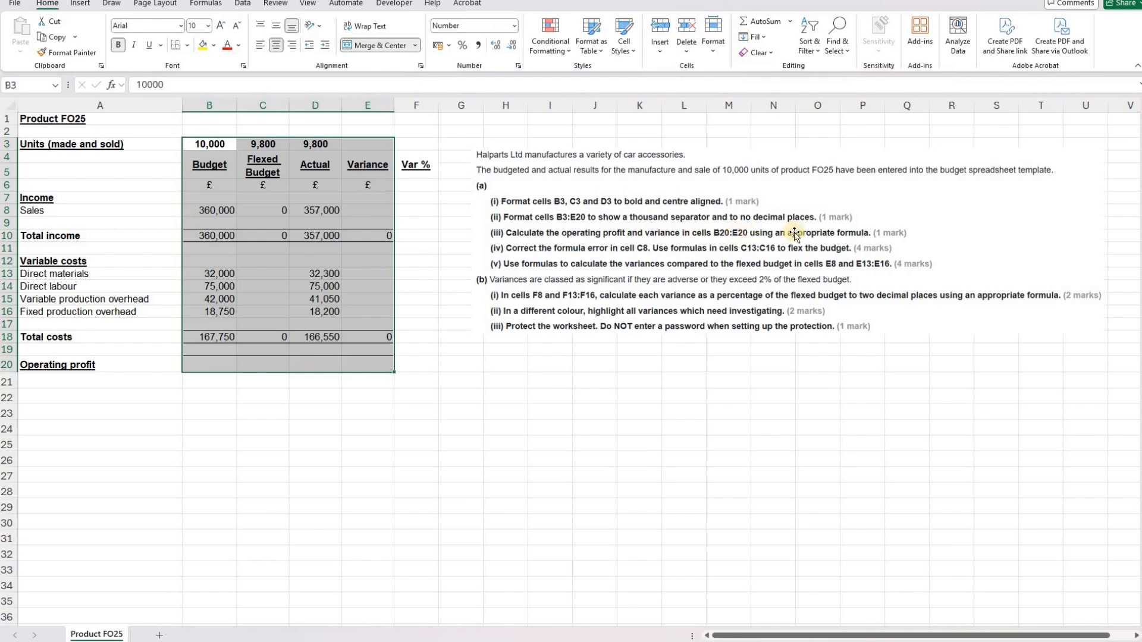
mouse_move(862, 235)
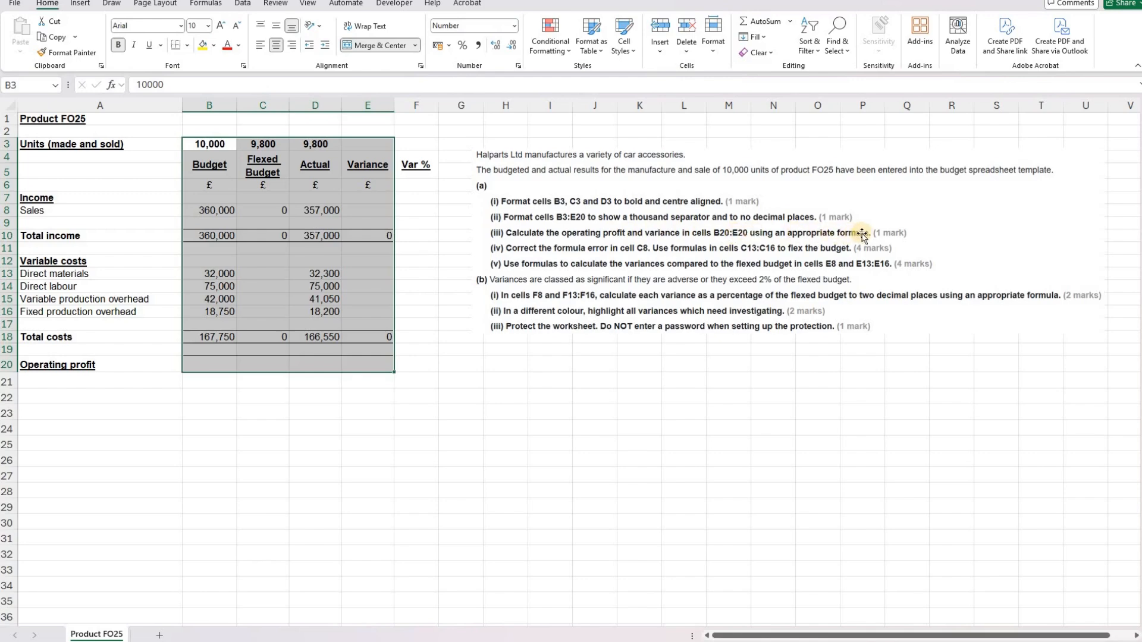
mouse_move(220, 380)
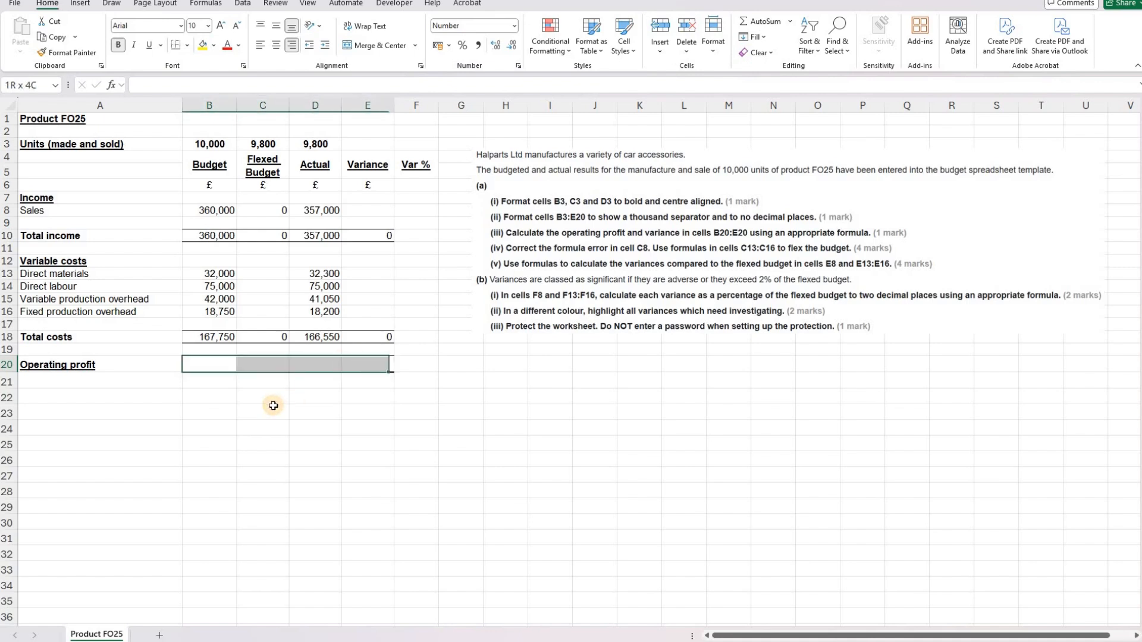
Enter =B10-B18 in B20 and copy it across to C20 and D20 (192,250 budget, 190,450 actual)
left_click(209, 364)
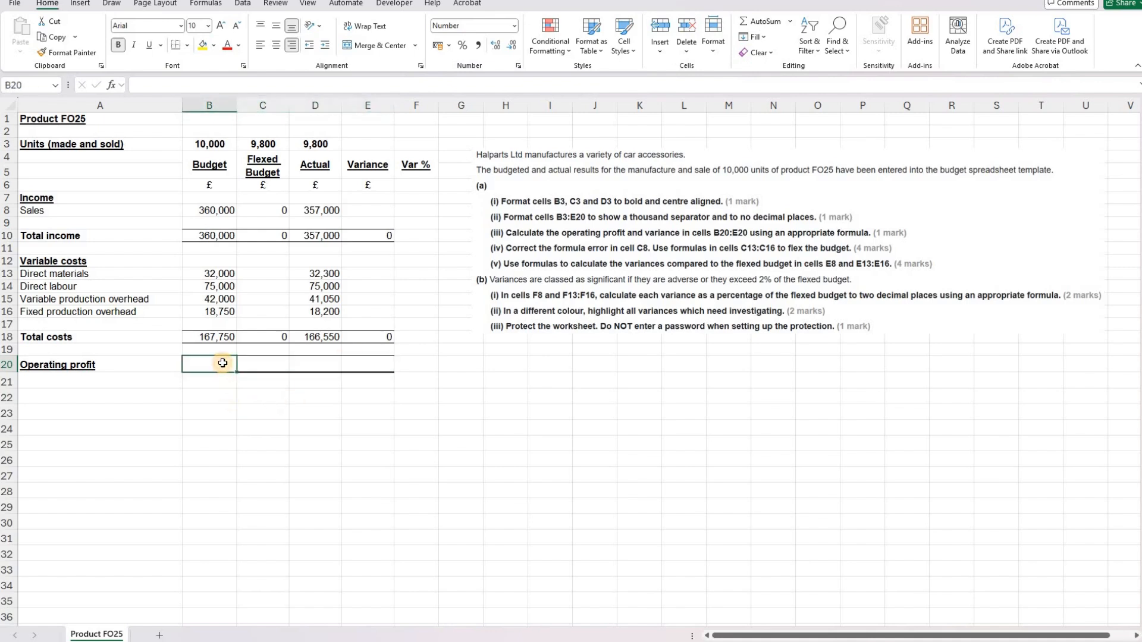
mouse_move(217, 236)
type("=B10")
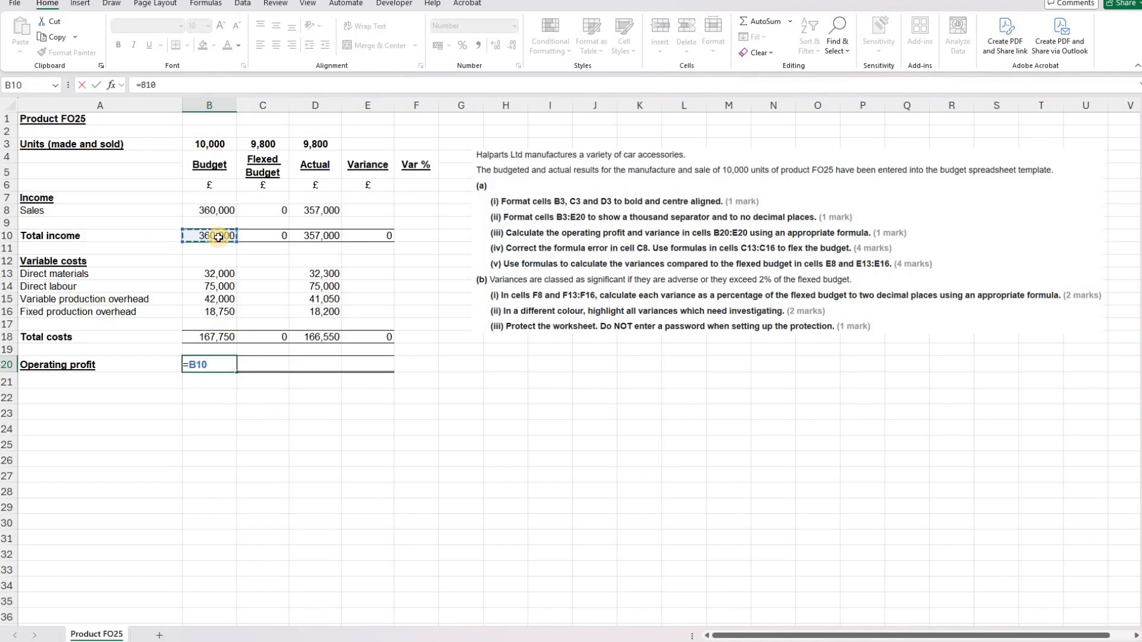
left_click(209, 337)
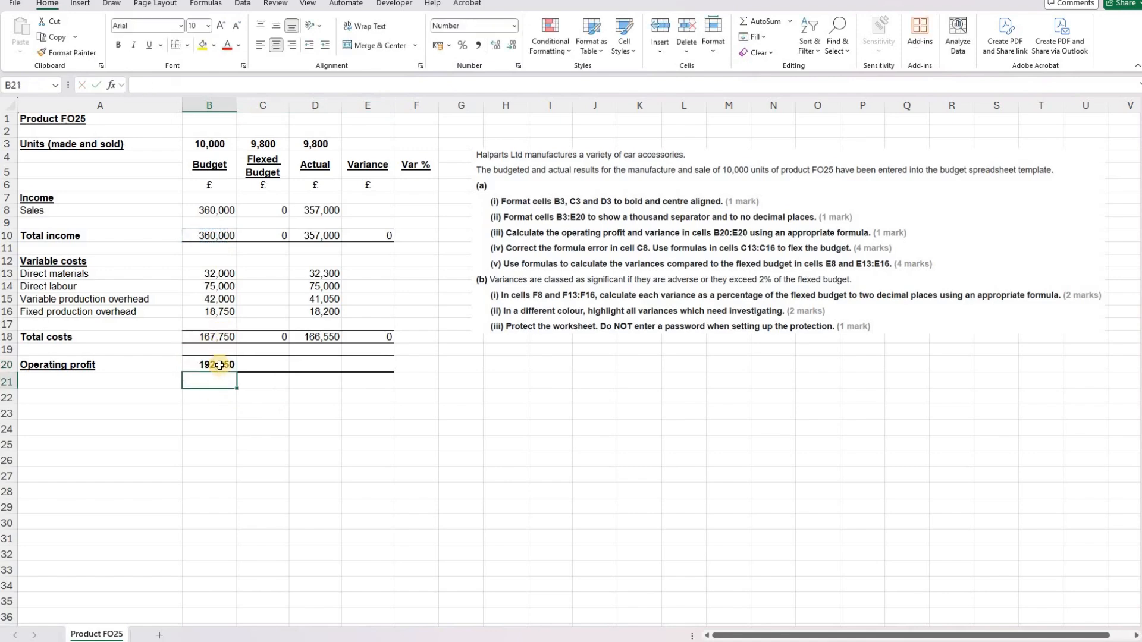
left_click(209, 364)
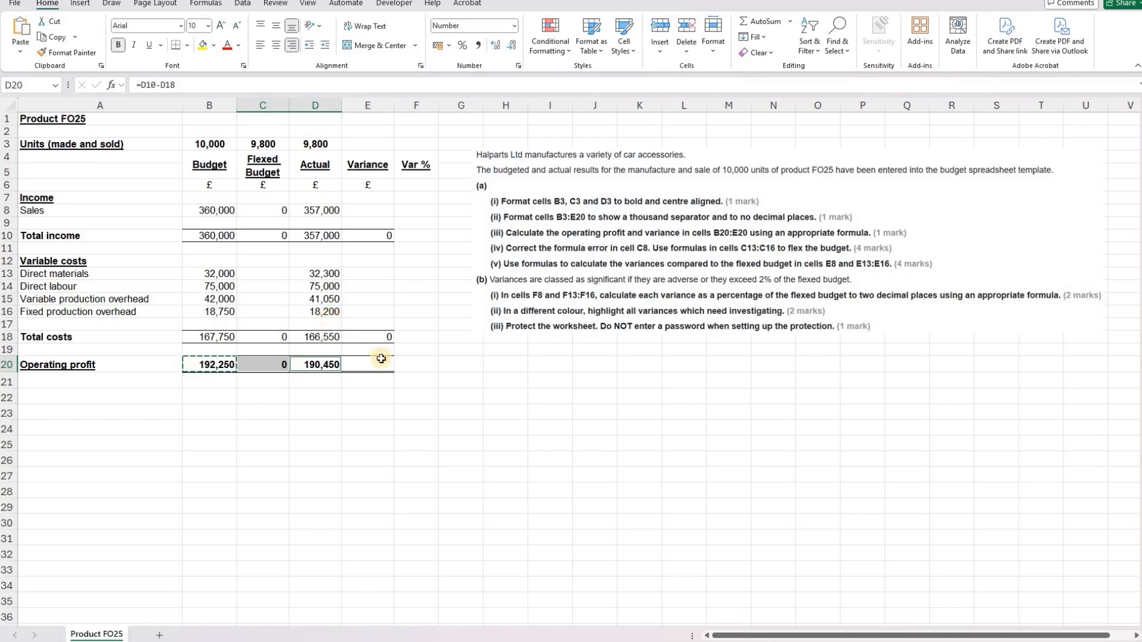
left_click(366, 364)
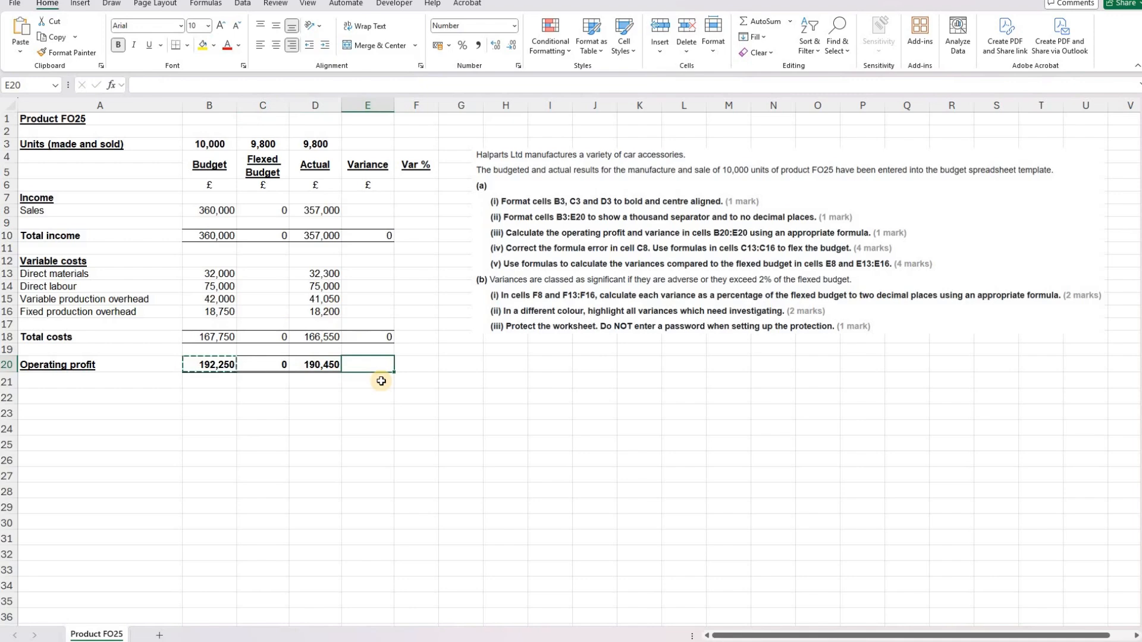
mouse_move(382, 318)
type("=")
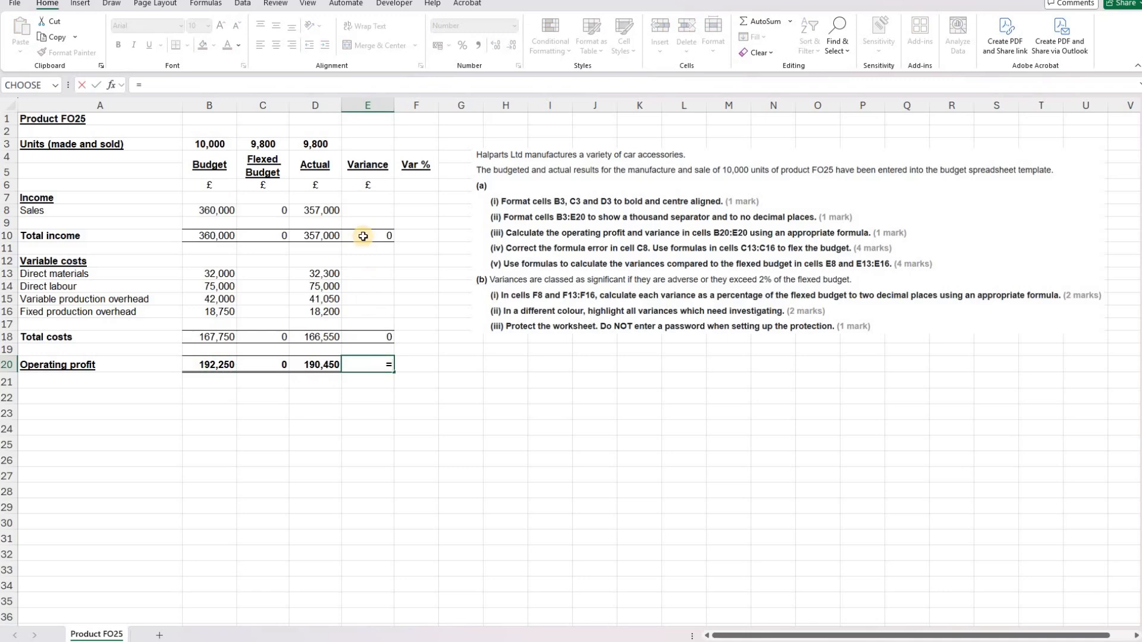
Enter =E10+E18 in E20 for the operating profit variance, showing 0
left_click(367, 236)
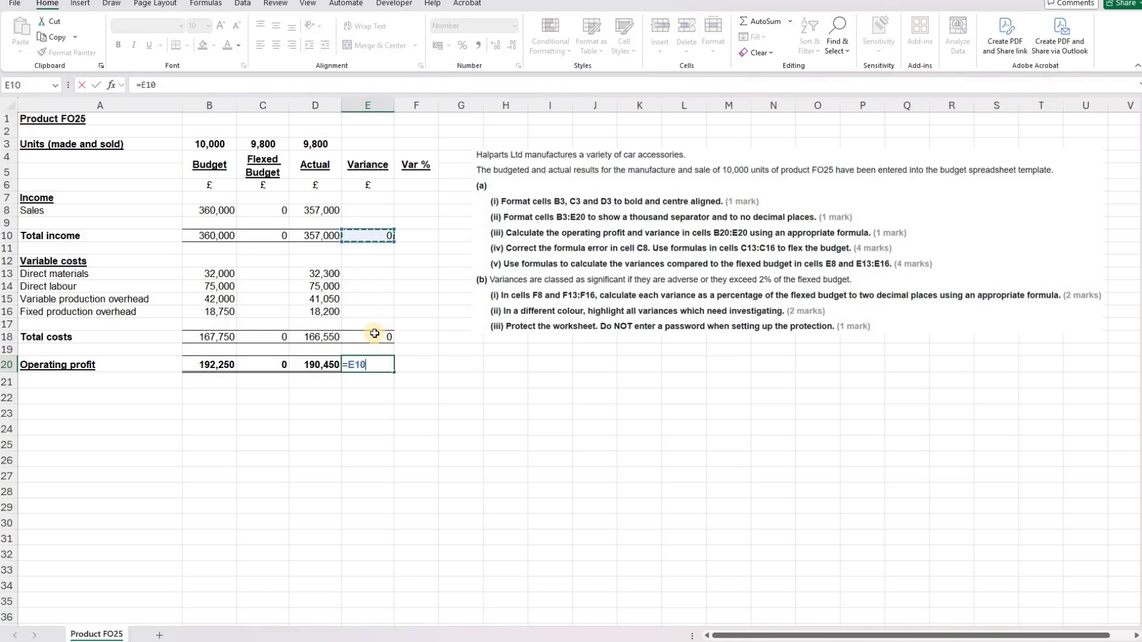
left_click(367, 337)
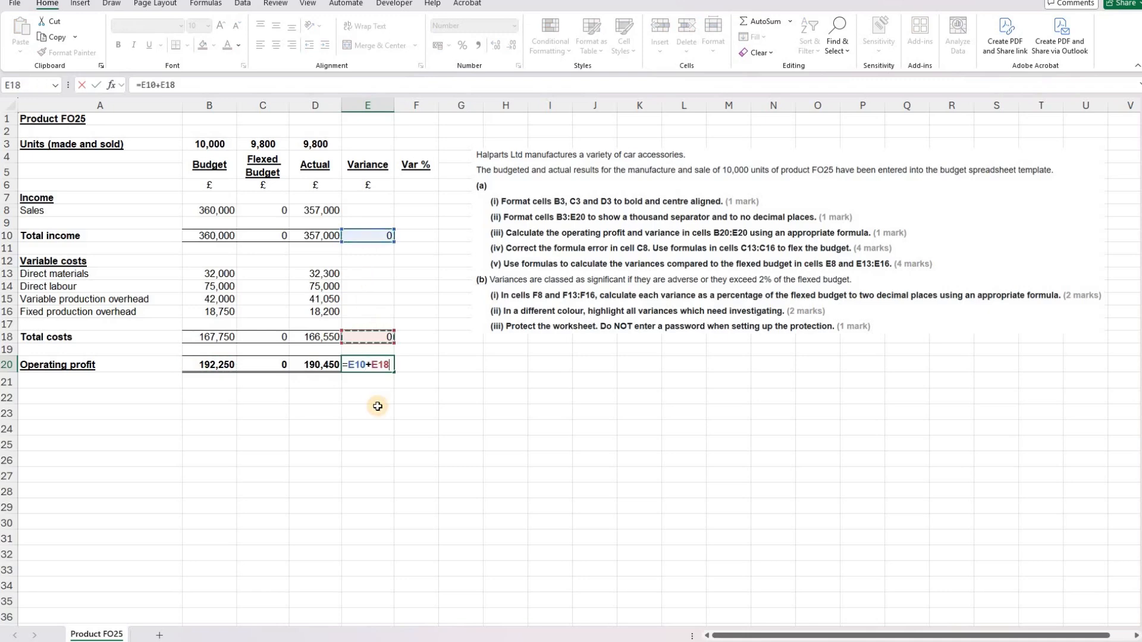
key("Return")
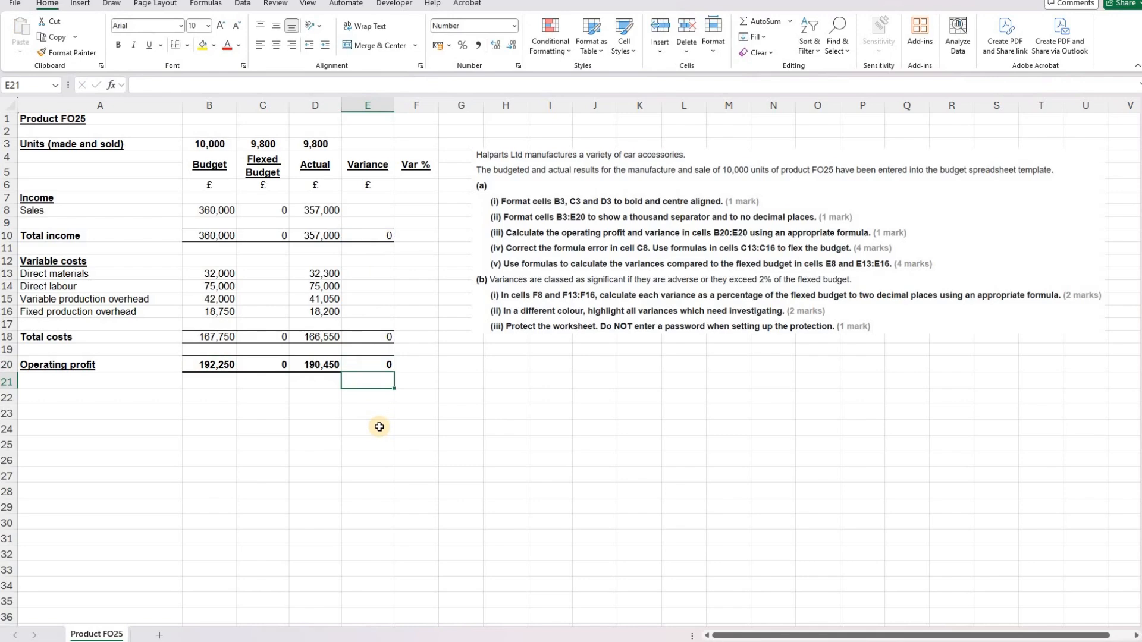
mouse_move(492, 249)
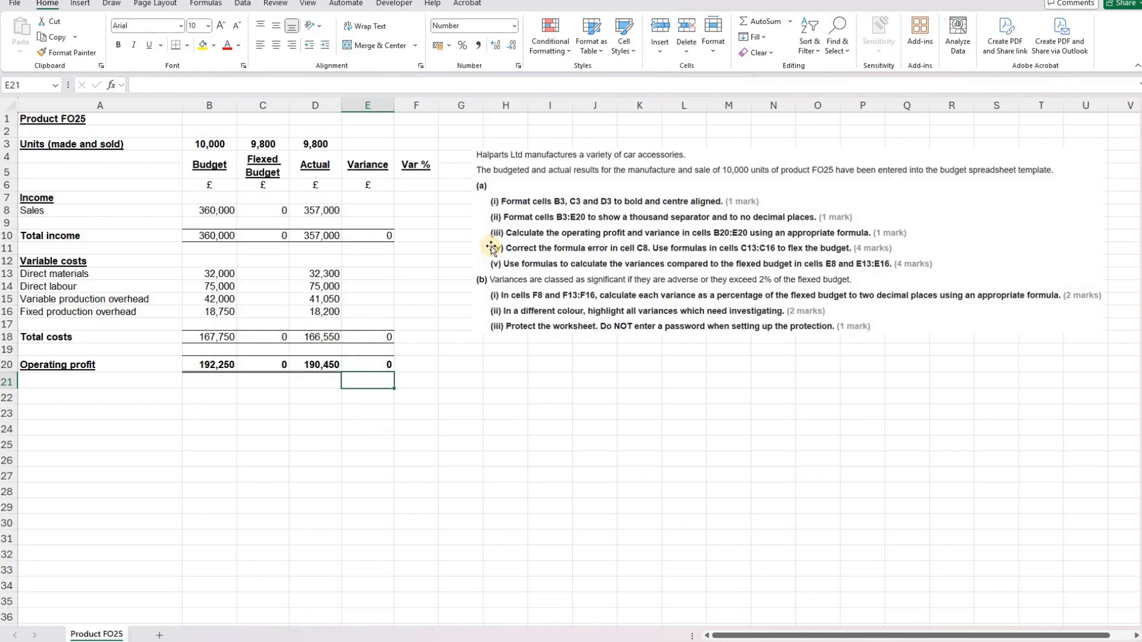
mouse_move(540, 254)
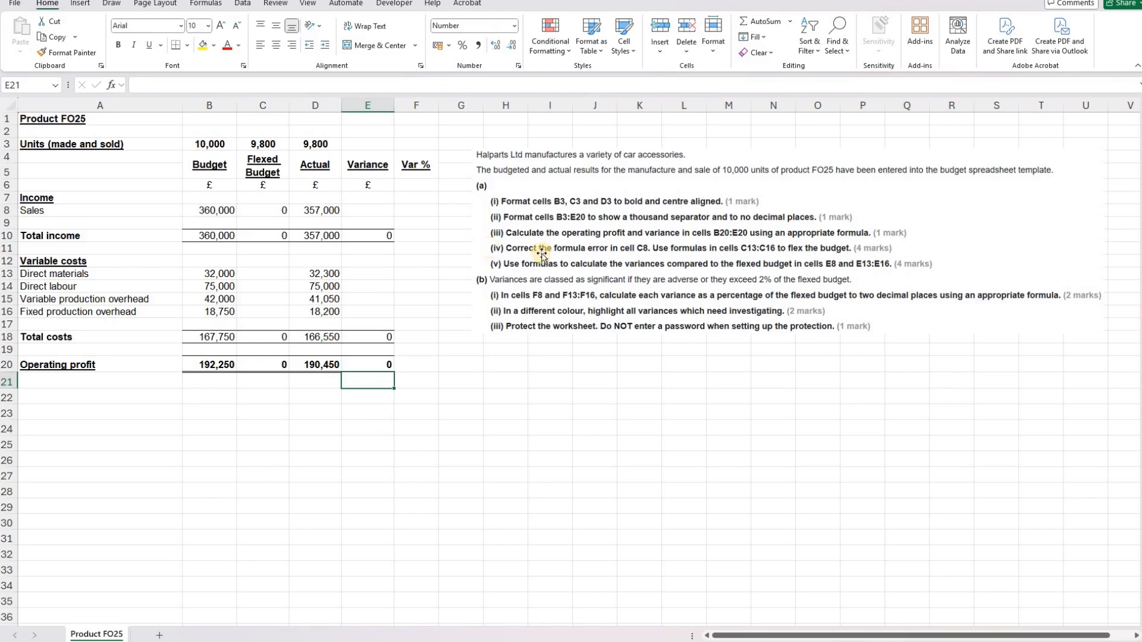
mouse_move(624, 240)
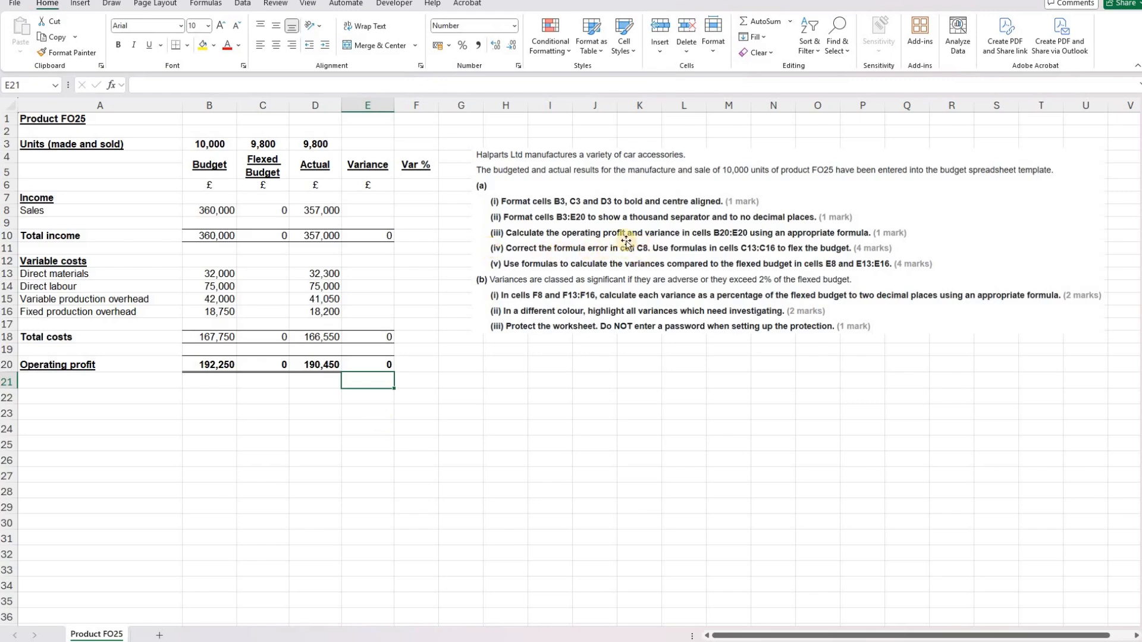
left_click(270, 210)
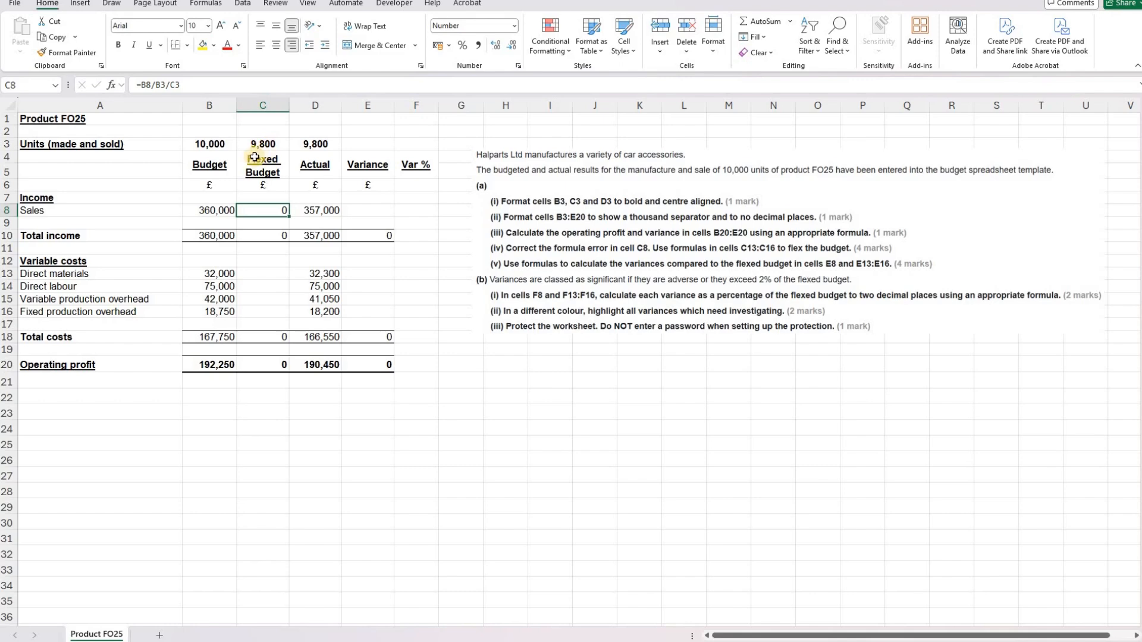
mouse_move(187, 230)
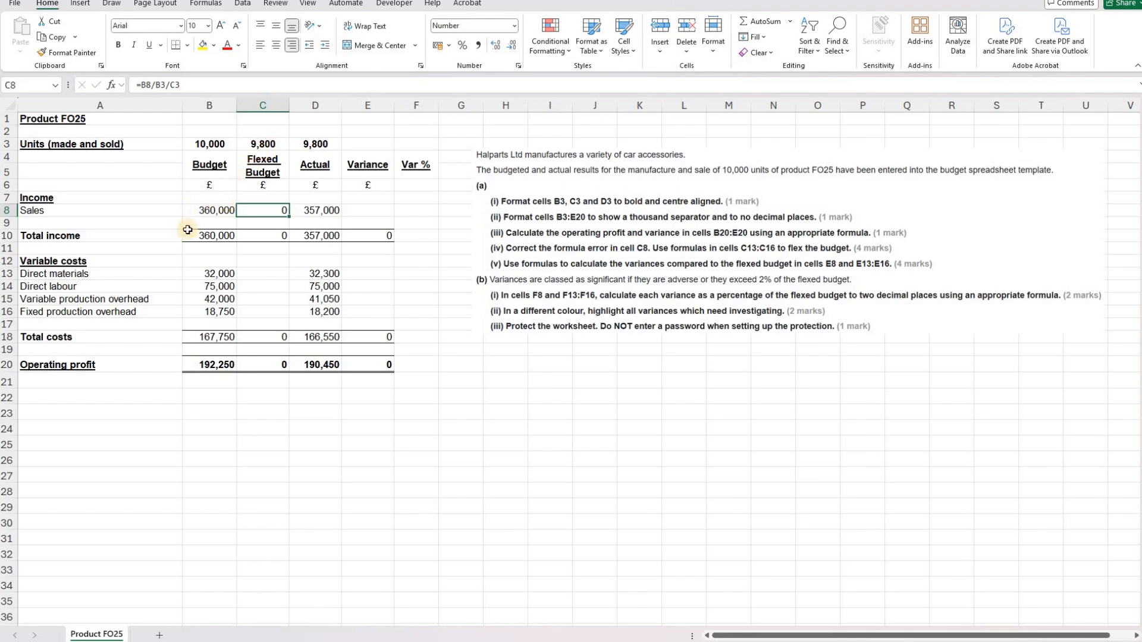
mouse_move(209, 210)
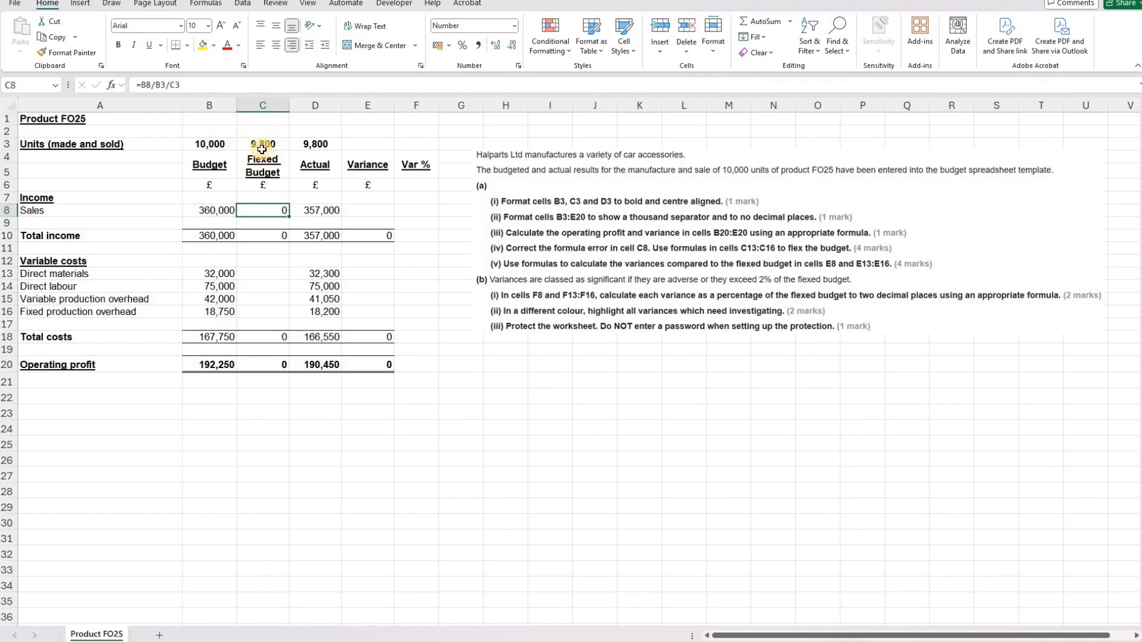
mouse_move(165, 122)
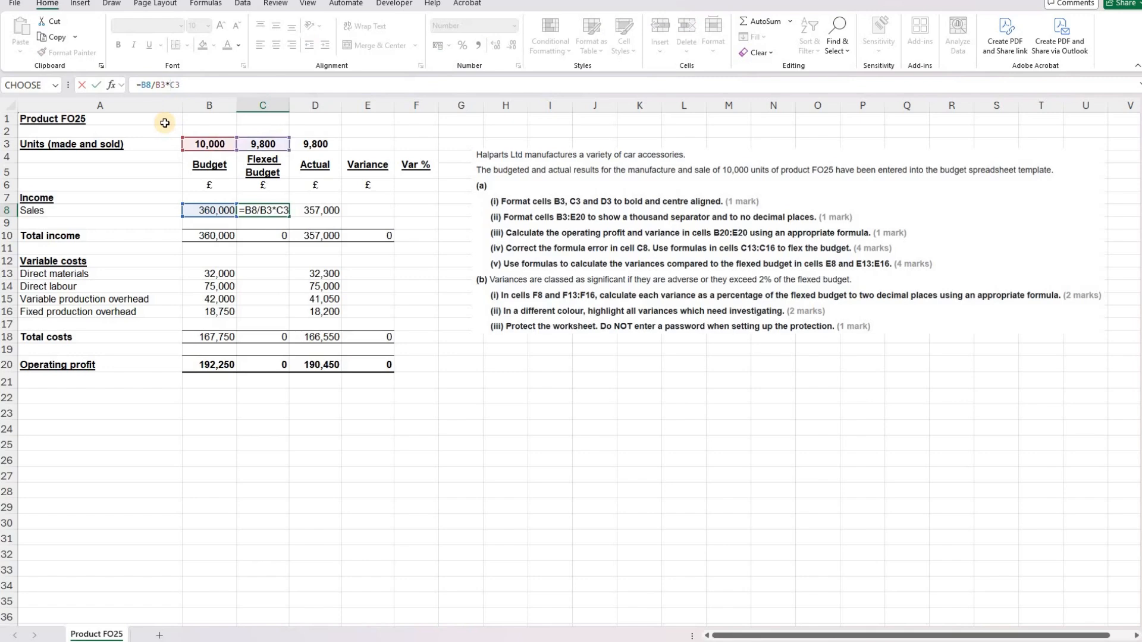
Confirm the corrected flexed sales formula =B8/B3*C3 in C8, giving 352,800
key("Return")
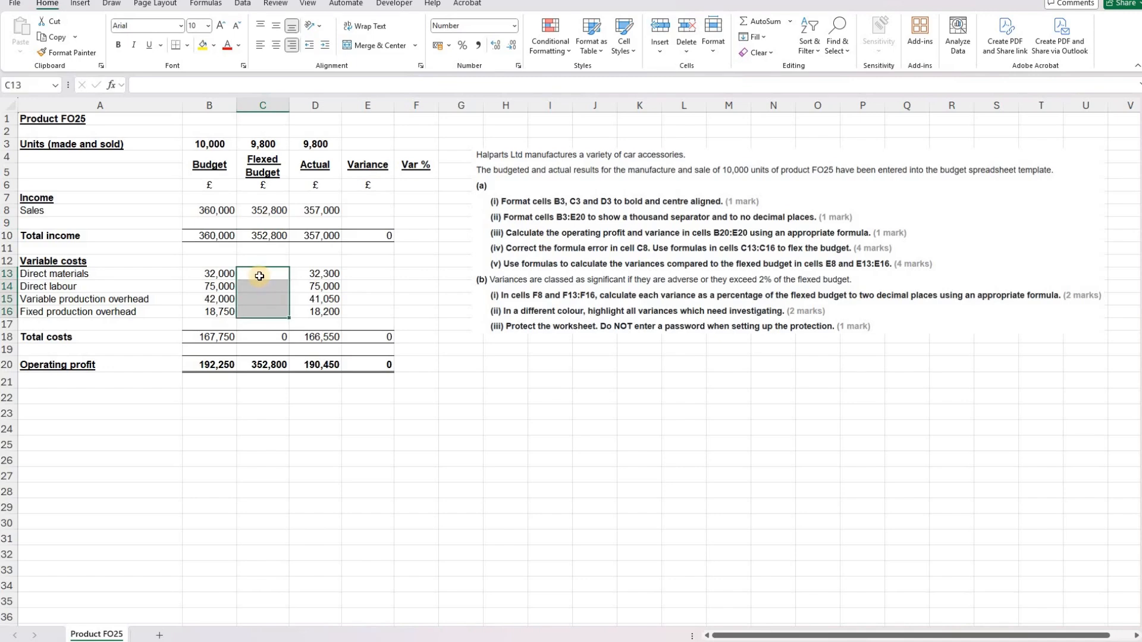
Enter flexed formulas =B13/B3*C3 and =B14/B3*C3 for direct materials (31,360) and direct labour (73,500)
left_click(262, 273)
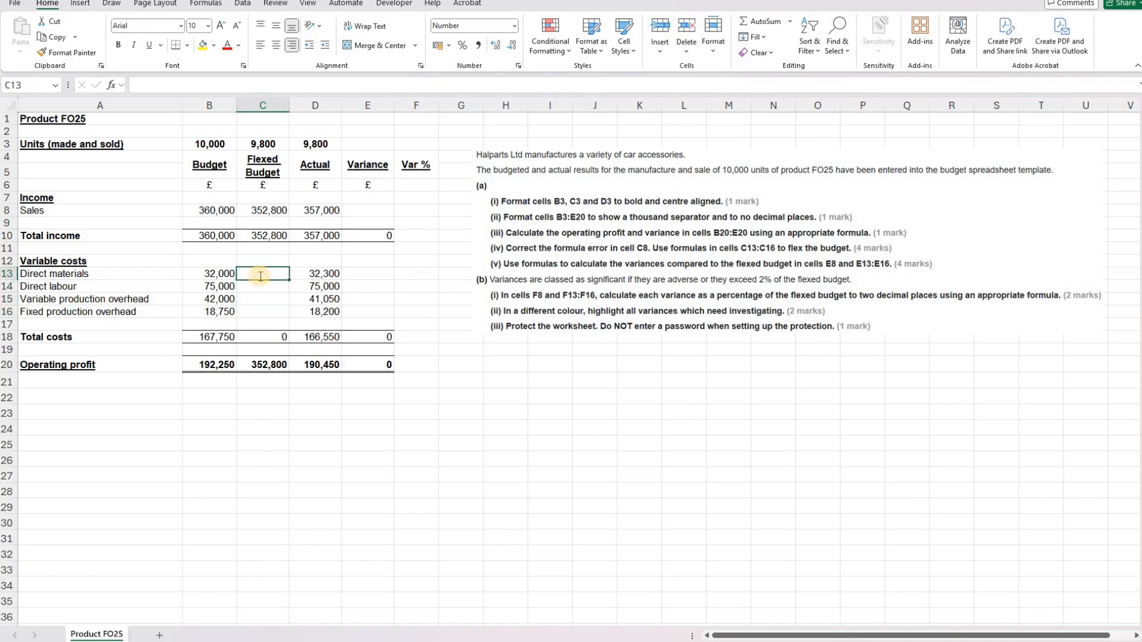
type("=")
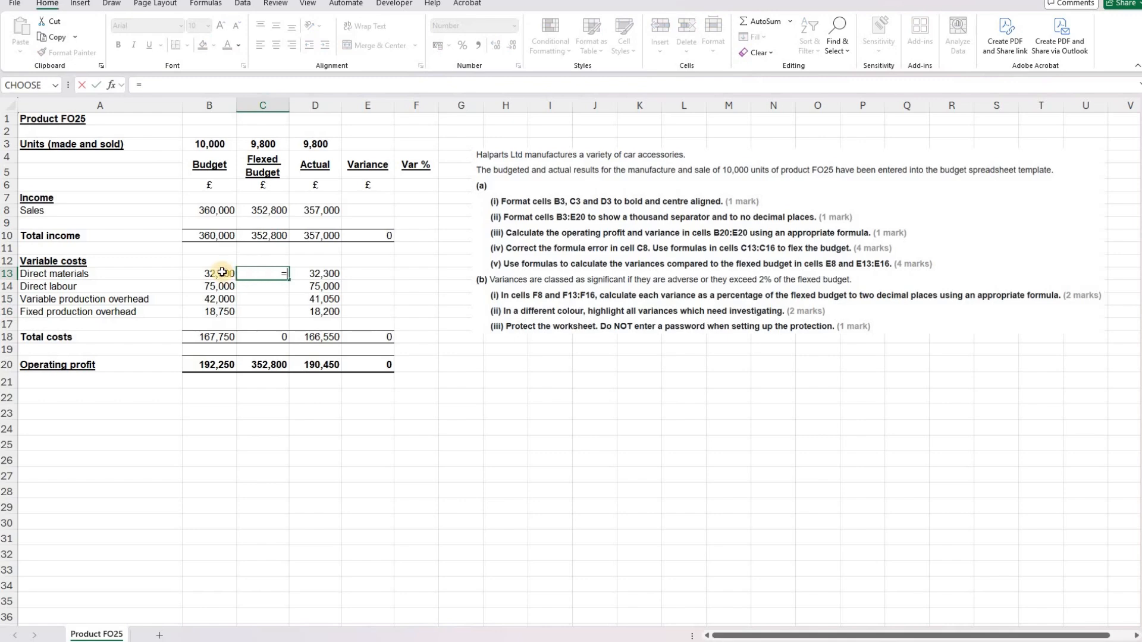
left_click(209, 273)
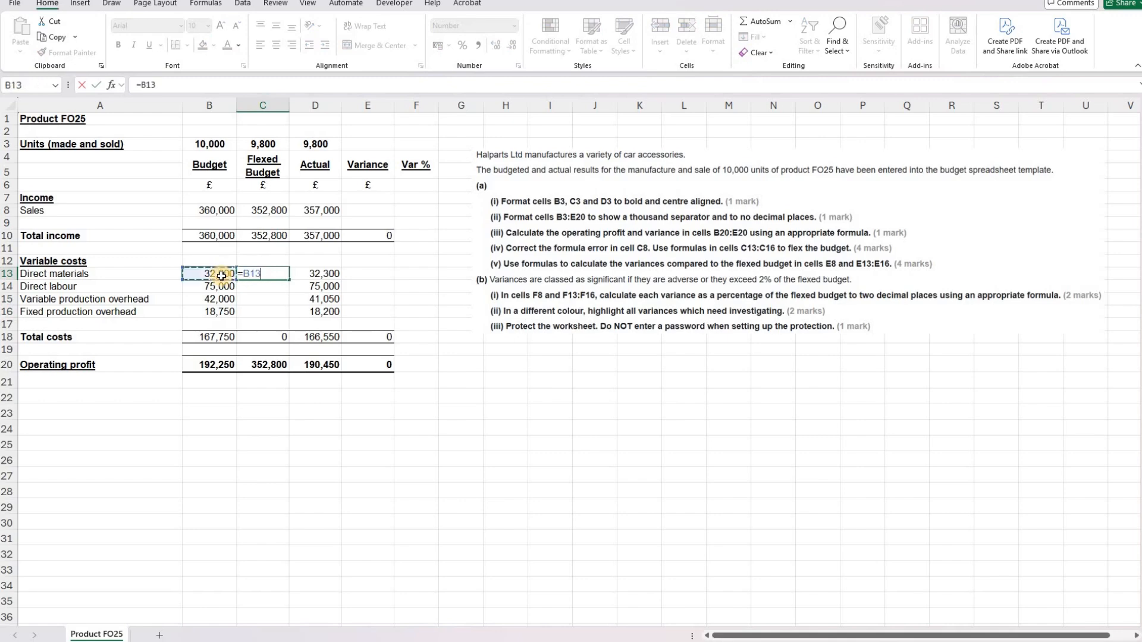
type("/")
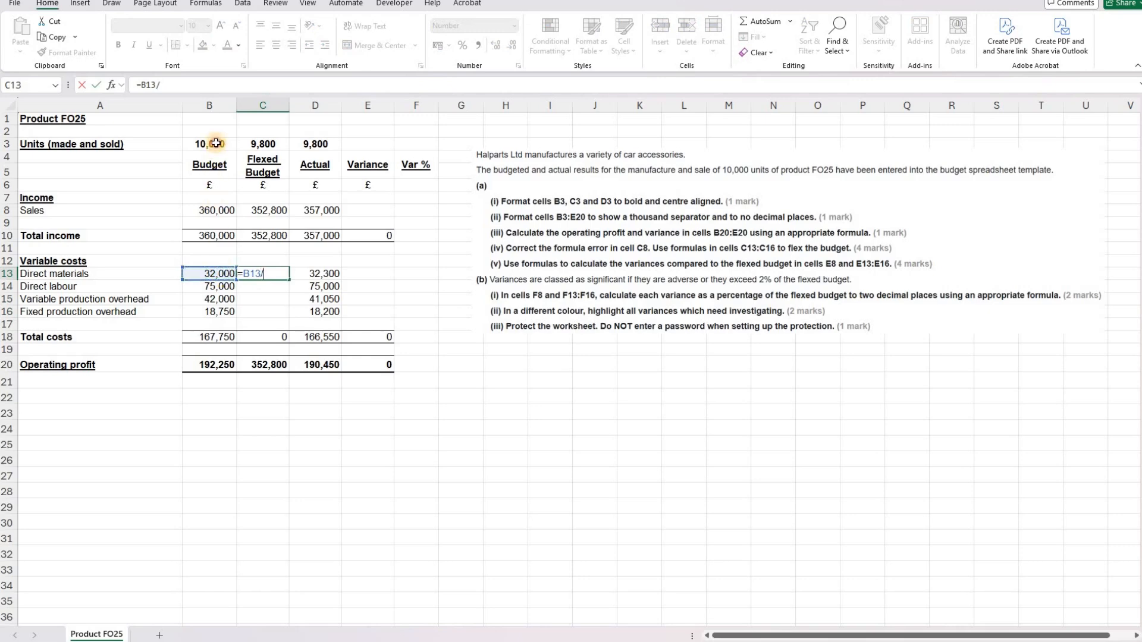
left_click(209, 143)
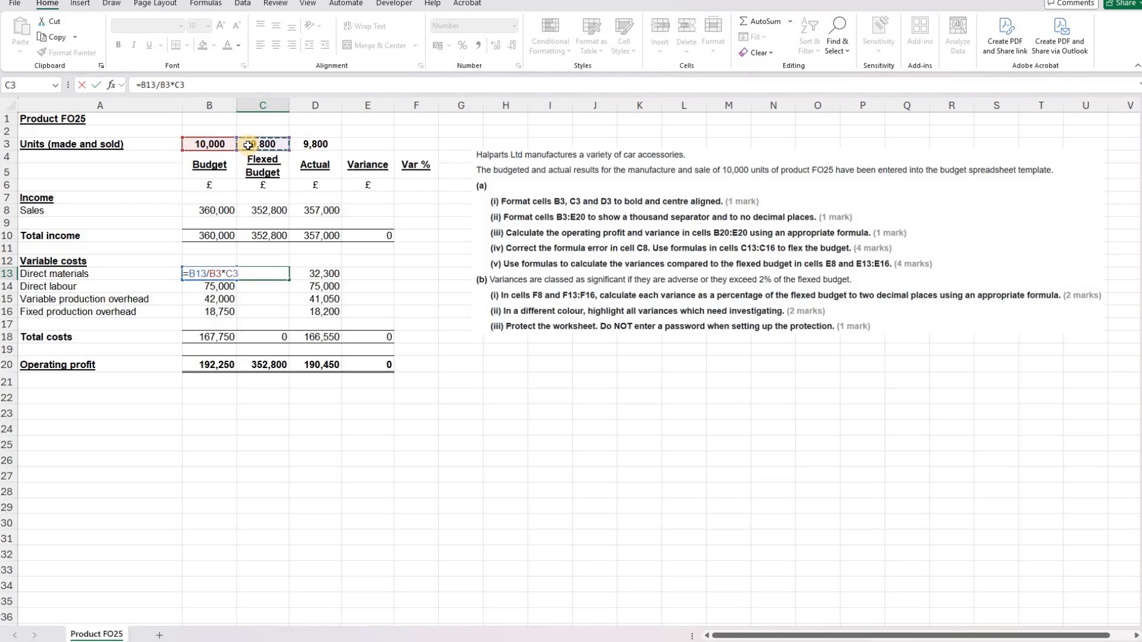
key("Return")
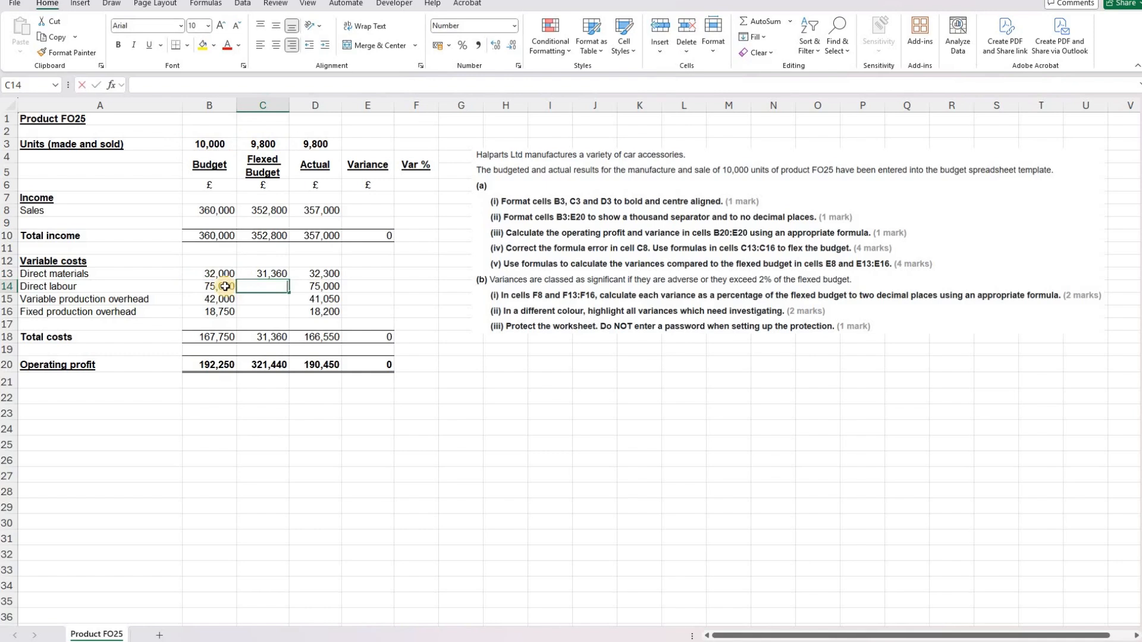
type("=B14")
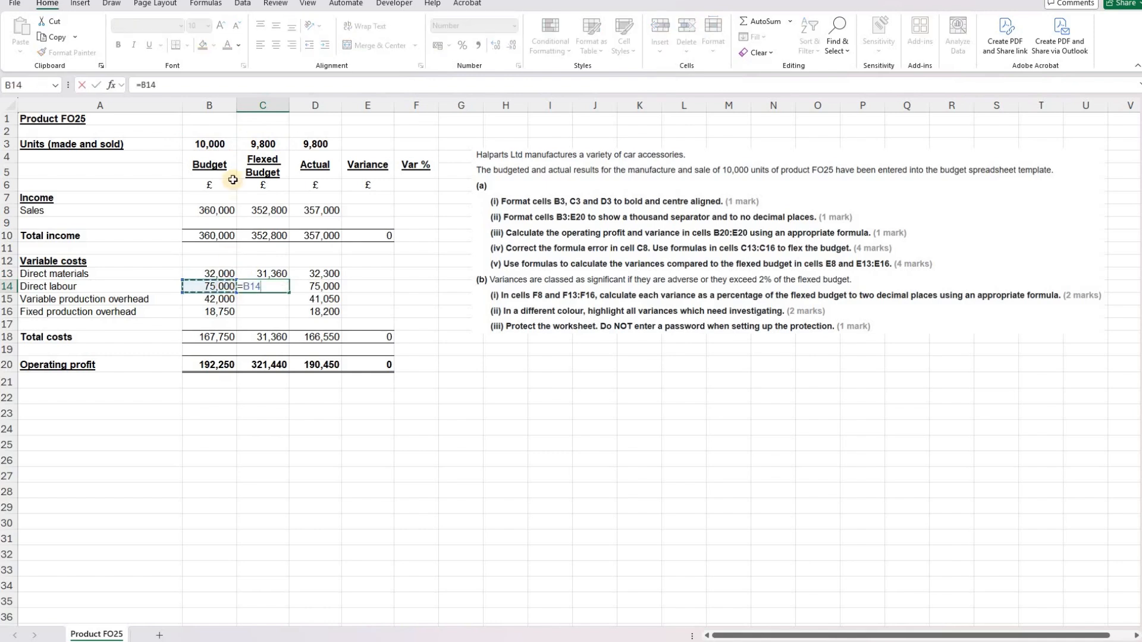
left_click(209, 143)
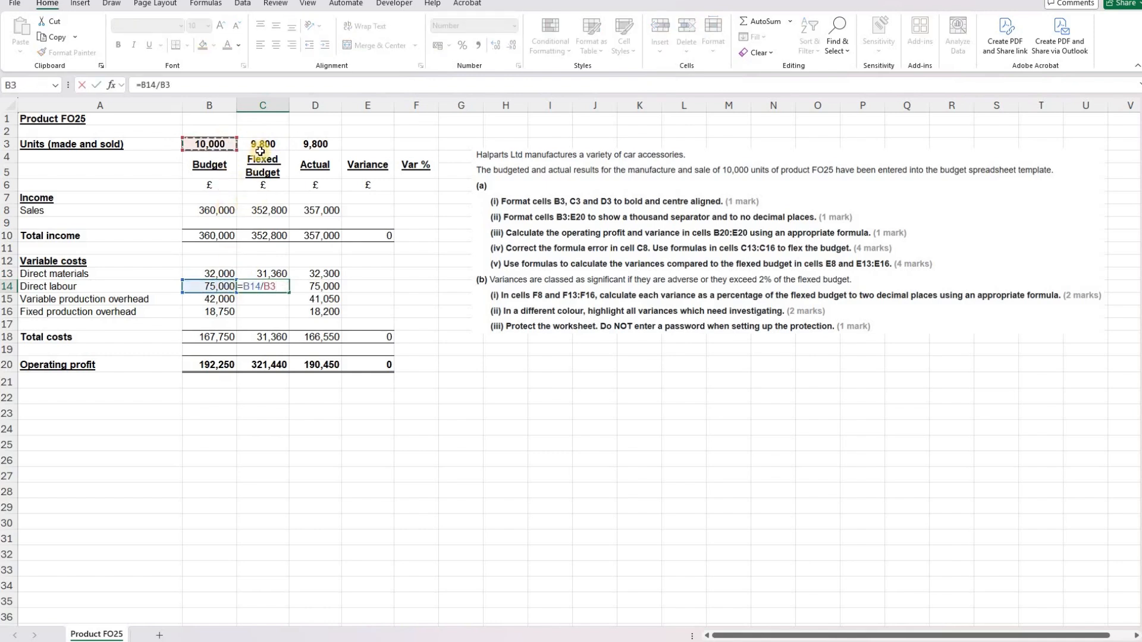
left_click(263, 144)
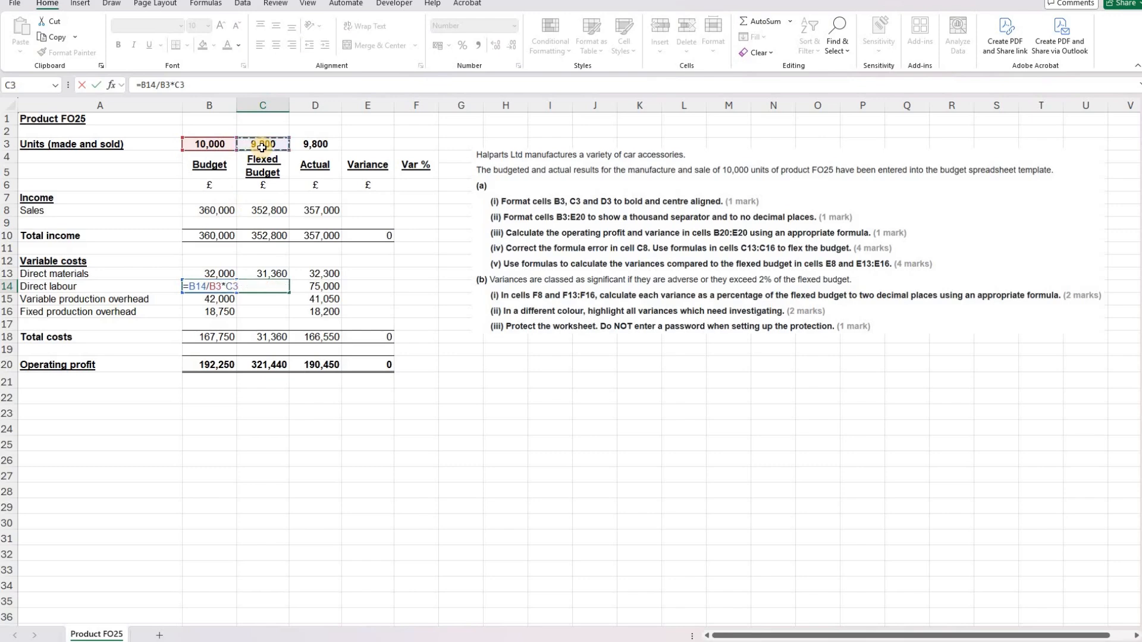
key("Return")
type("=")
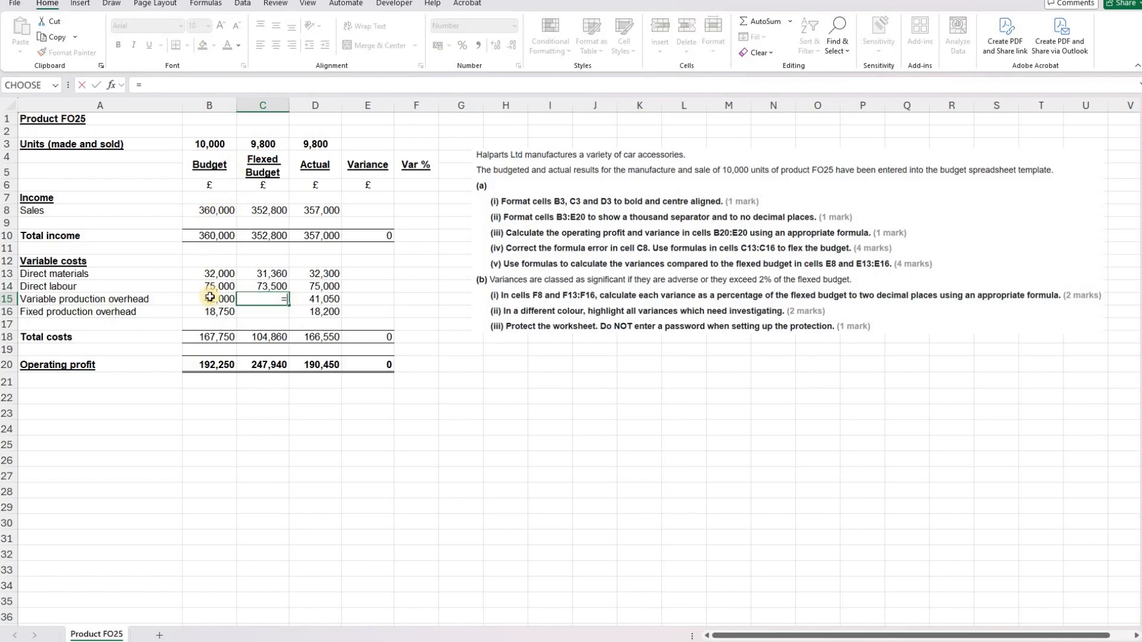
Enter =B15/B3*C3 for variable overhead (41,160) and =B16 for fixed overhead (18,750)
left_click(209, 298)
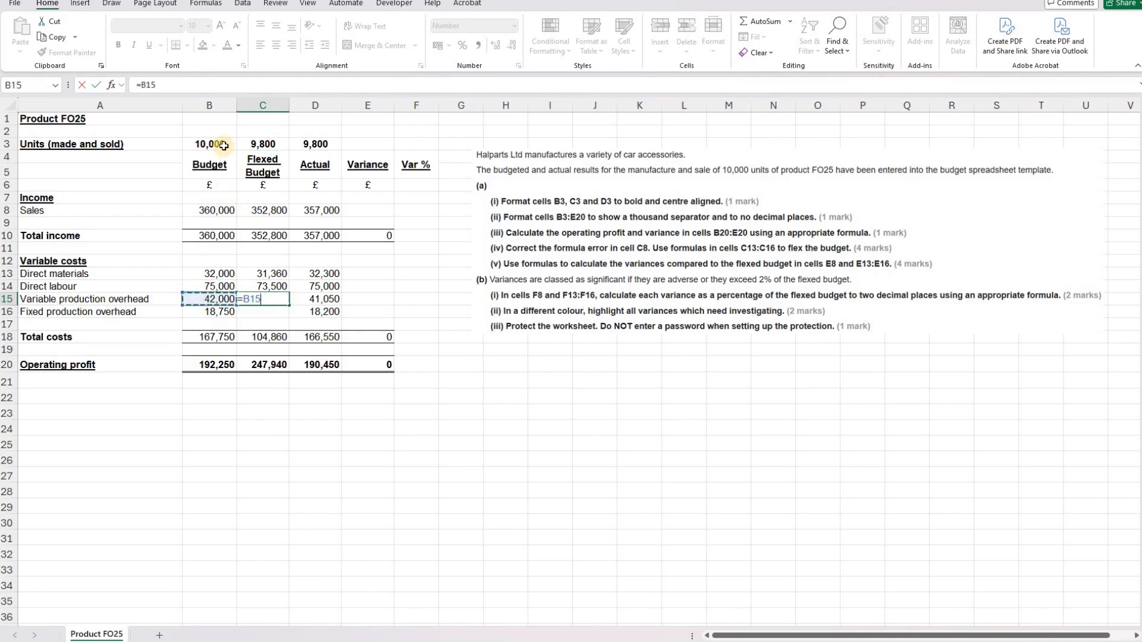
type("/B3*")
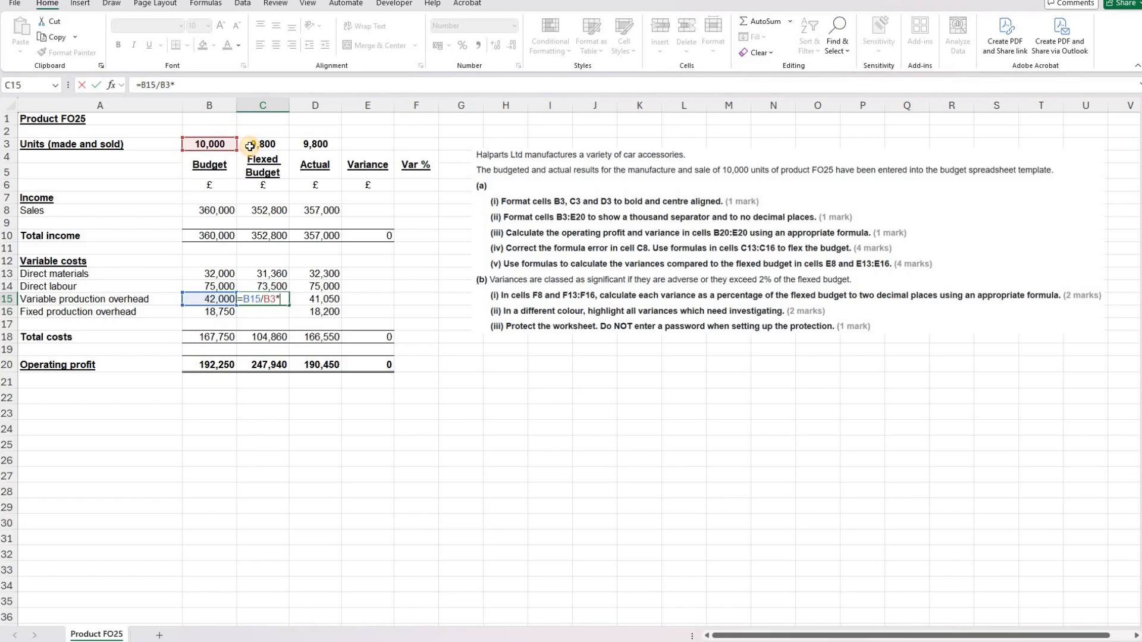
key("Return")
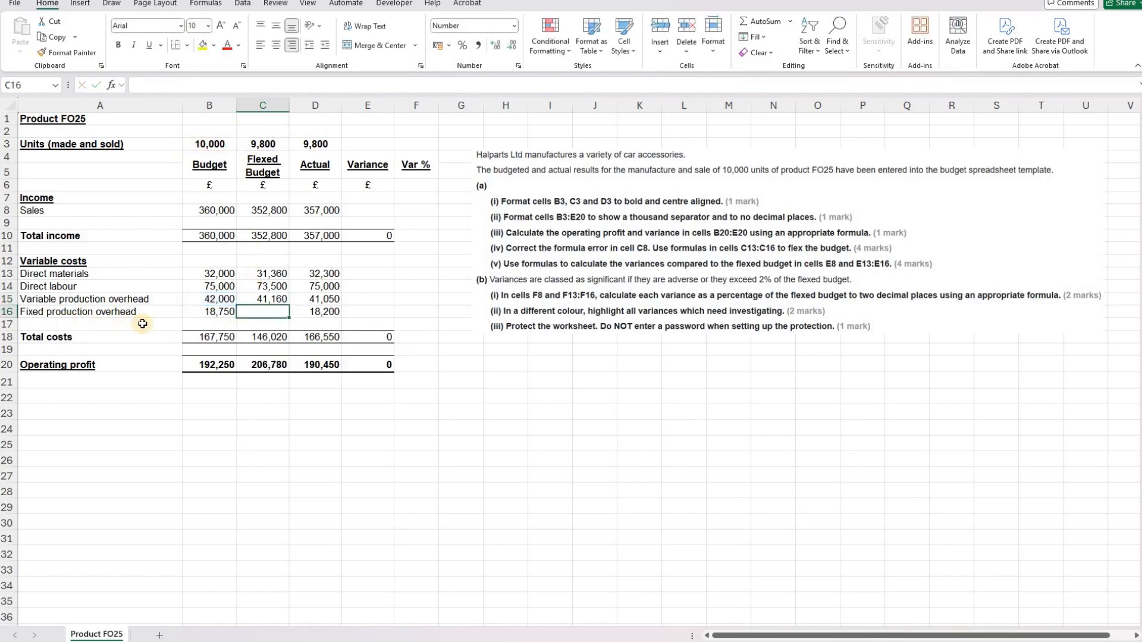
mouse_move(148, 314)
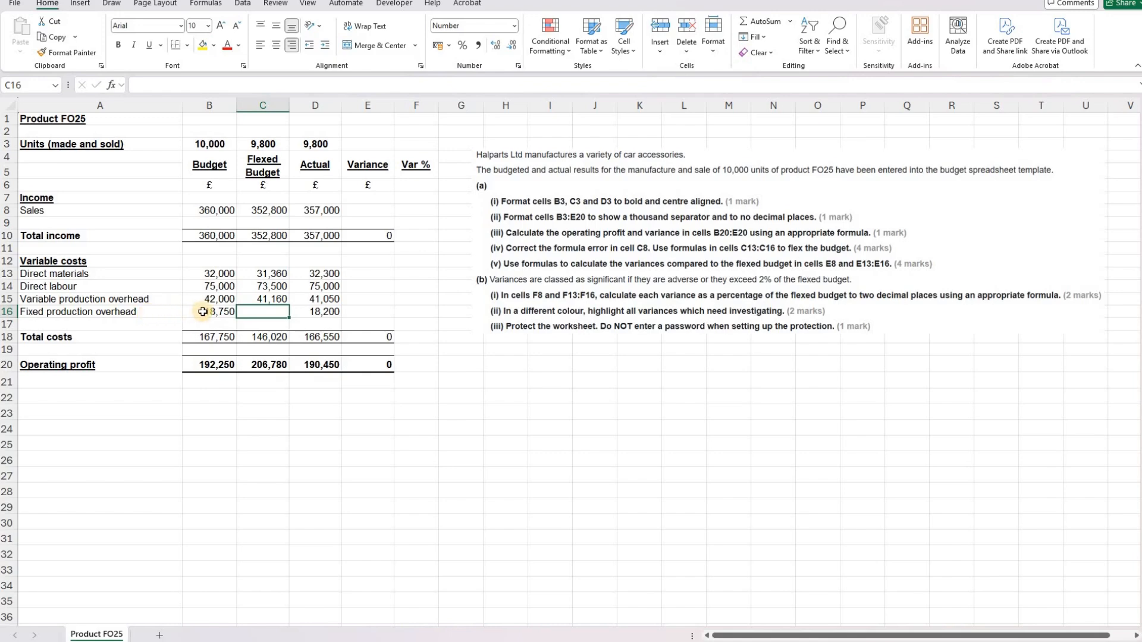
type("=B16")
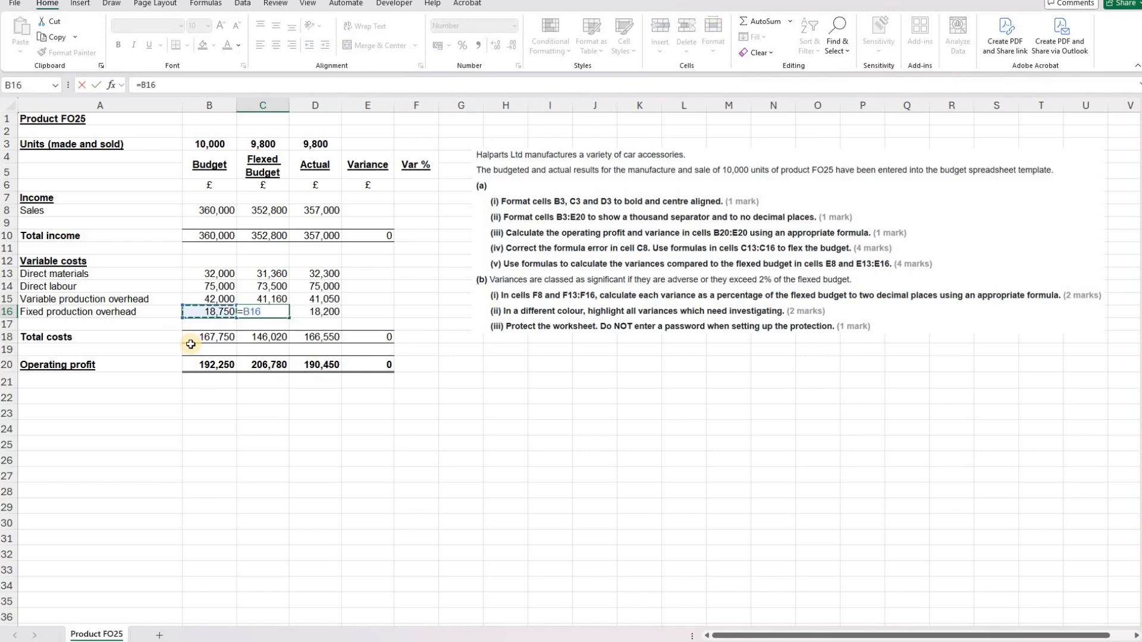
key("Return")
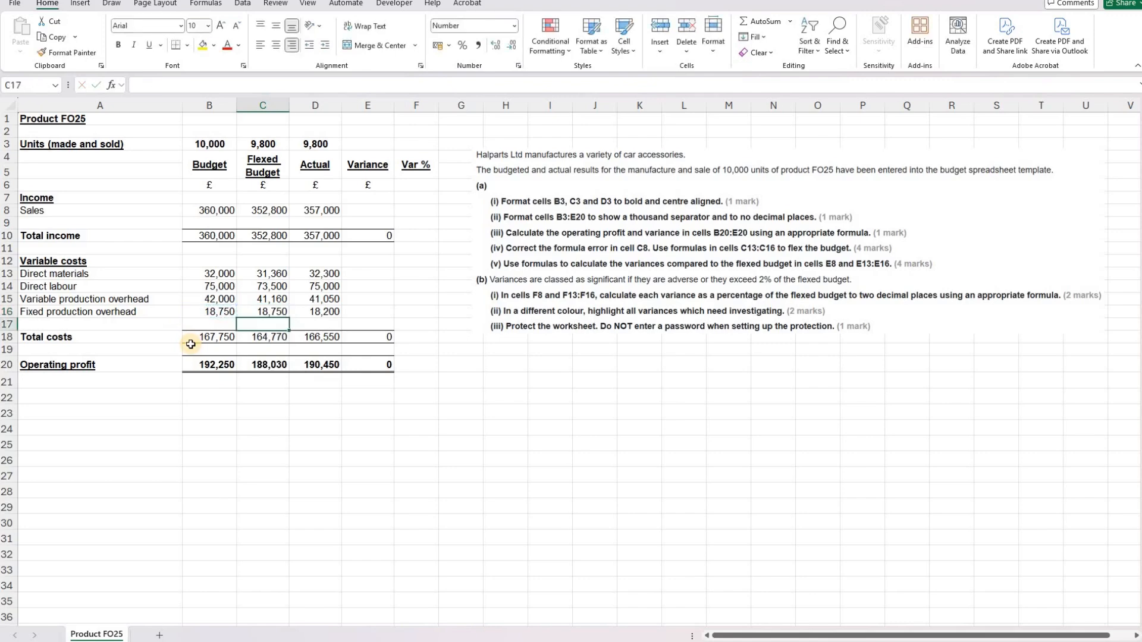
mouse_move(464, 265)
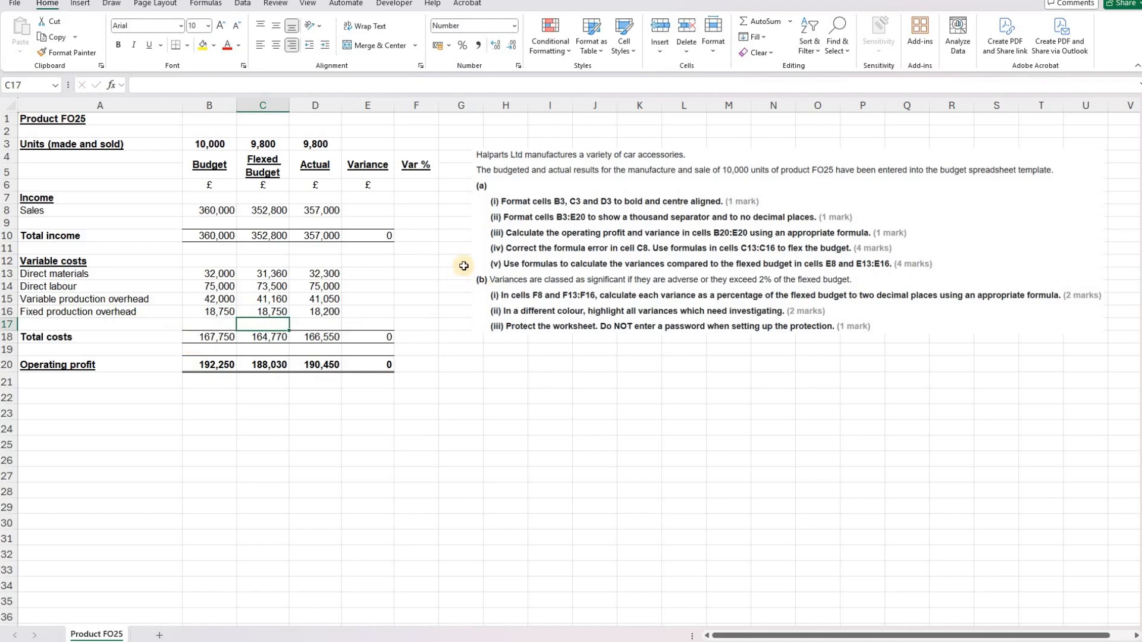
mouse_move(551, 267)
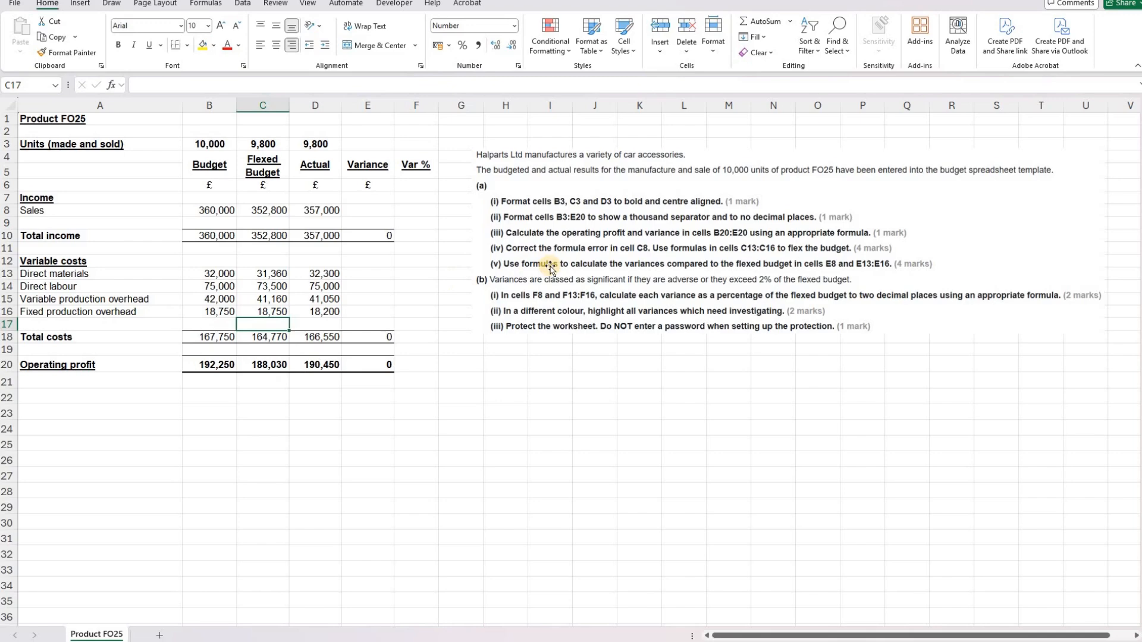
mouse_move(713, 269)
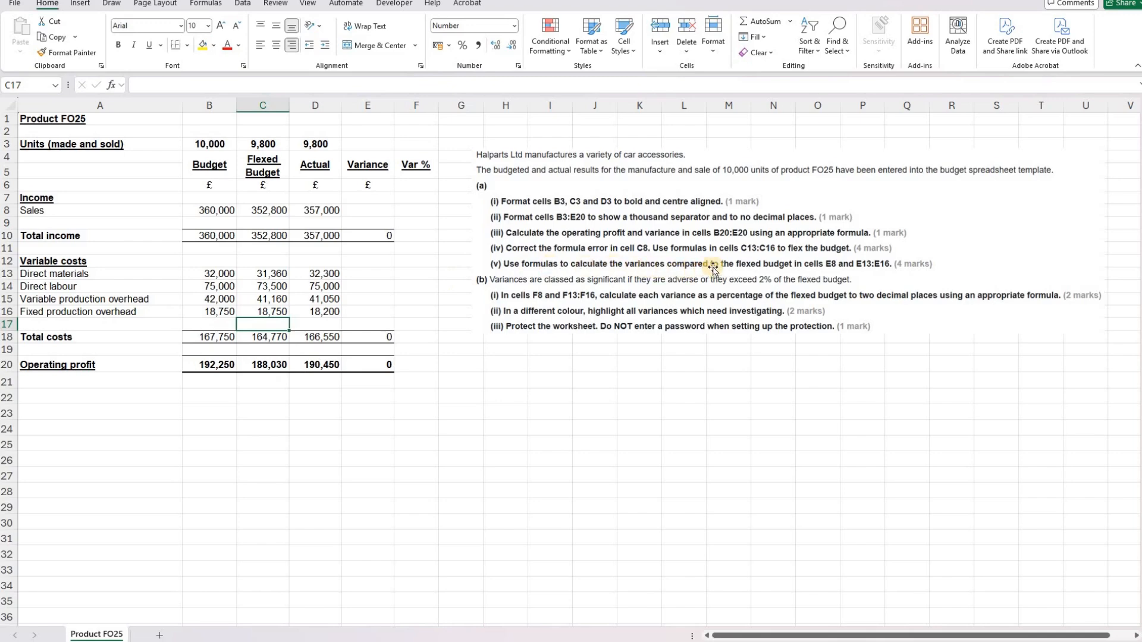
mouse_move(751, 266)
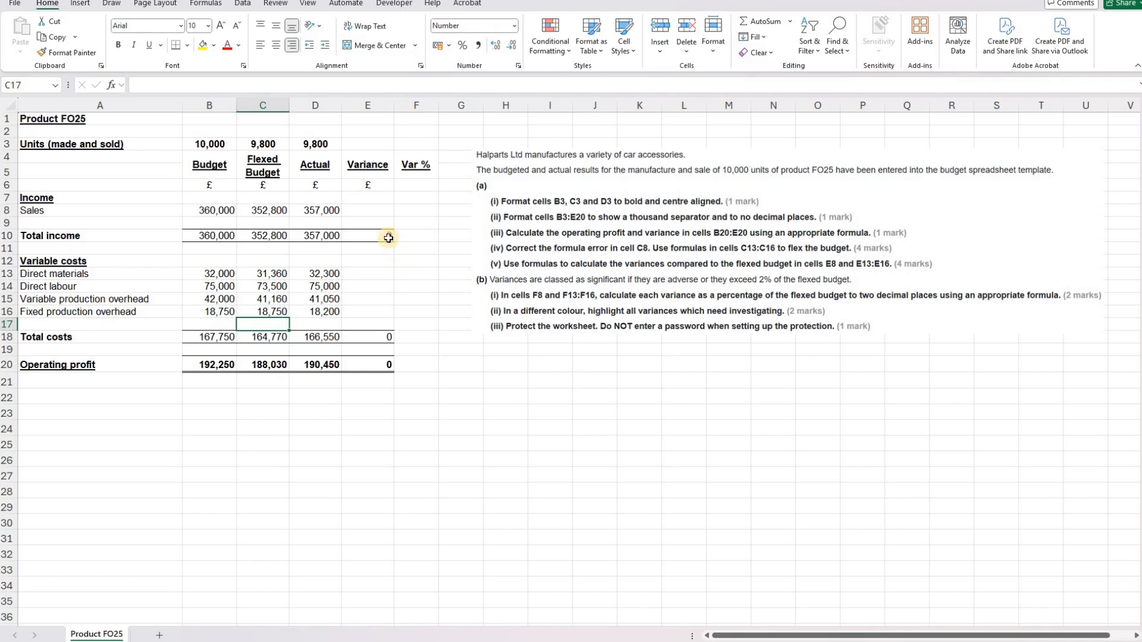
left_click(367, 210)
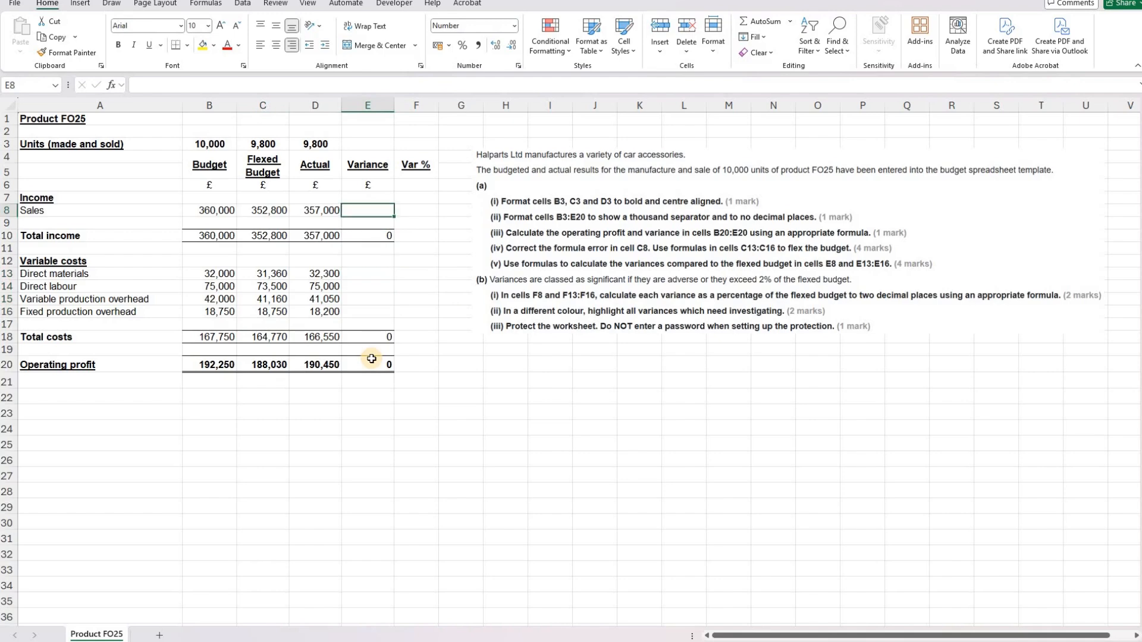
mouse_move(373, 350)
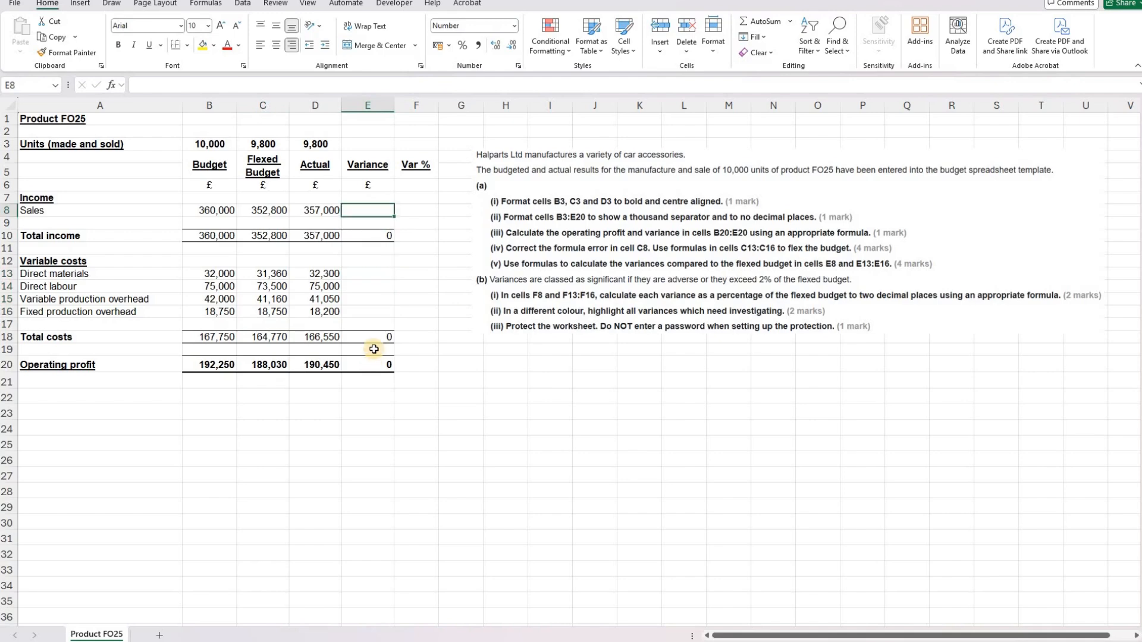
mouse_move(380, 311)
type("=D8-C8")
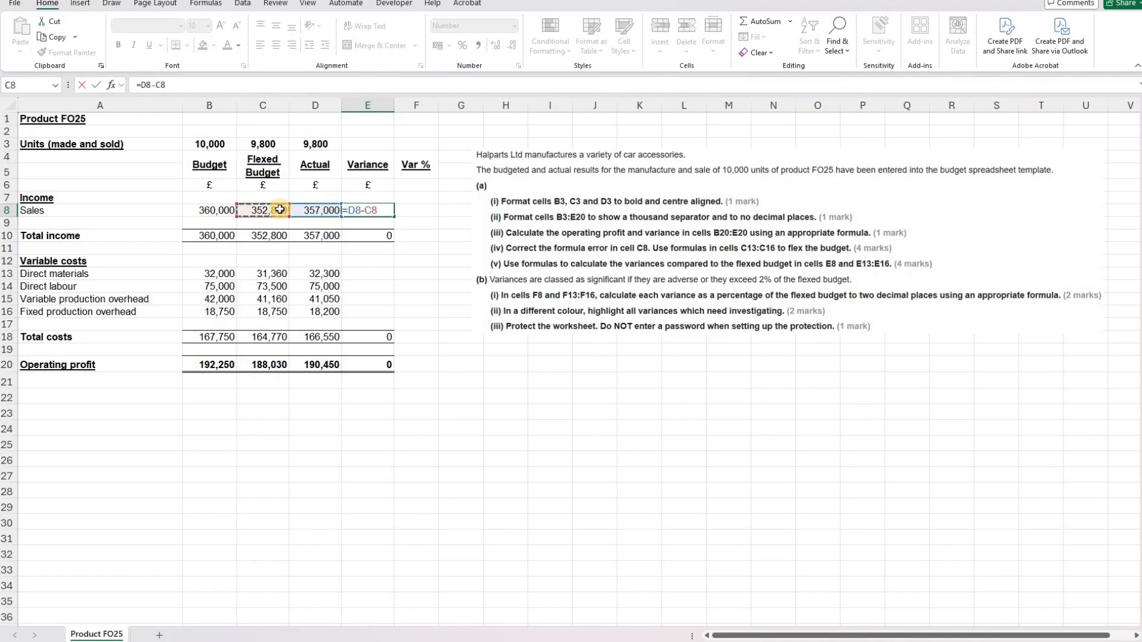
Enter =D8-C8 in E8 (4,200) and =C13-D13 in E13, filled down to E16 (-940, -1,500, 110, 550)
key("Return")
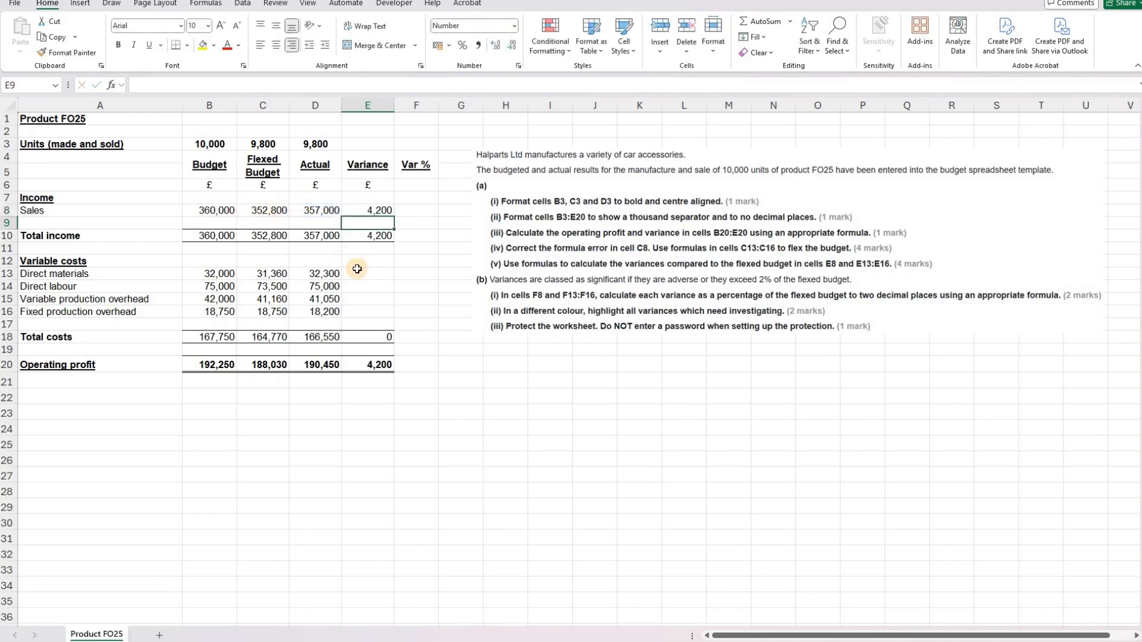
left_click(367, 272)
type("=C13")
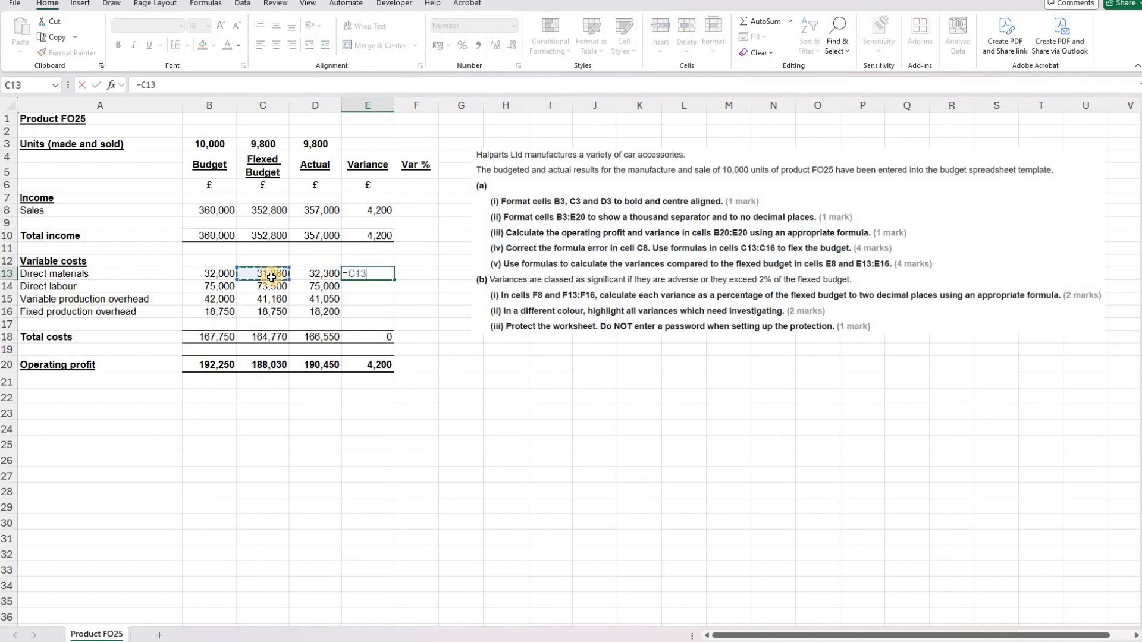
type("-")
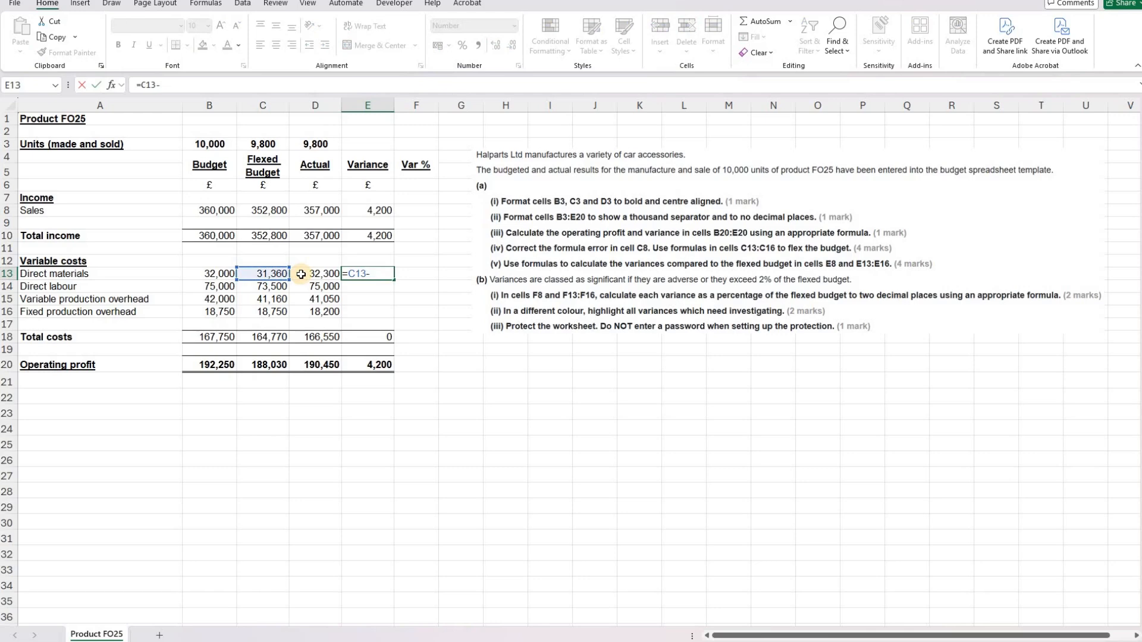
key("Return")
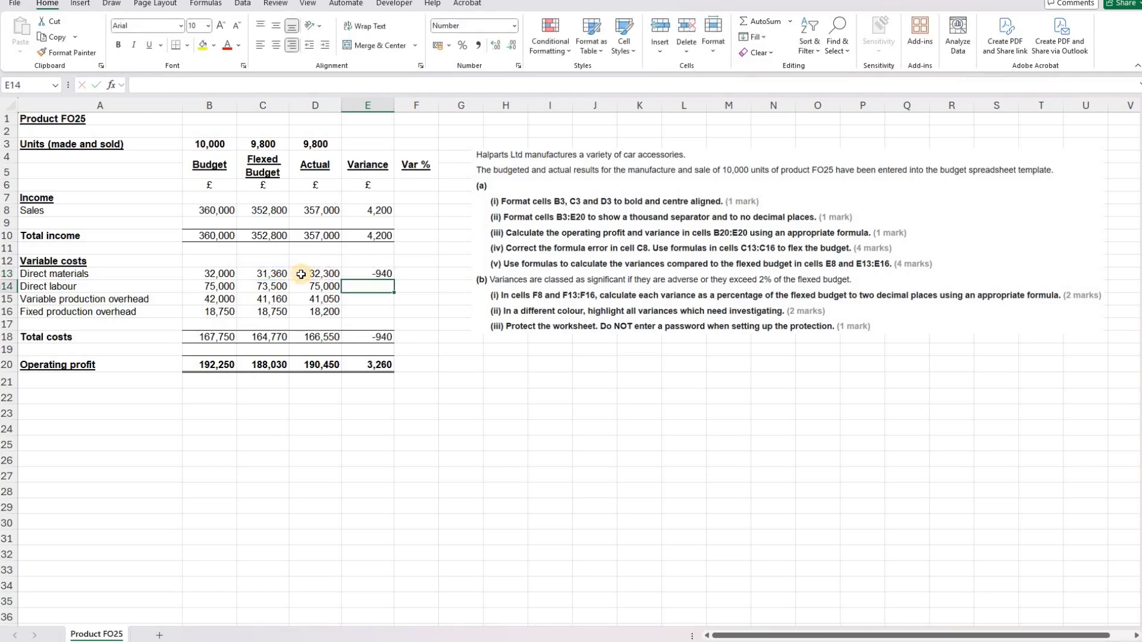
left_click(367, 273)
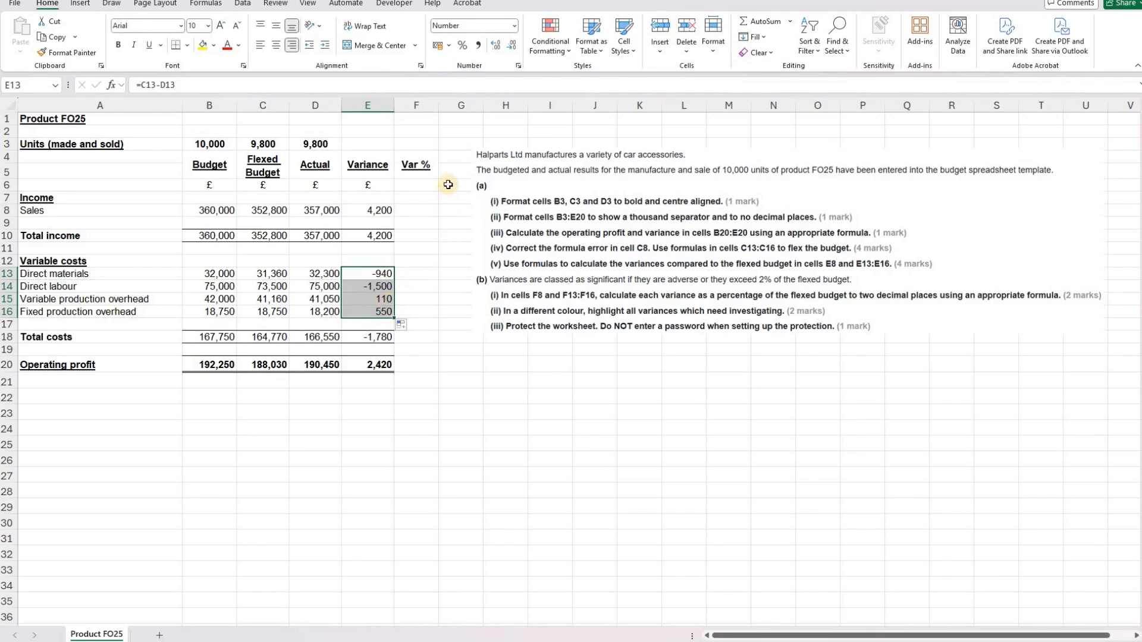
mouse_move(578, 254)
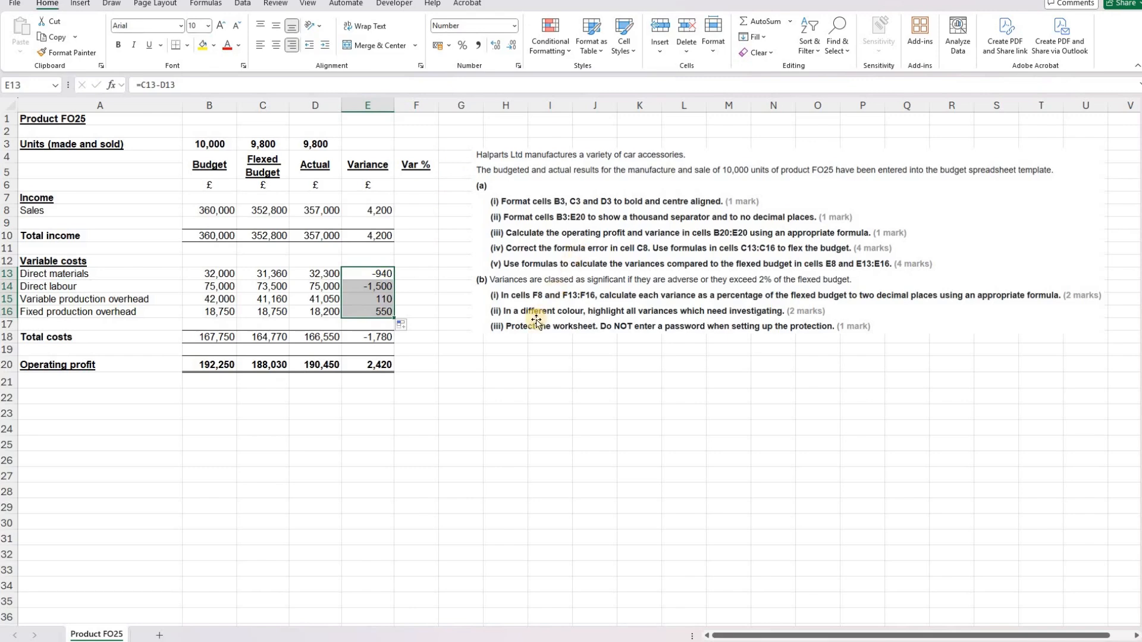
mouse_move(596, 370)
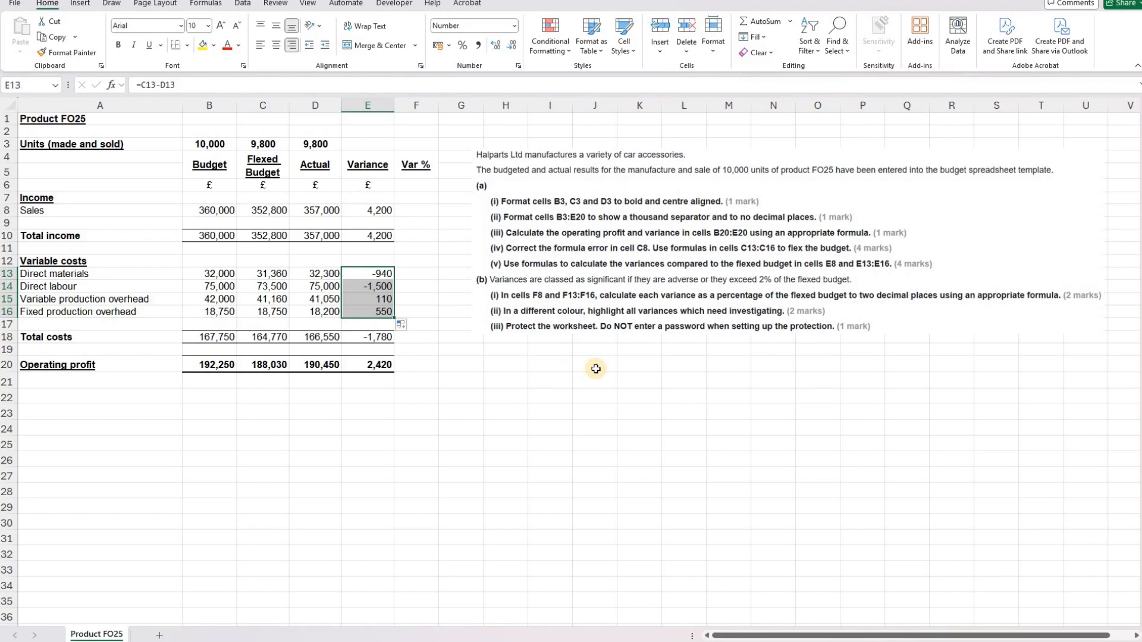
mouse_move(652, 306)
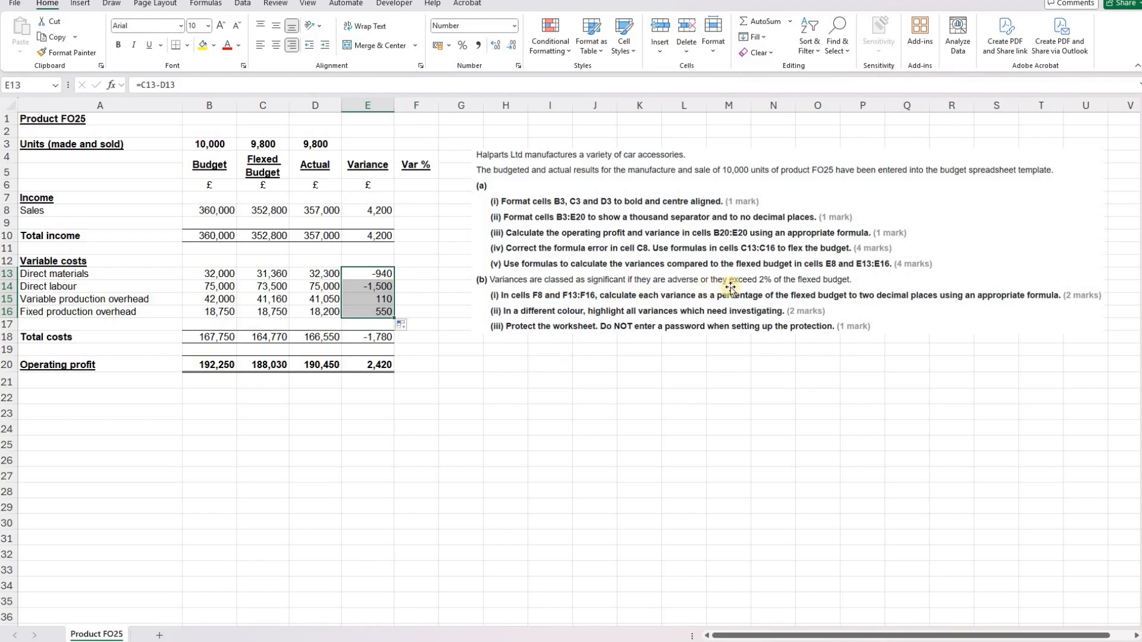
mouse_move(762, 292)
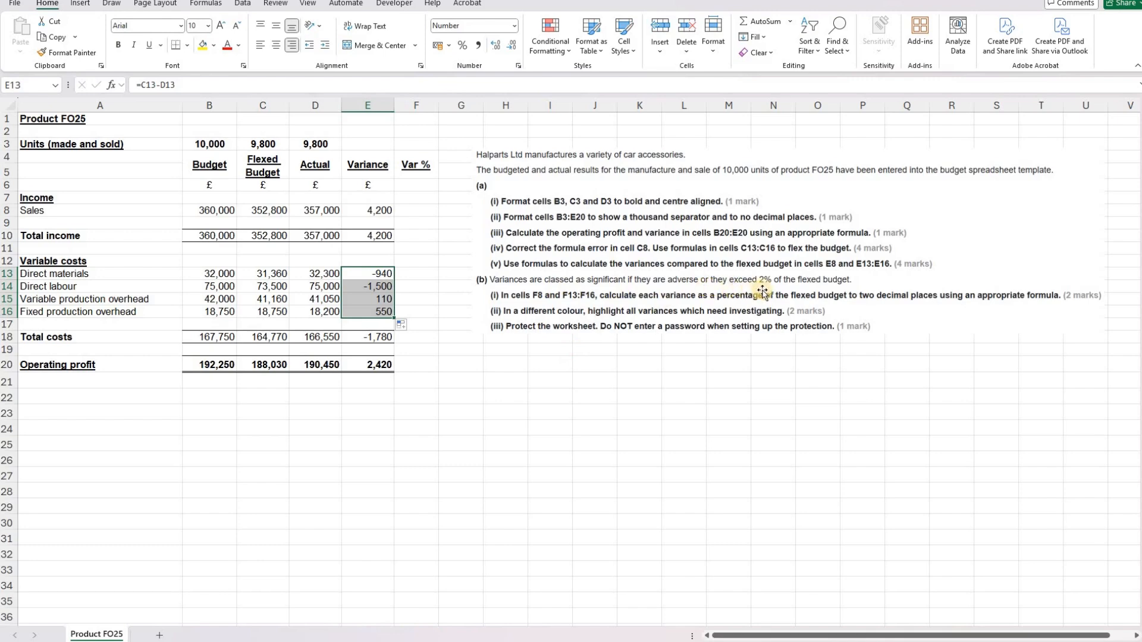
mouse_move(528, 300)
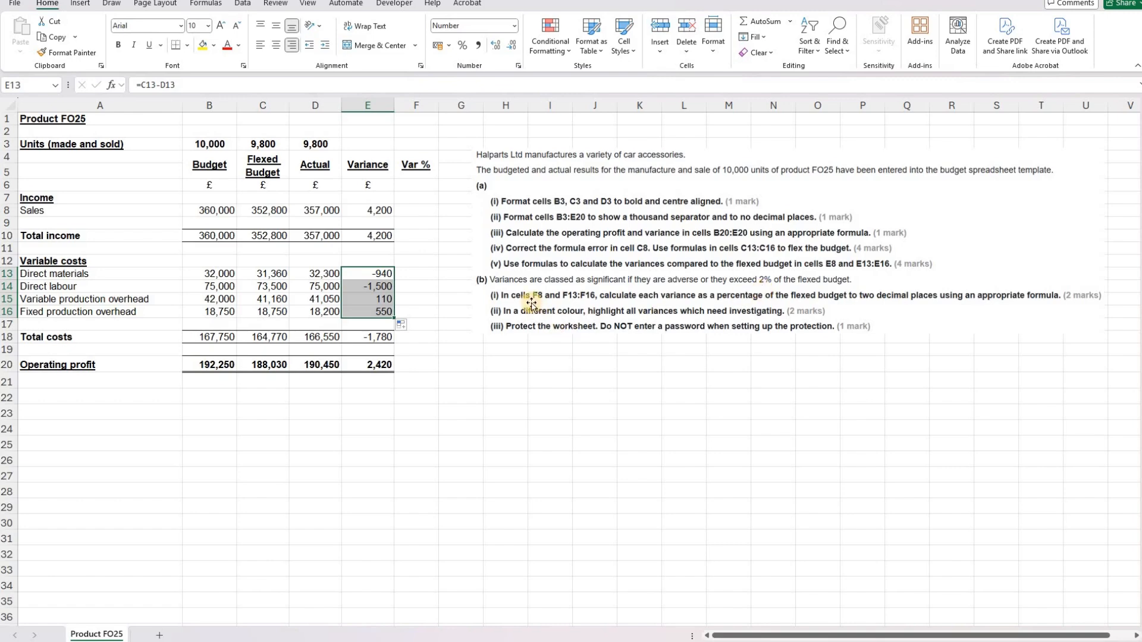
mouse_move(537, 299)
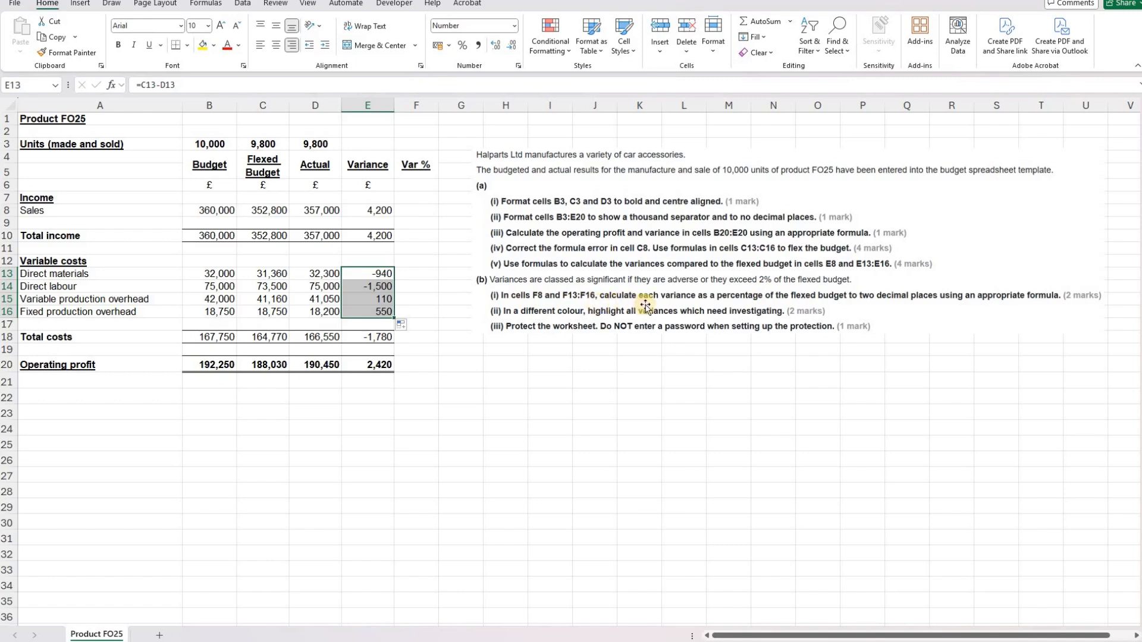
mouse_move(827, 309)
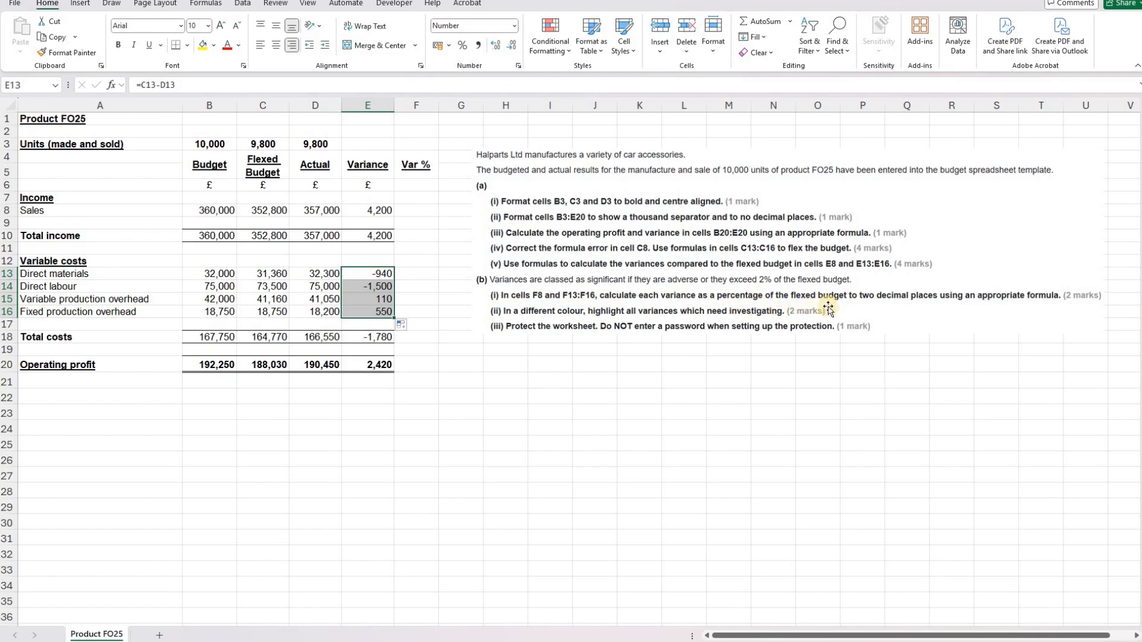
mouse_move(903, 291)
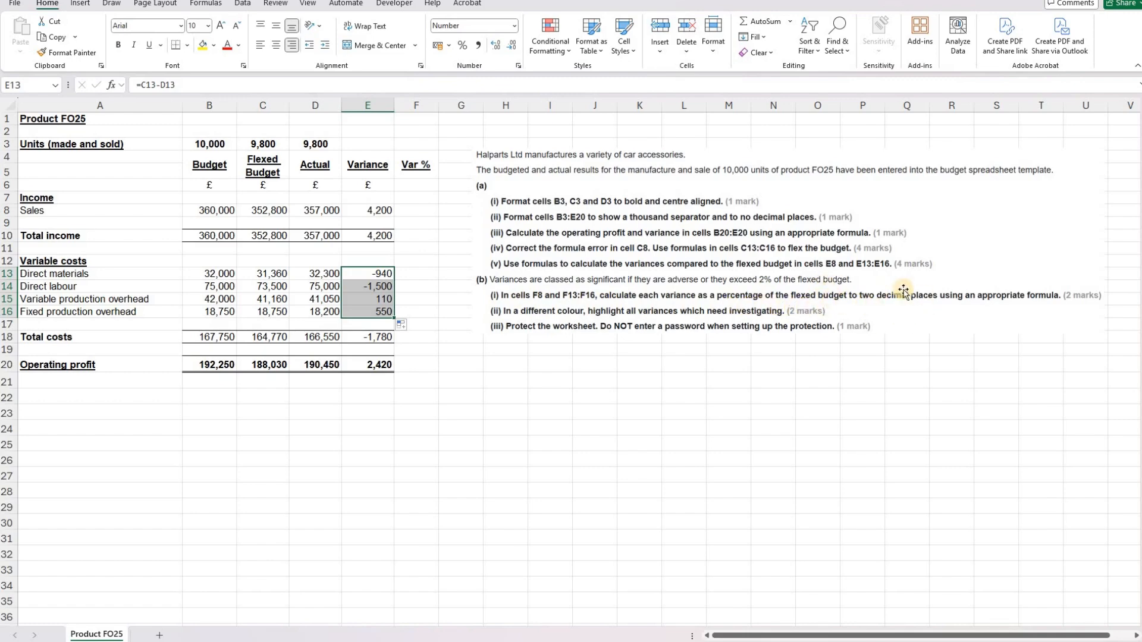
mouse_move(894, 303)
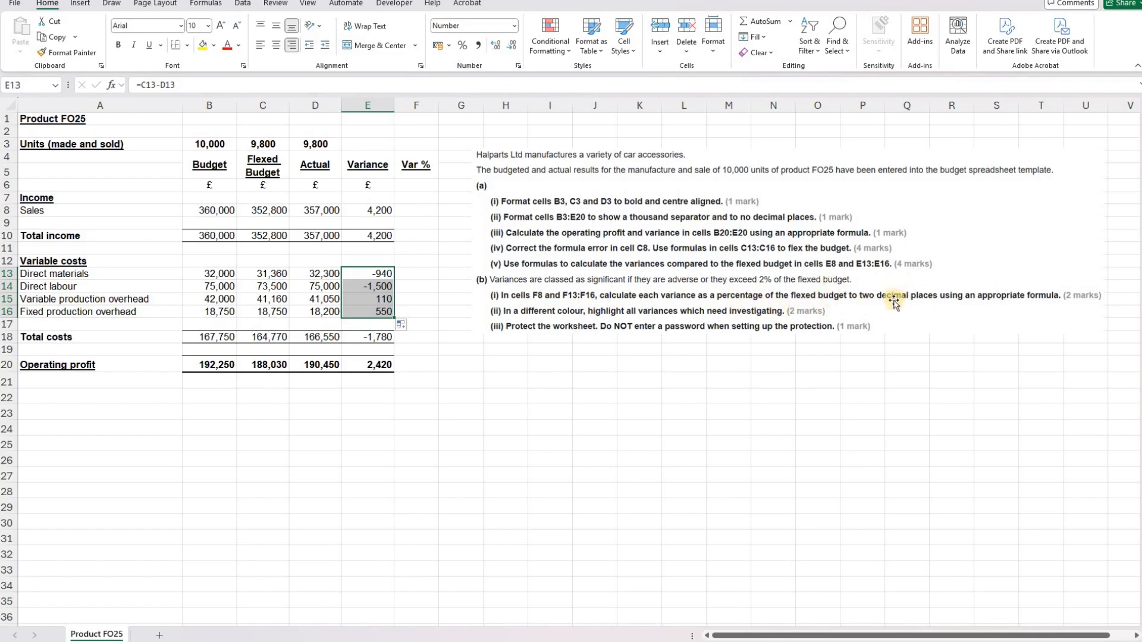
mouse_move(416, 211)
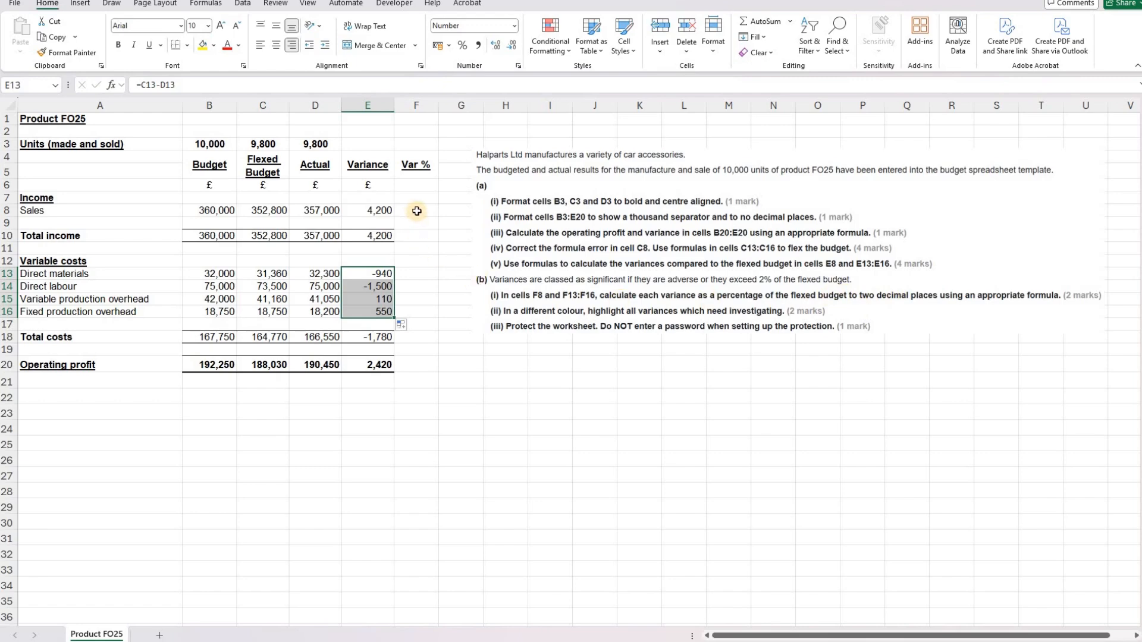
left_click(416, 210)
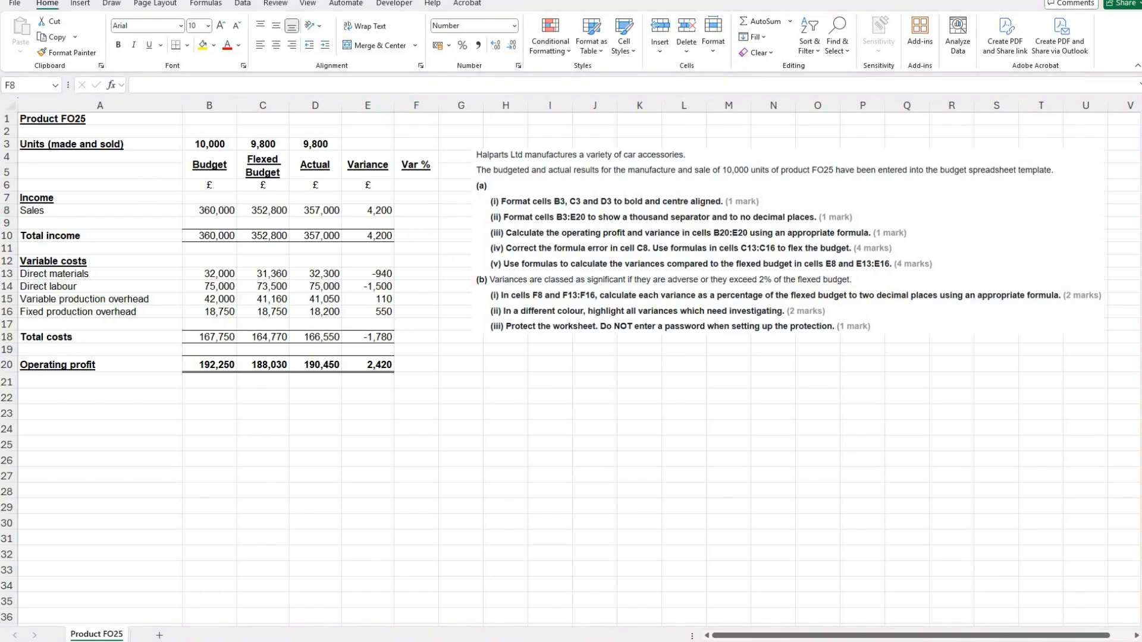
Enter the variance percentage formula =E8/C8 in F8
left_click(416, 210)
type("=E8")
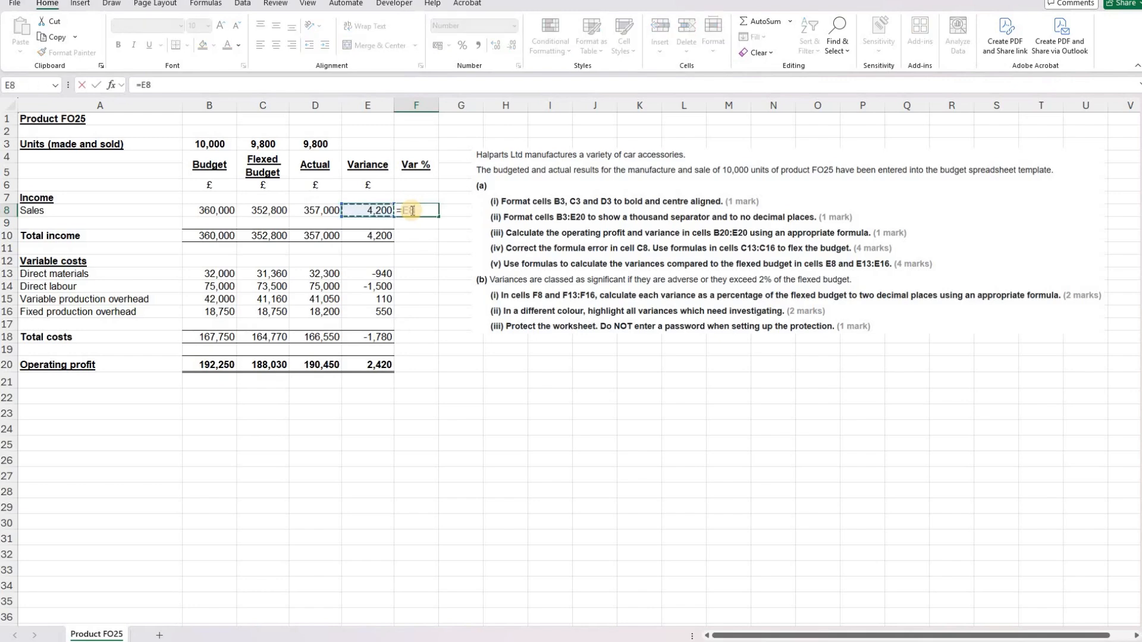
type("/")
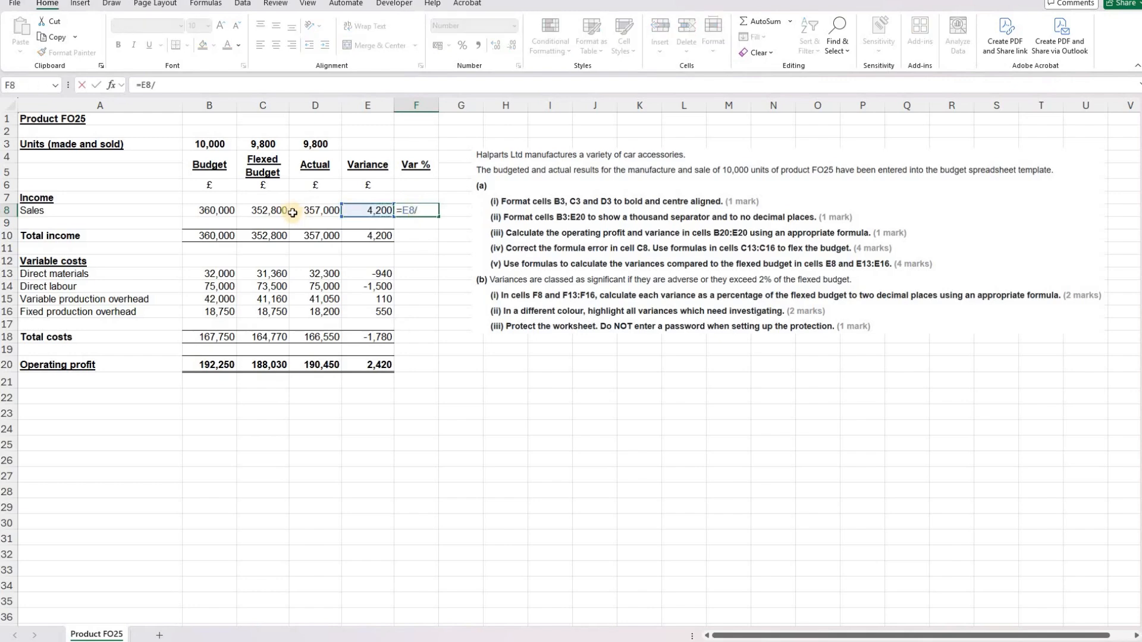
left_click(262, 210)
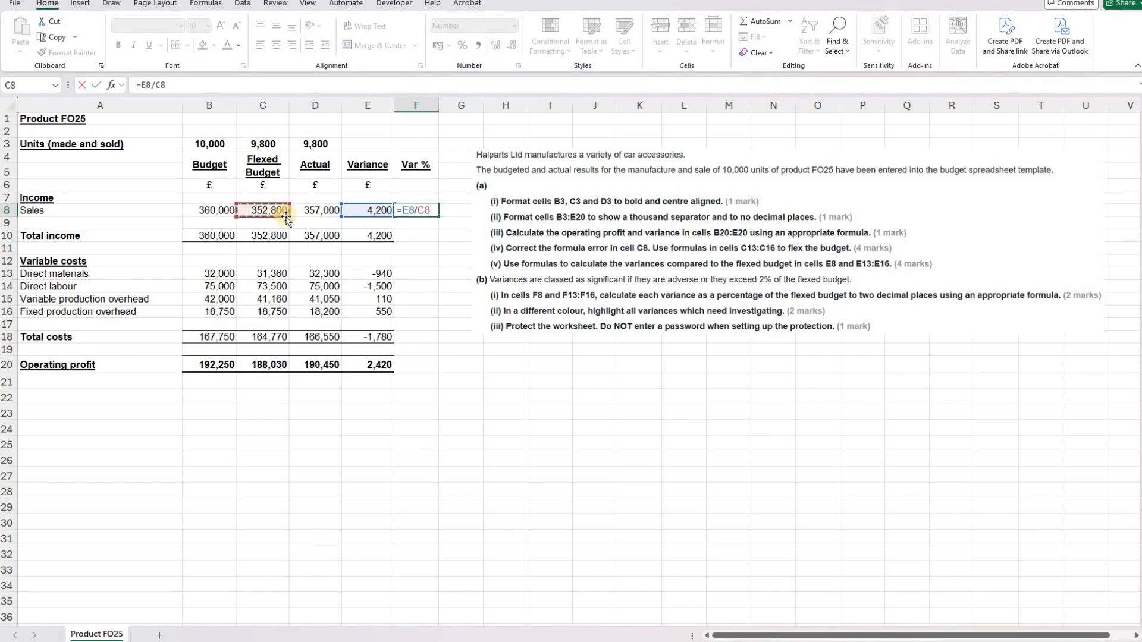
key("Return")
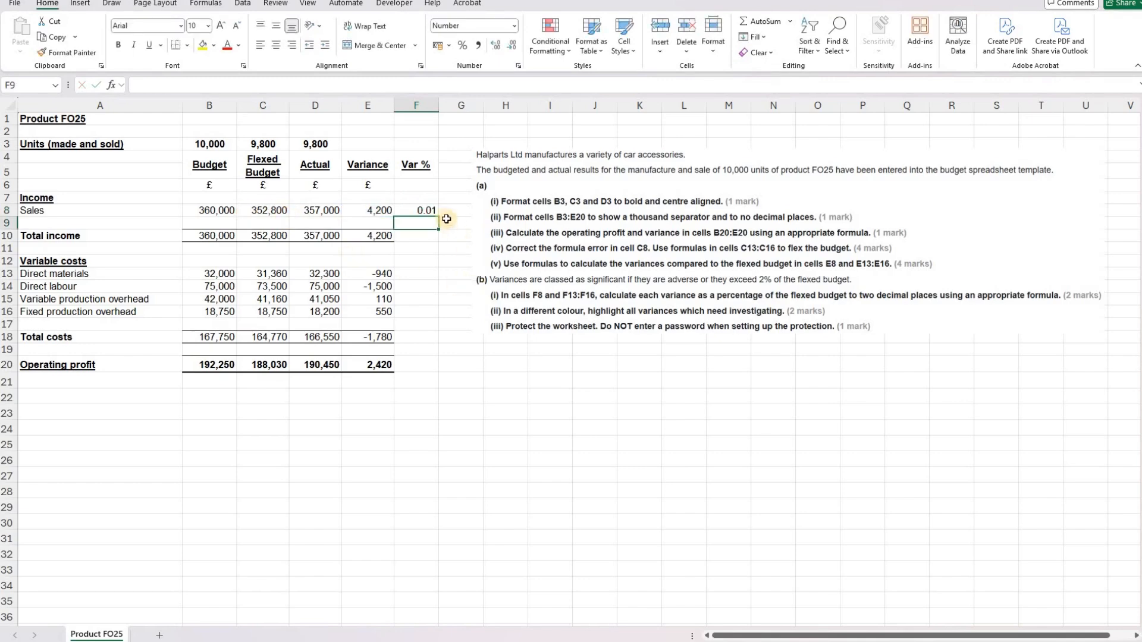
Show F8 as a two-decimal percentage (1.19%) and paste it into F13:F16 (-3.00%, -2.04%, 0.27%, 2.93%)
left_click(416, 210)
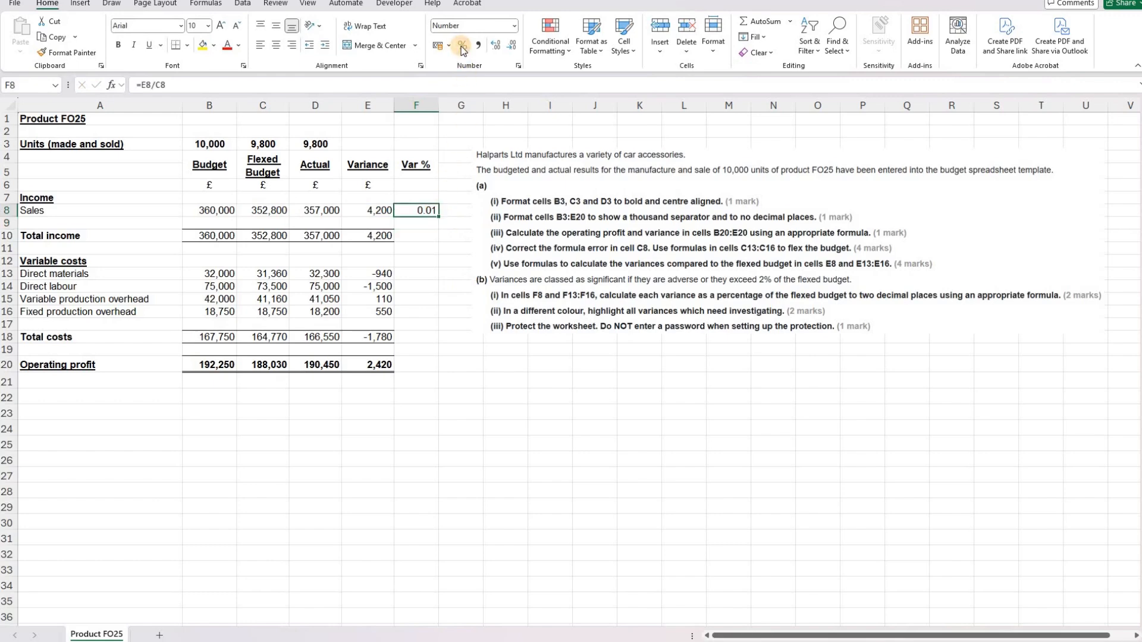
left_click(461, 45)
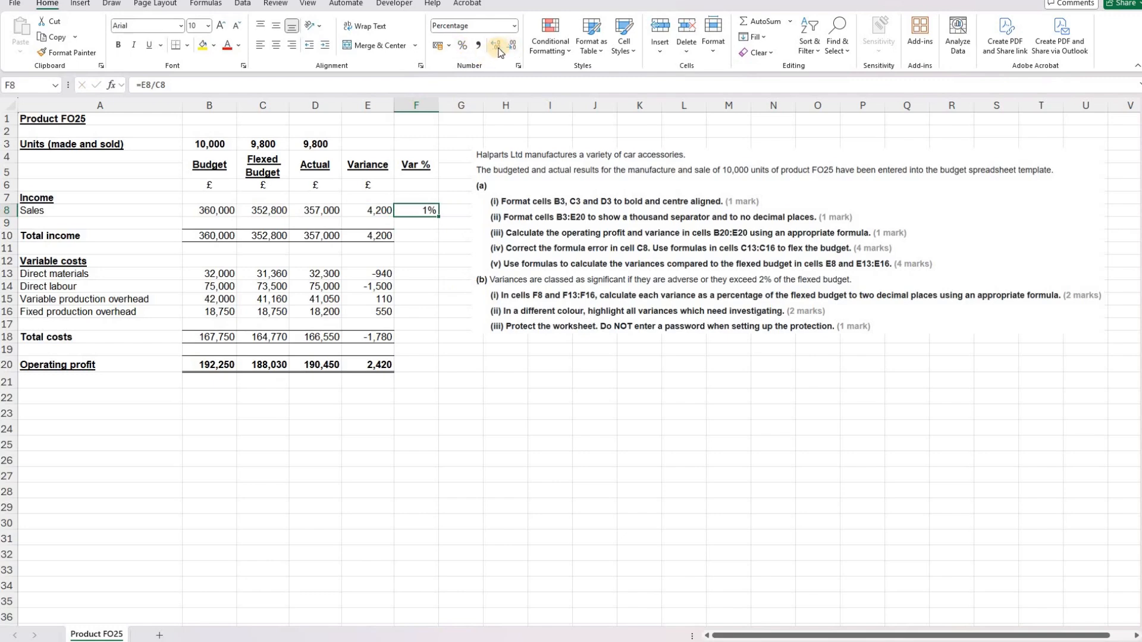
mouse_move(499, 45)
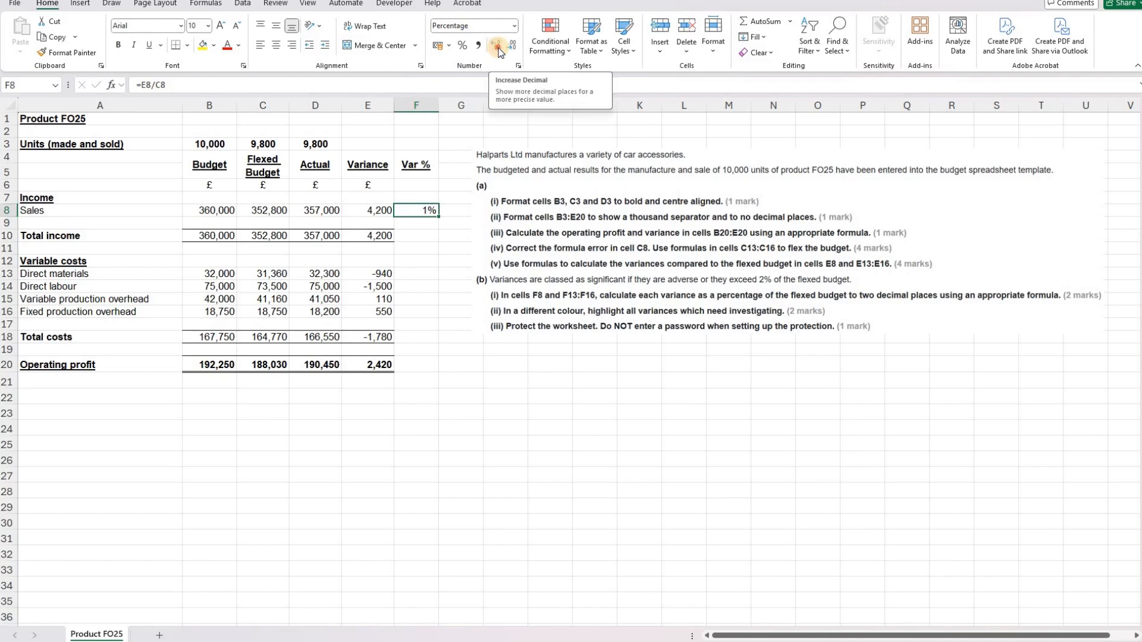
left_click(499, 45)
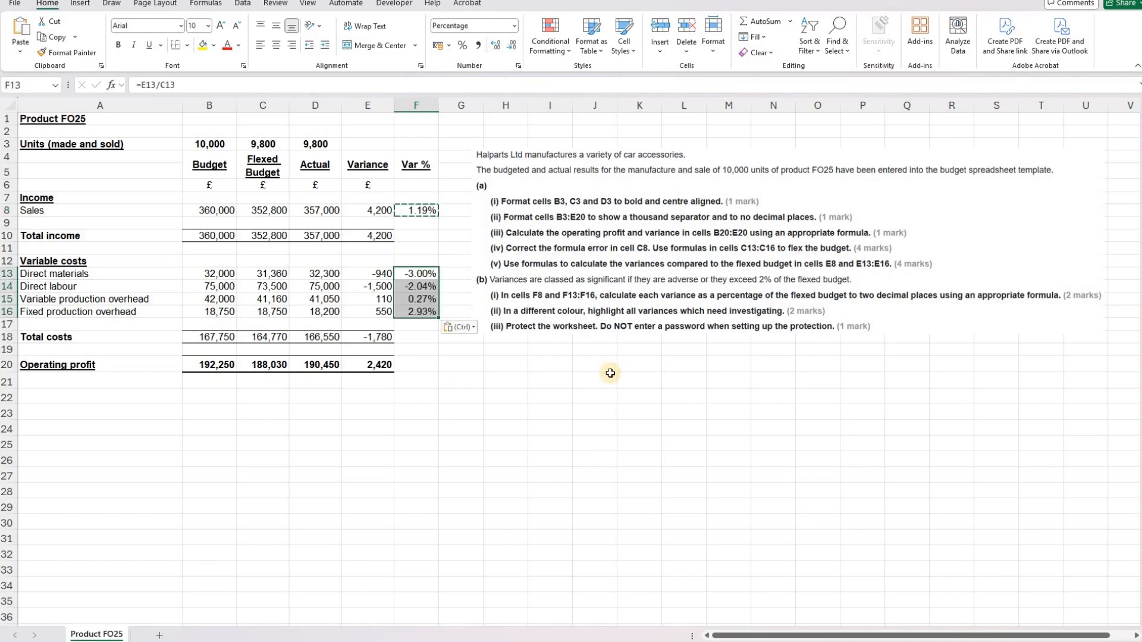
left_click(594, 379)
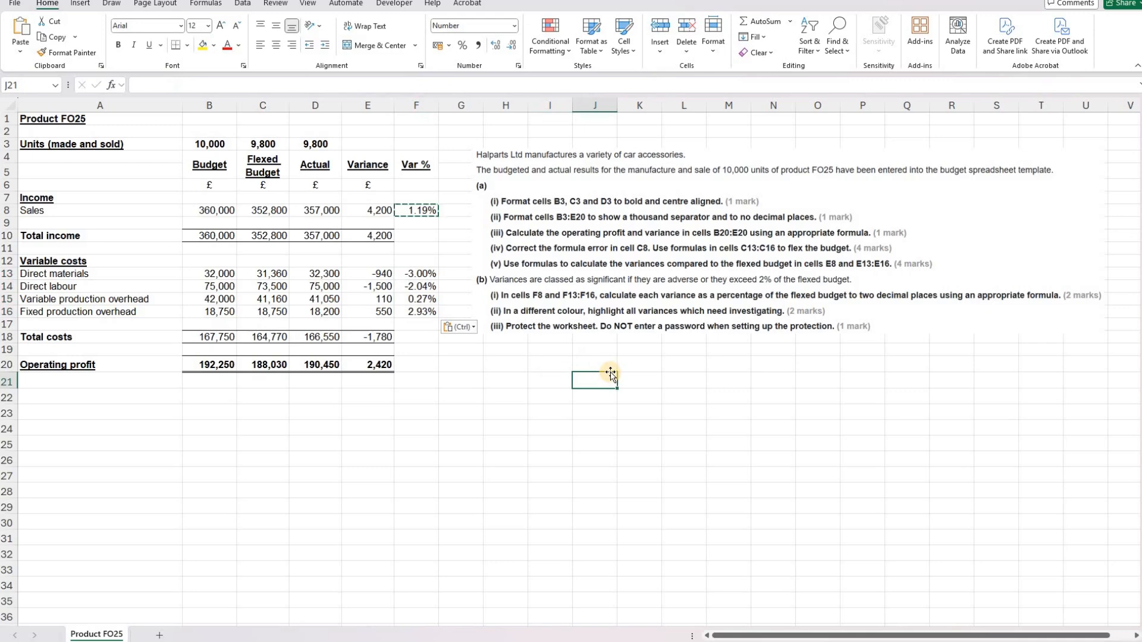
mouse_move(535, 321)
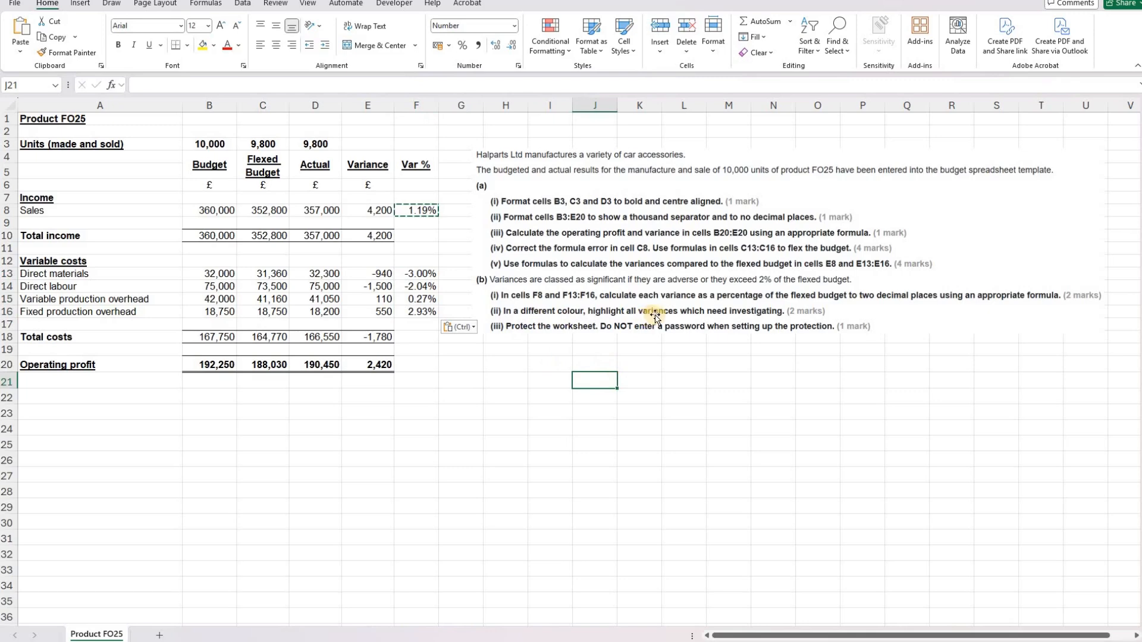
mouse_move(766, 318)
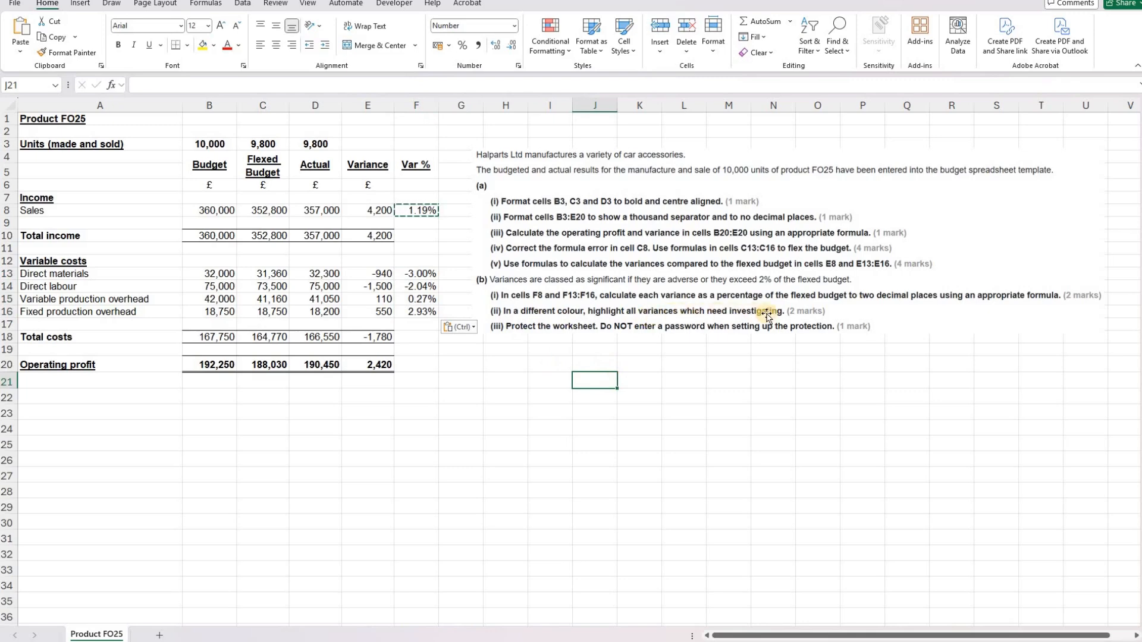
mouse_move(706, 304)
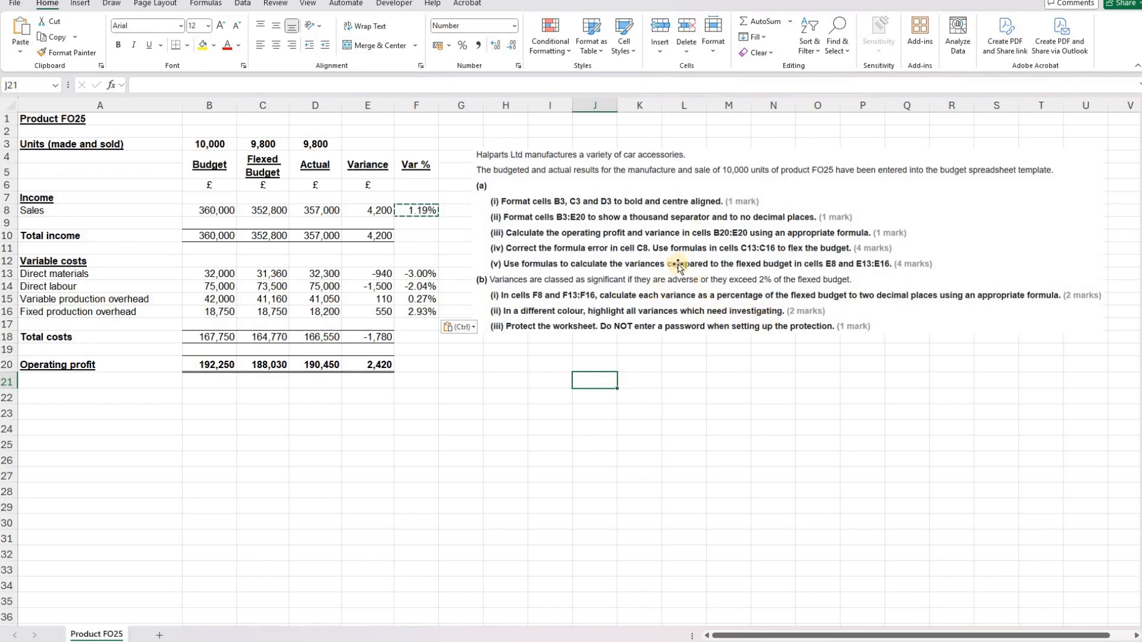
mouse_move(727, 301)
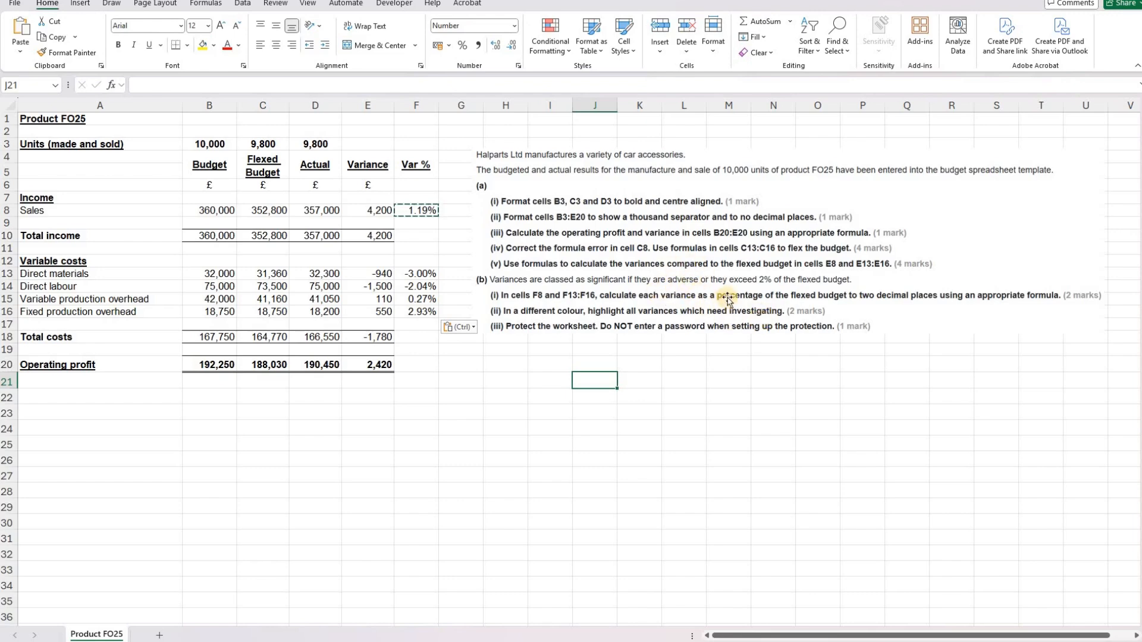
mouse_move(761, 284)
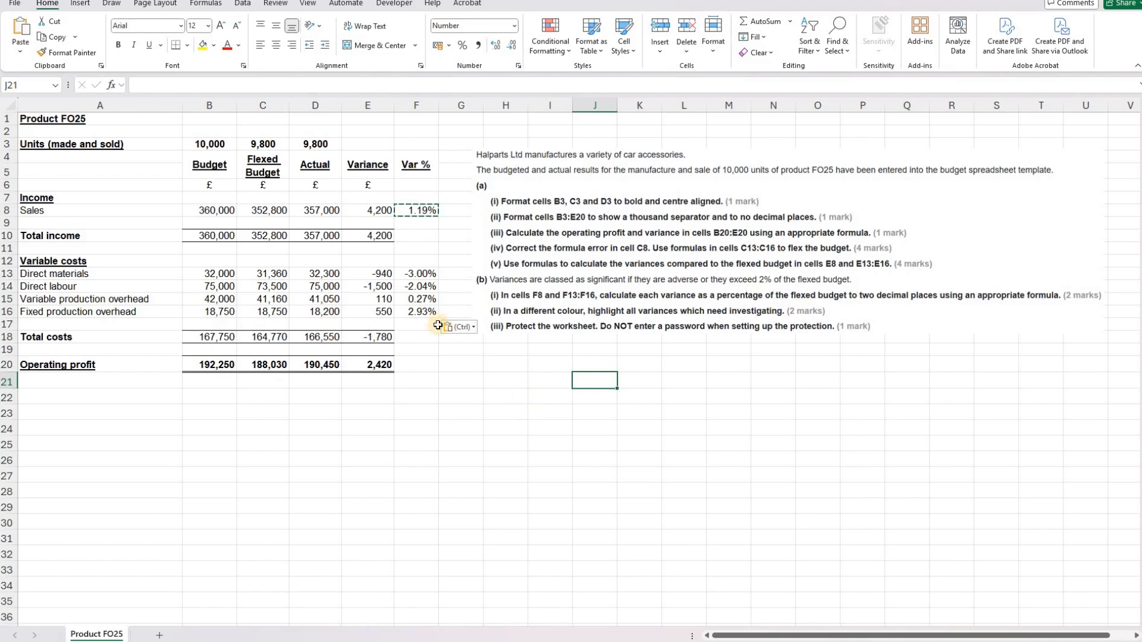
left_click(416, 273)
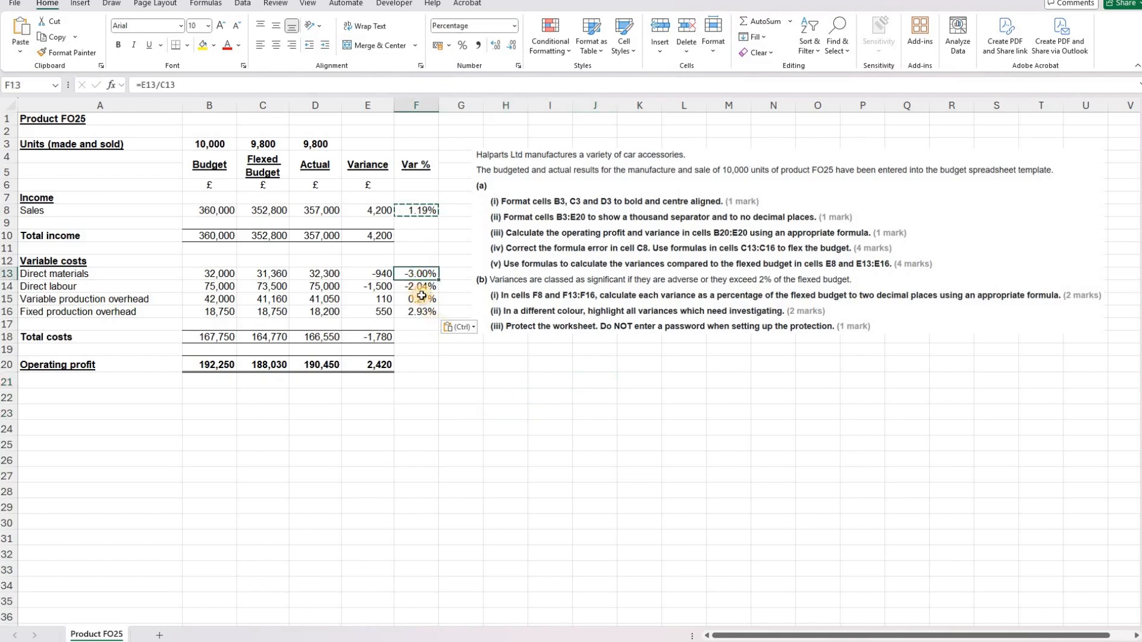
Highlight the significant variances in F13, F14 and F16 (-3.00%, -2.04%, 2.93%) yellow
left_click(416, 285)
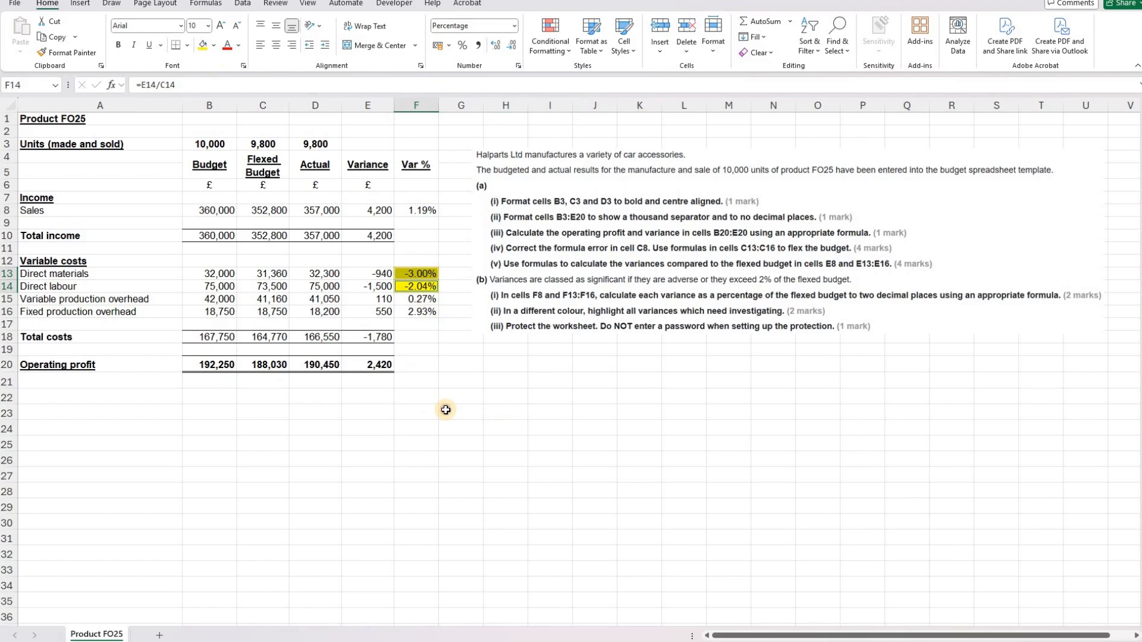
left_click(460, 412)
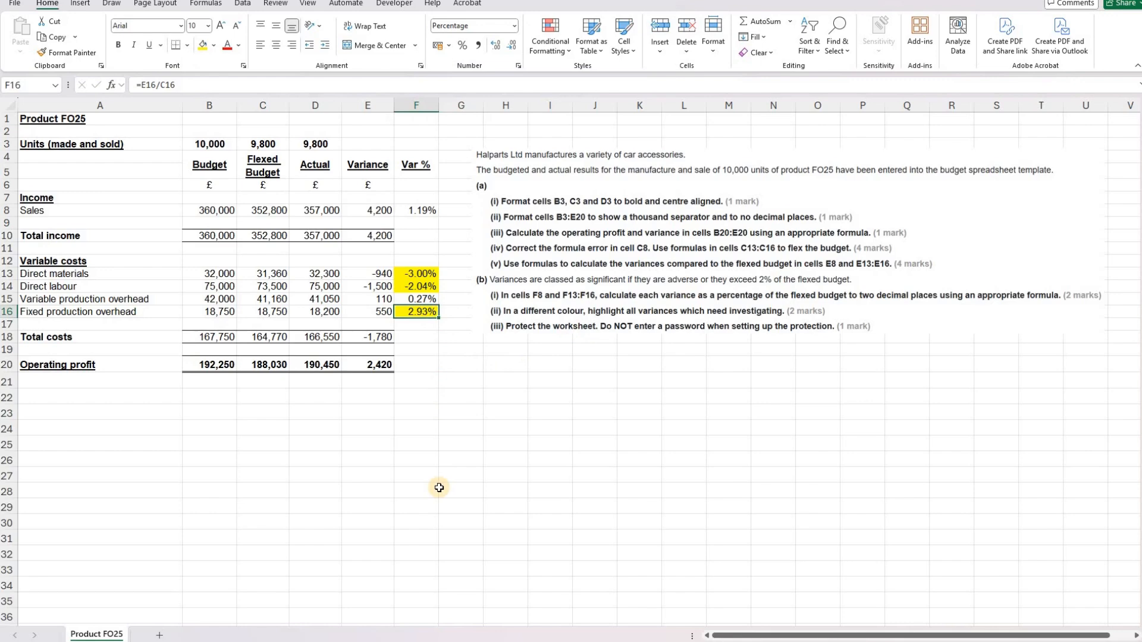
mouse_move(505, 341)
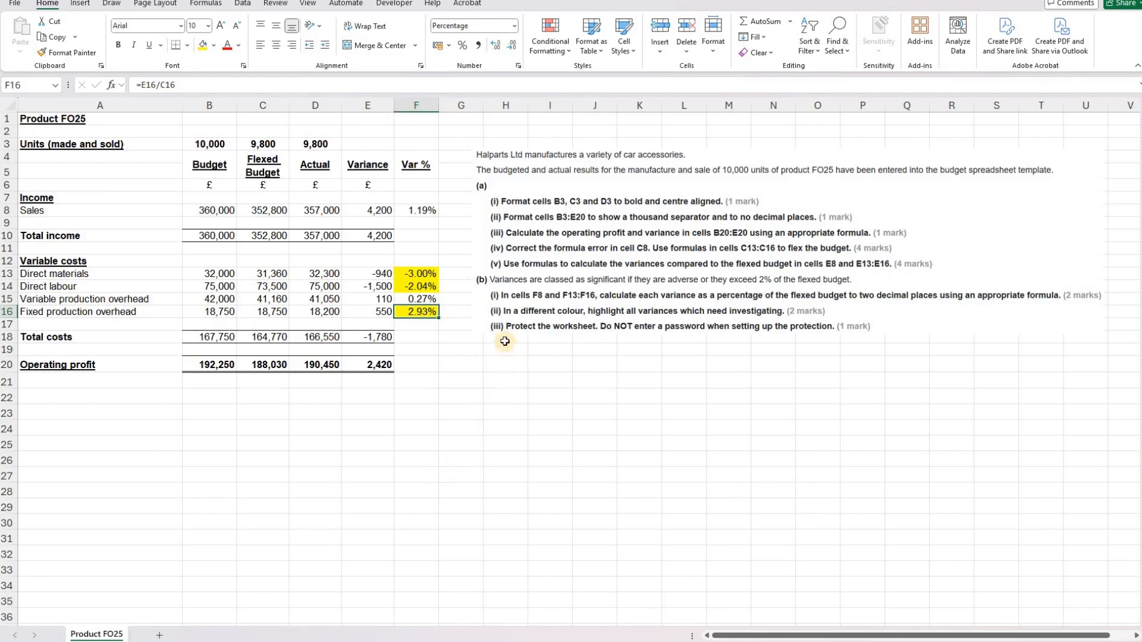
mouse_move(563, 341)
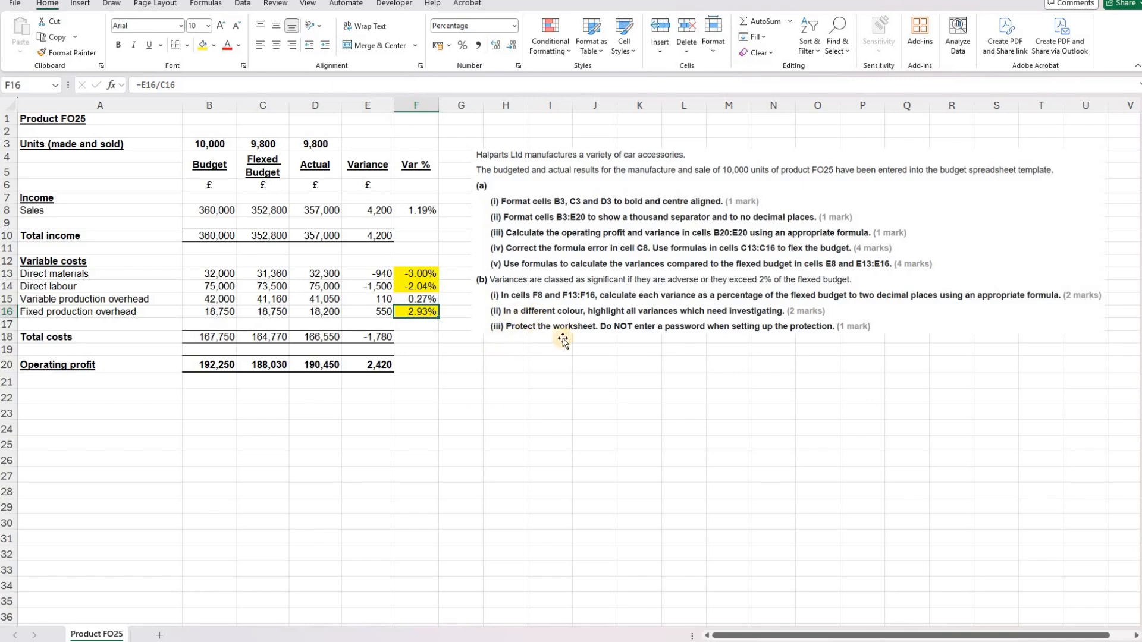
mouse_move(581, 337)
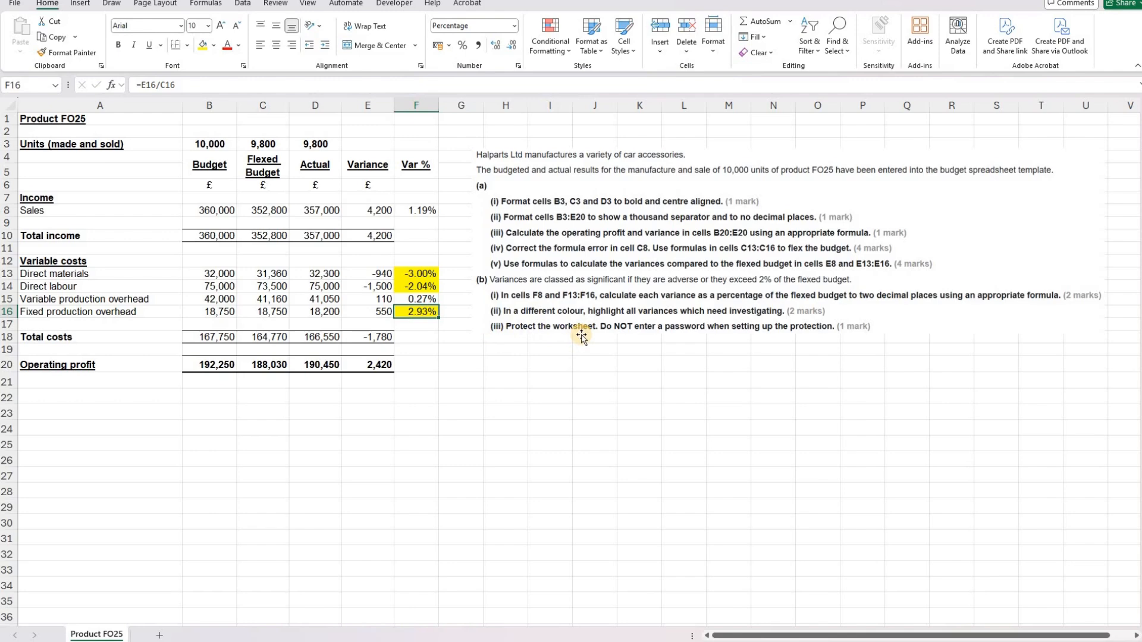
mouse_move(412, 132)
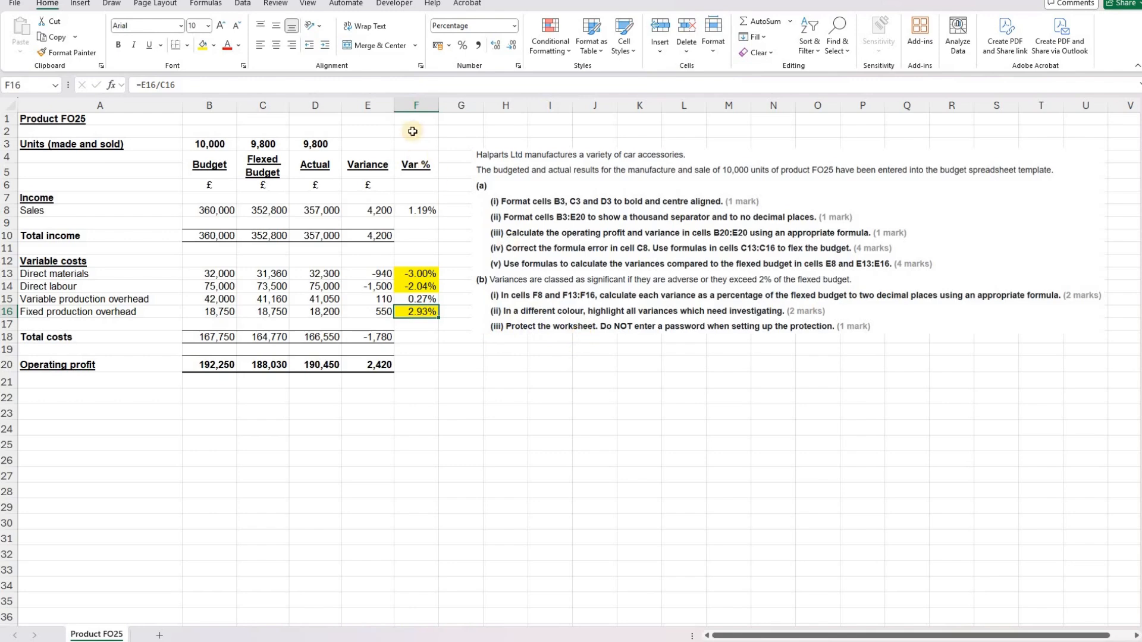
mouse_move(185, 107)
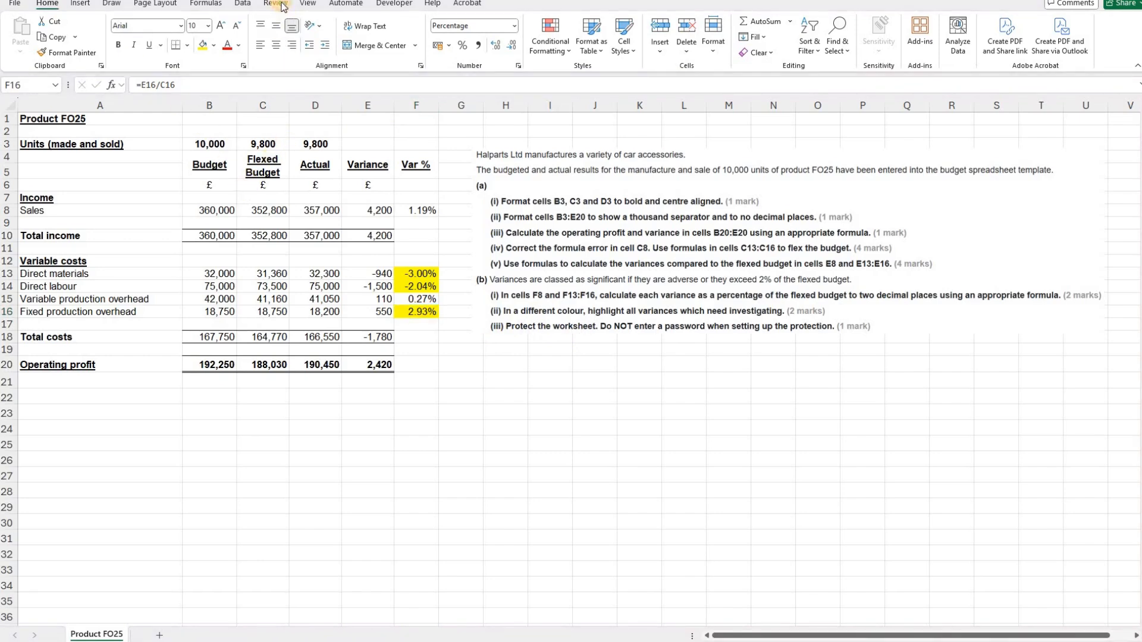
left_click(275, 3)
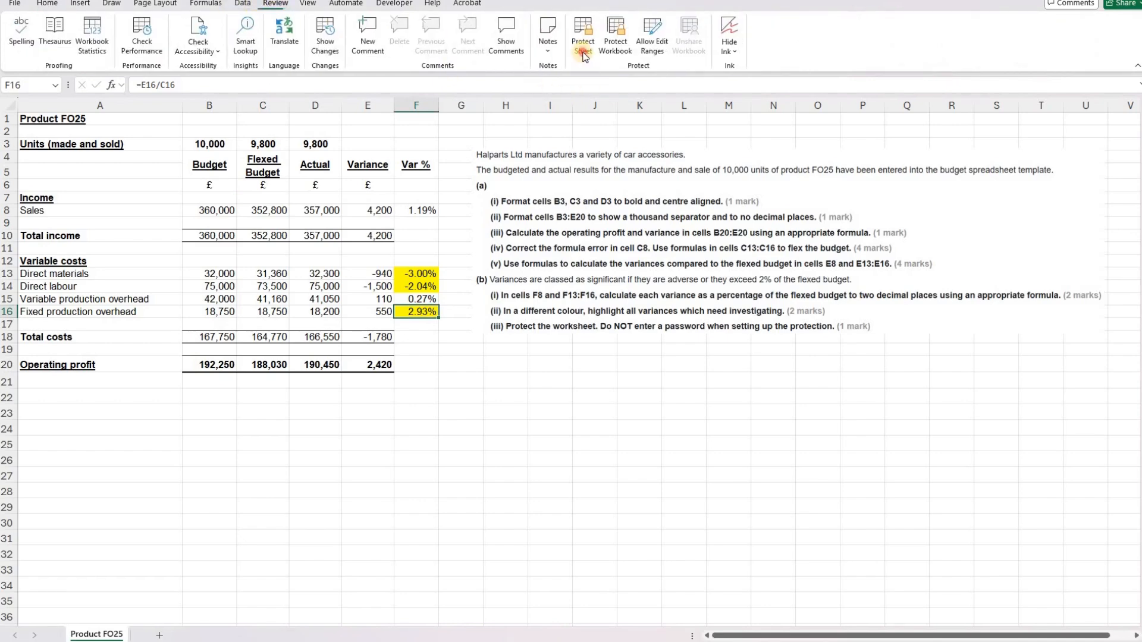
Protect the worksheet via Review > Protect Sheet with a blank password
left_click(582, 35)
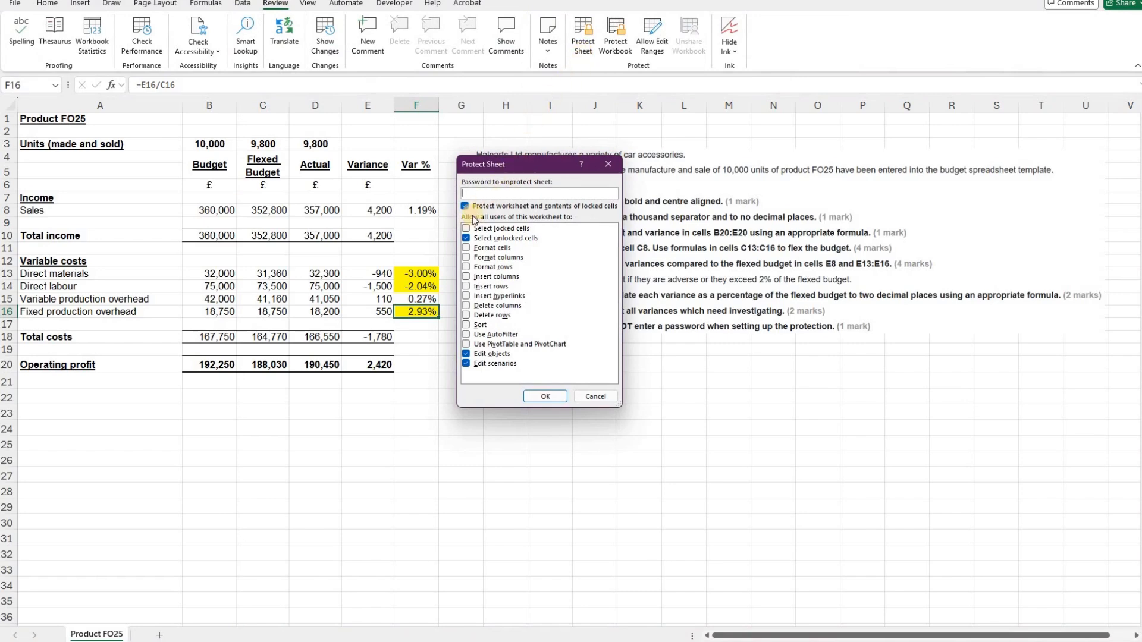
left_click(467, 228)
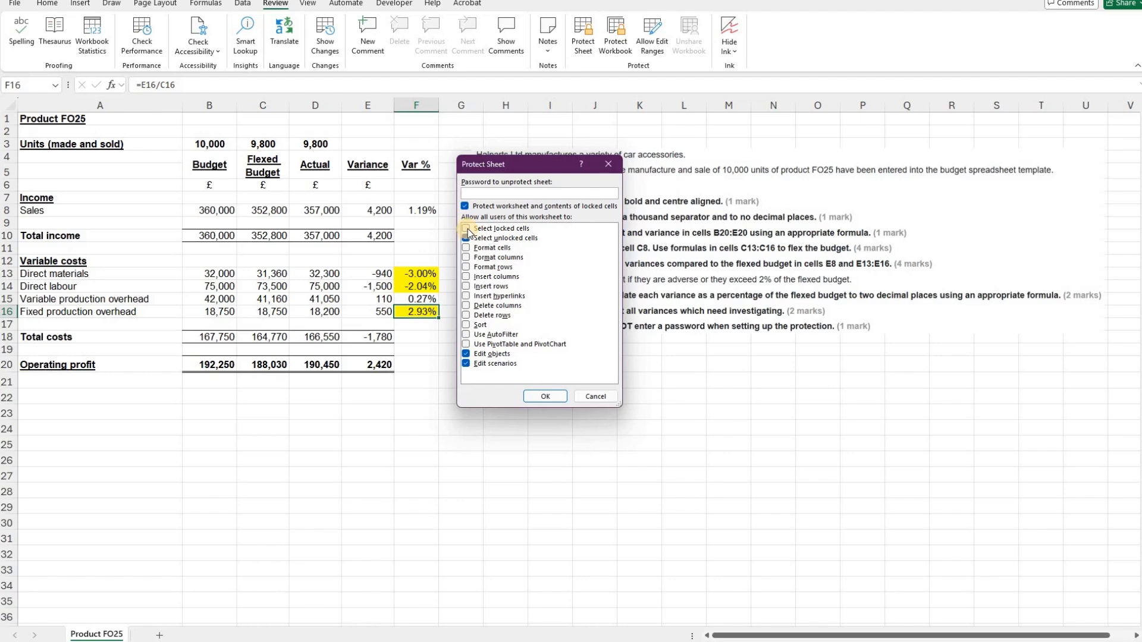
left_click(545, 395)
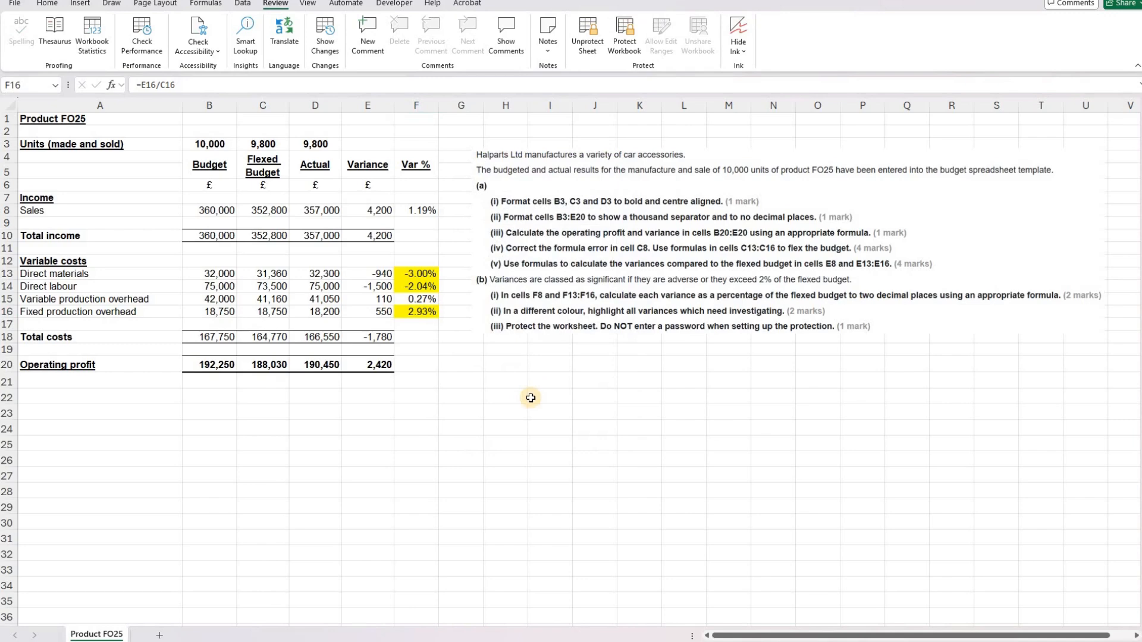
mouse_move(518, 386)
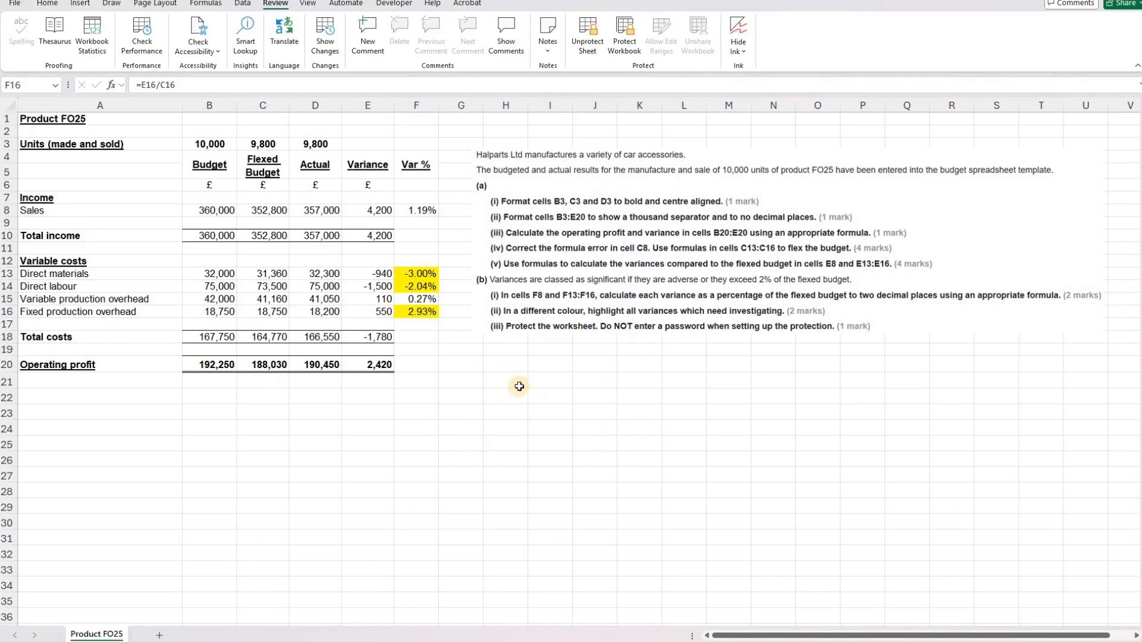
mouse_move(14, 4)
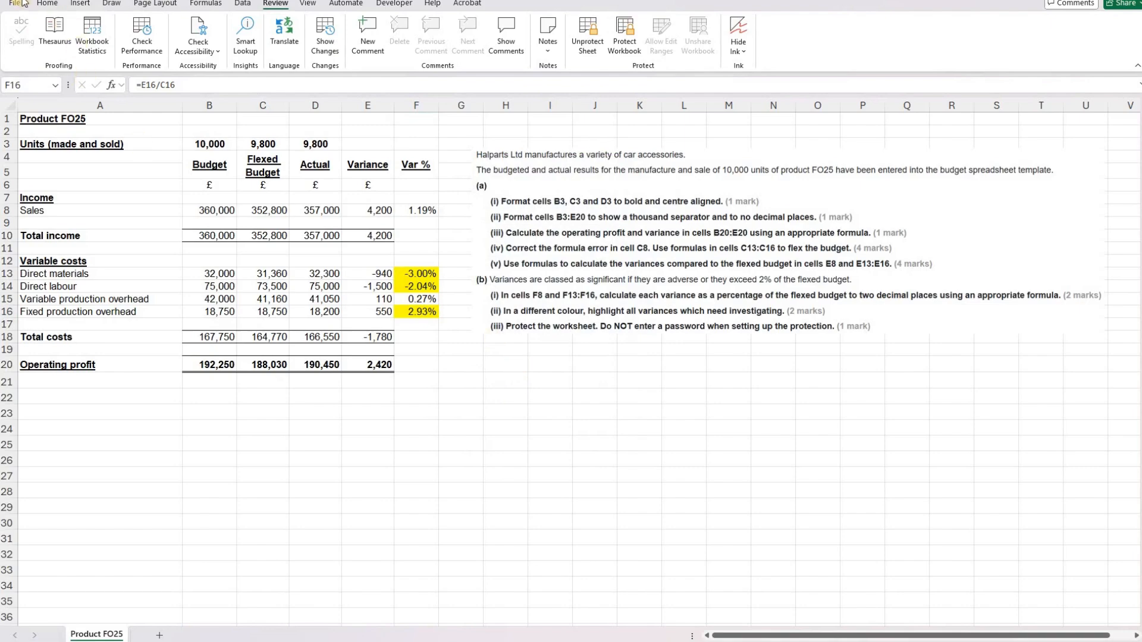